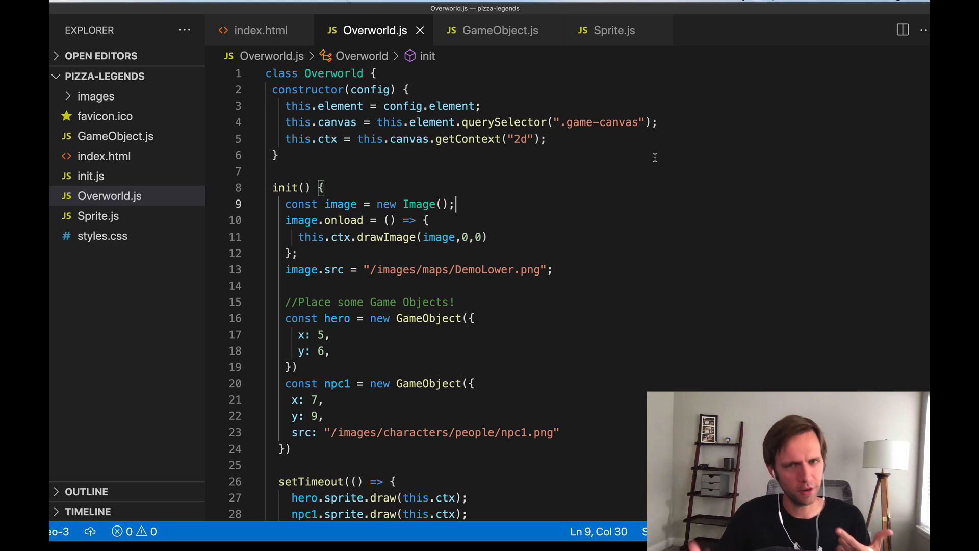
Review Overworld.js and place the caret after the map image source line.
{"action": "scroll", "scroll_direction": "down", "scroll_amount": 3}
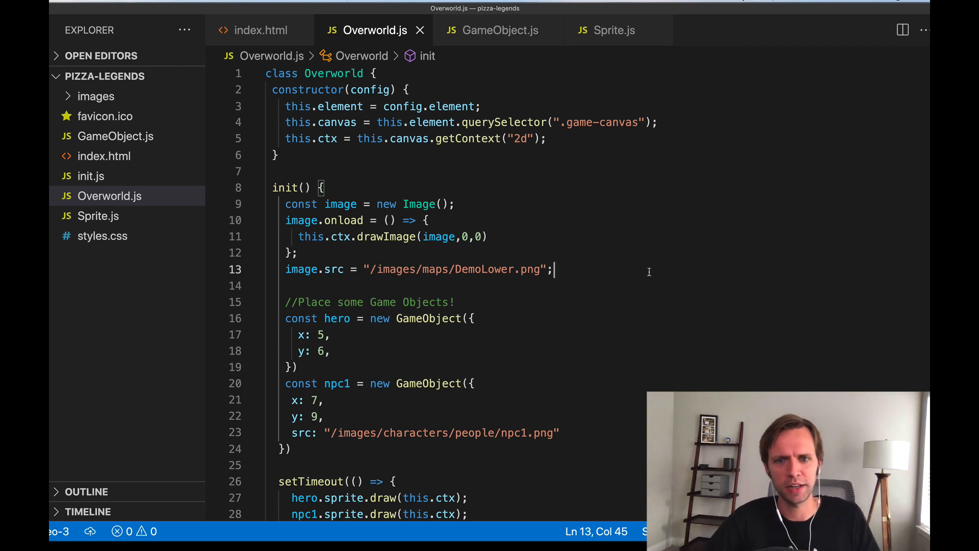
{"action": "left_click", "coordinate": [427, 221]}
{"action": "type", "text": "O"}
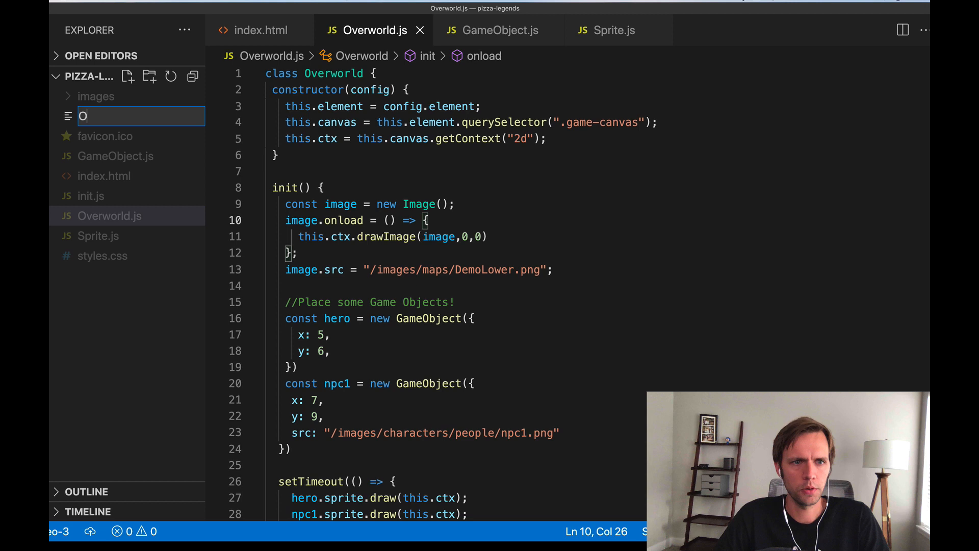
Name the new file OverworldMap.js and declare class OverworldMap with constructor(config).
{"action": "type", "text": "verwor"}
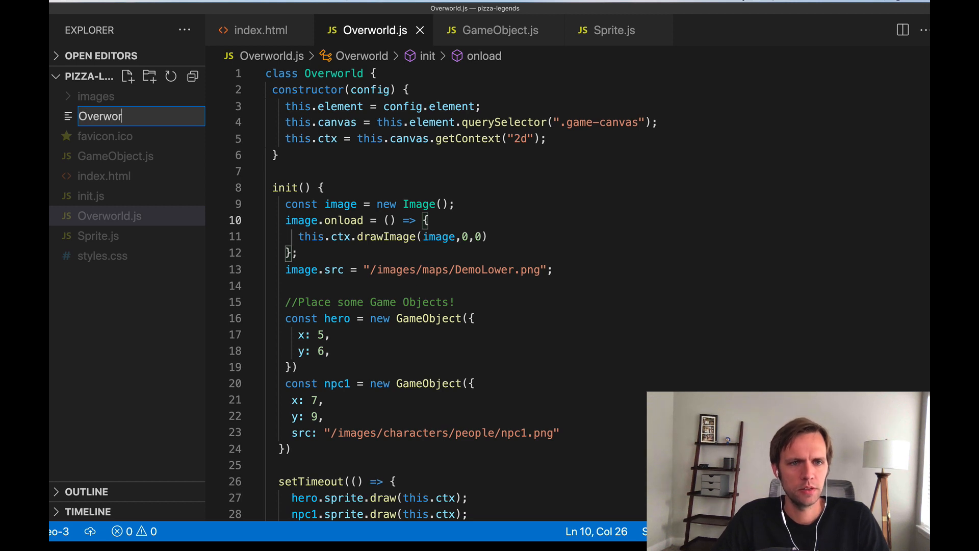
{"action": "type", "text": "OverworldMap.js"}
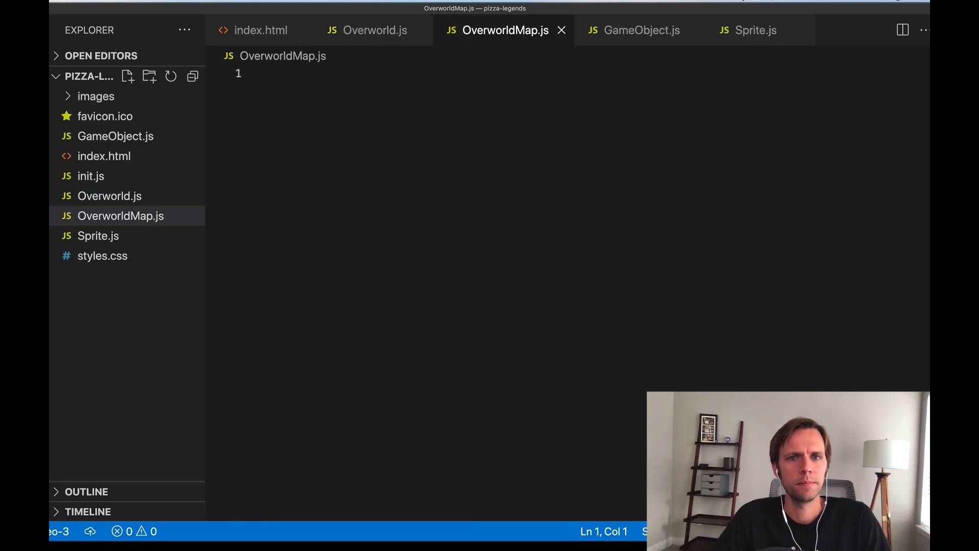
{"action": "type", "text": "class Over"}
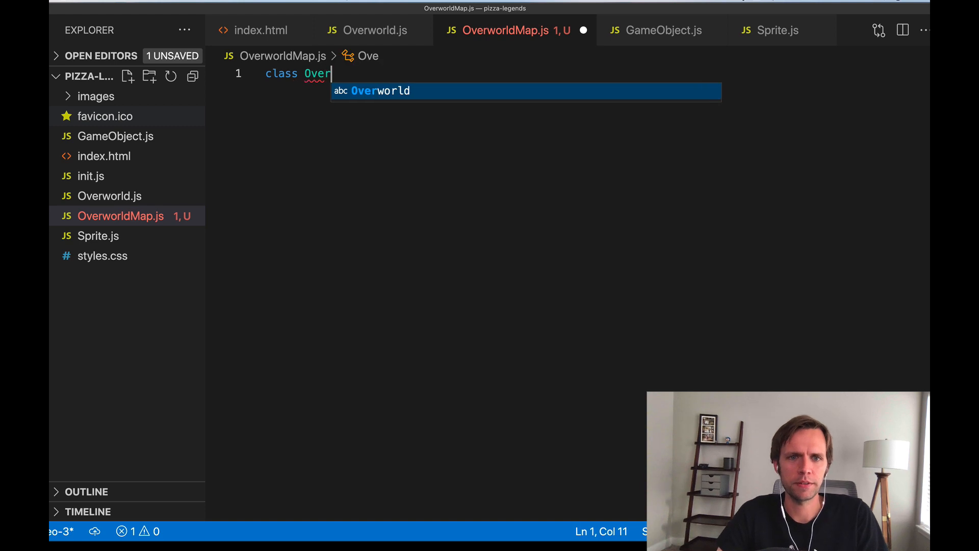
{"action": "type", "text": "worldMap {"}
{"action": "type", "text": "const"}
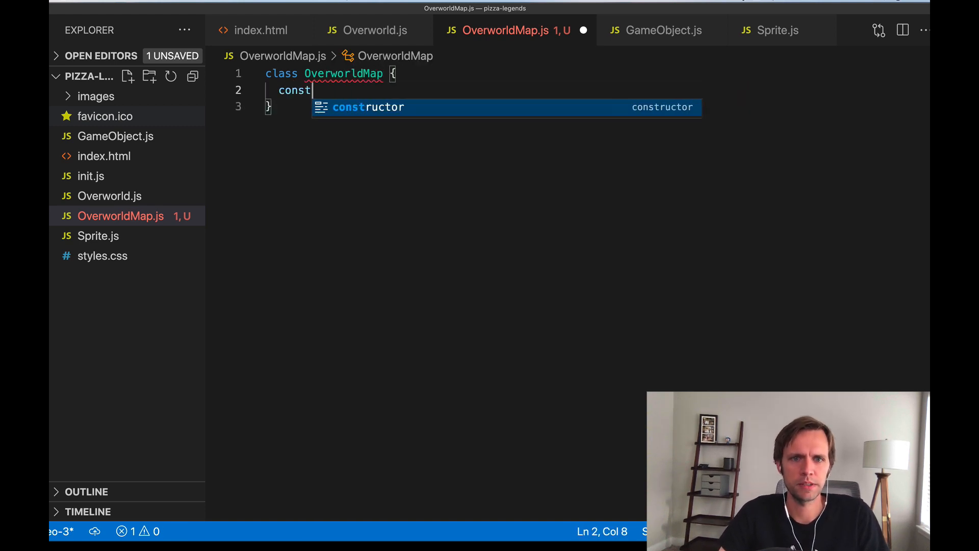
{"action": "key", "text": "Tab"}
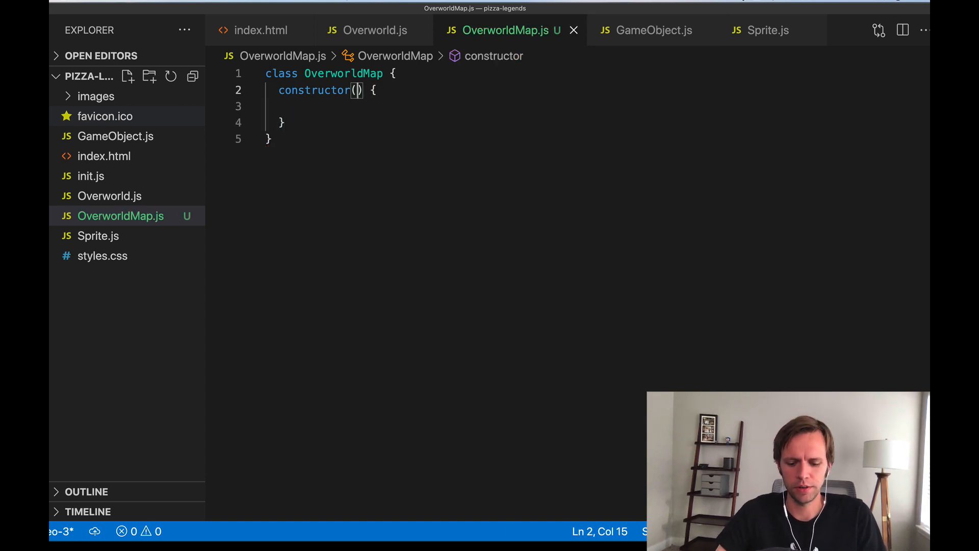
{"action": "type", "text": "config"}
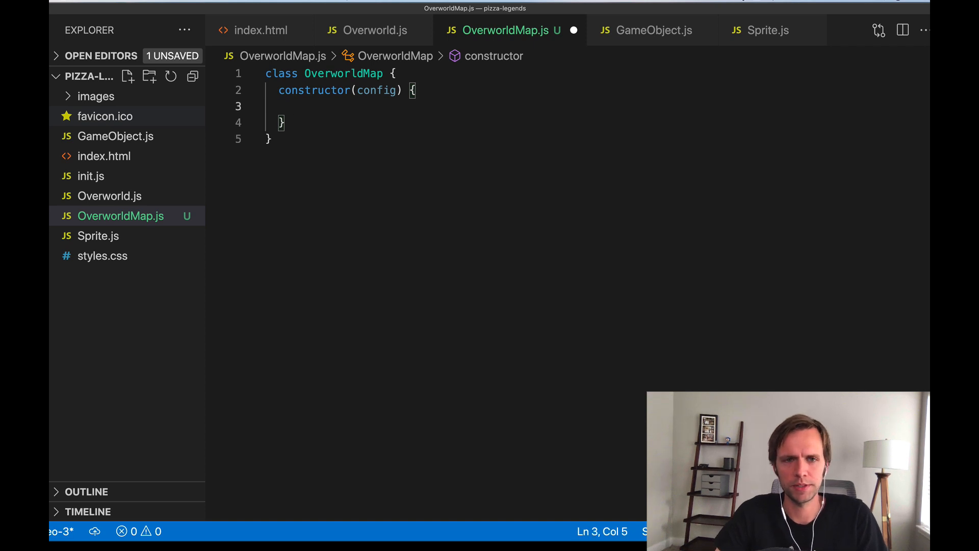
Store this.gameObjects = config.gameObjects and begin a this.src property.
{"action": "type", "text": "this"}
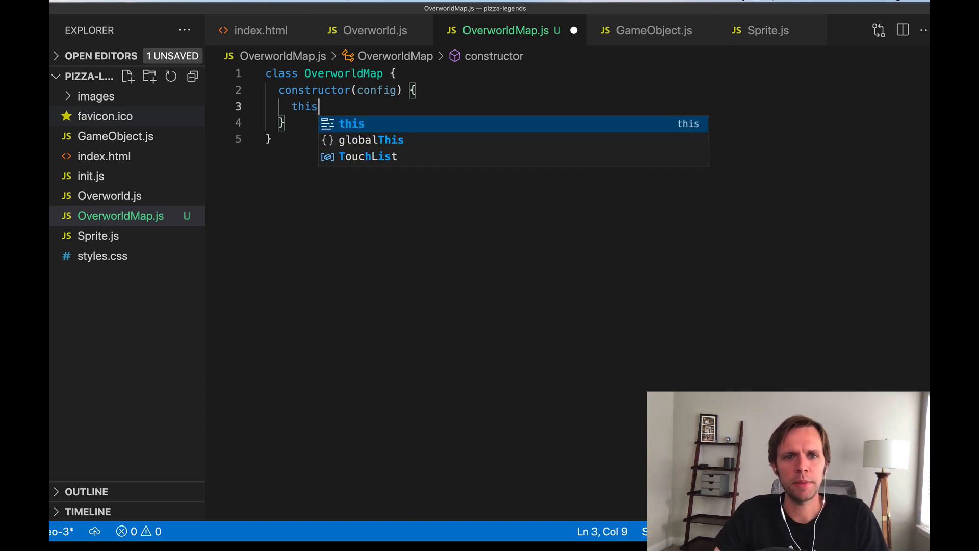
{"action": "type", "text": ".gameObject"}
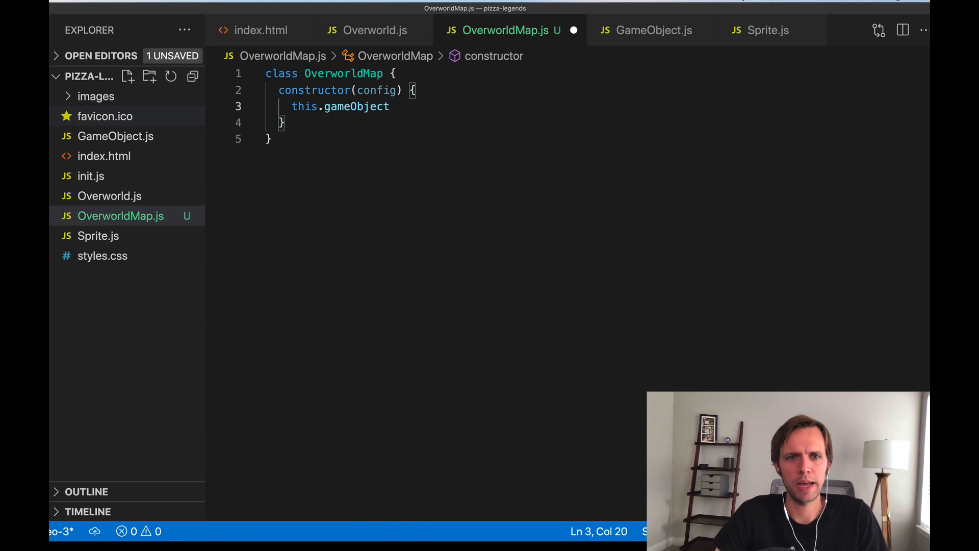
{"action": "type", "text": "s ="}
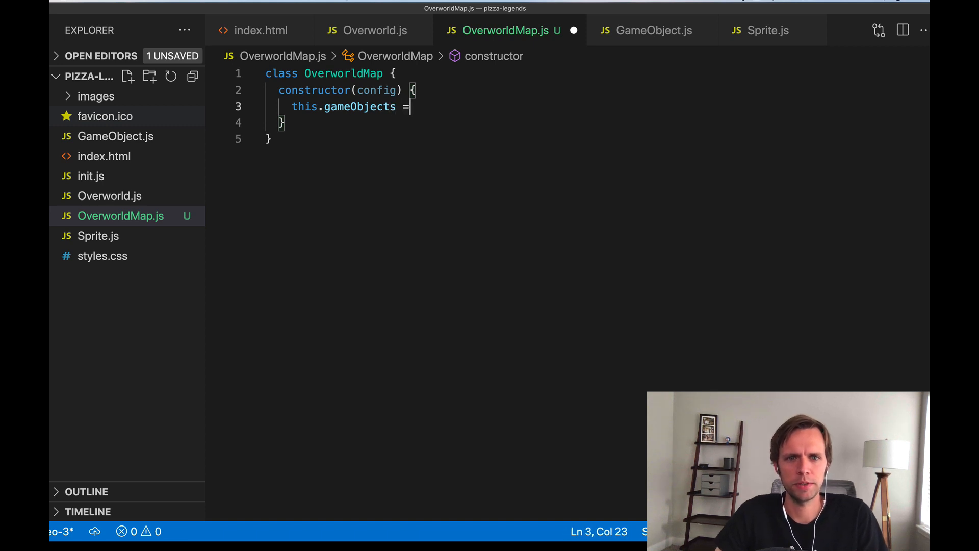
{"action": "type", "text": "game"}
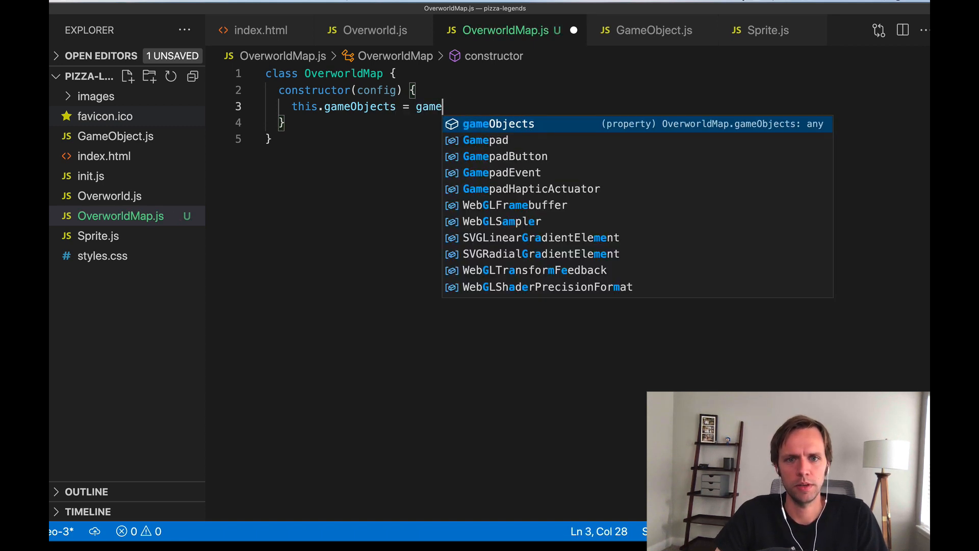
{"action": "type", "text": ".config.gameObjects;"}
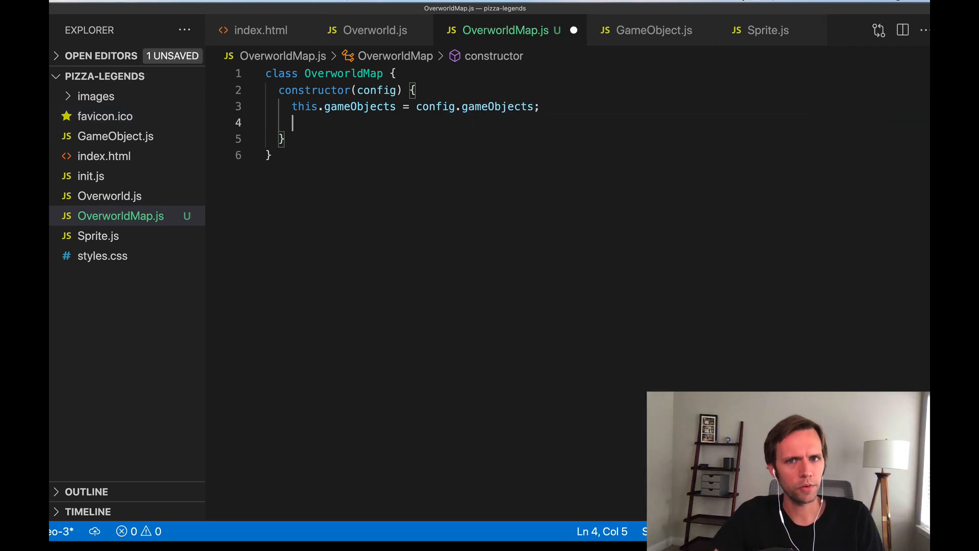
{"action": "type", "text": "this.src"}
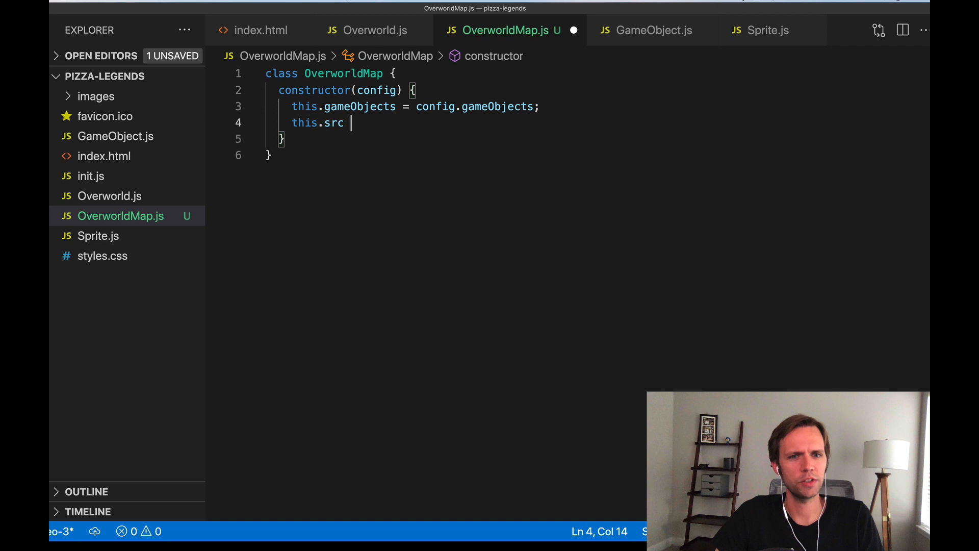
{"action": "mouse_move", "coordinate": [375, 32]}
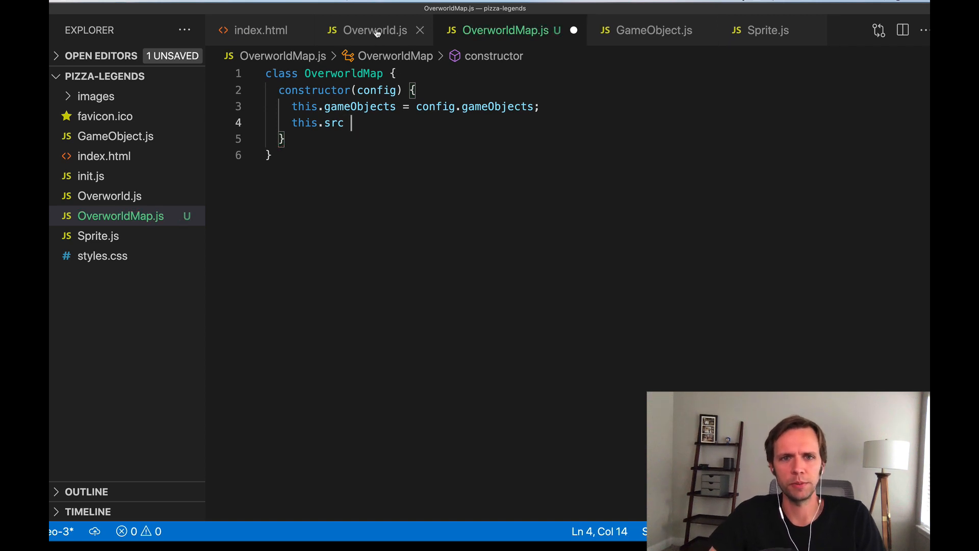
After checking Overworld.js, replace this.src with this.lowerSrc from config.
{"action": "left_click", "coordinate": [373, 29]}
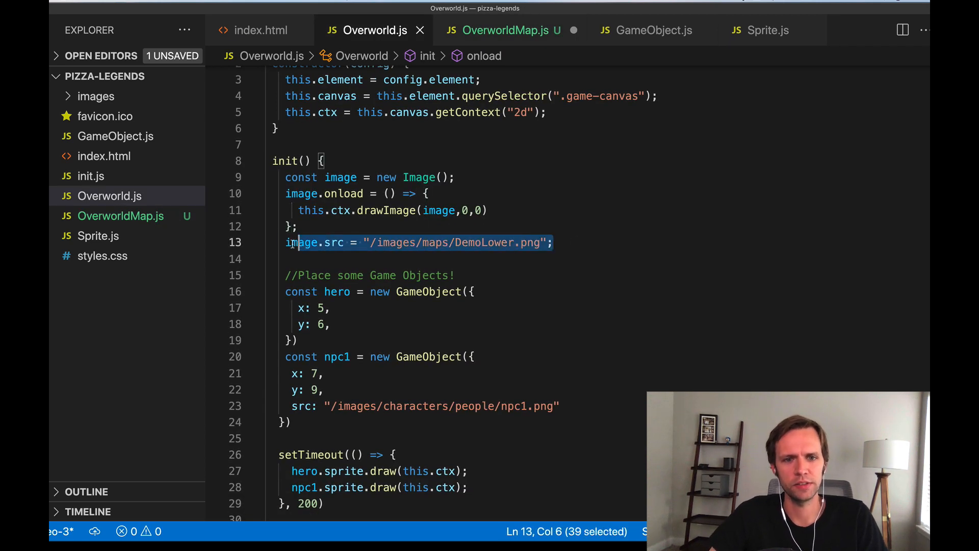
{"action": "left_click", "coordinate": [510, 30]}
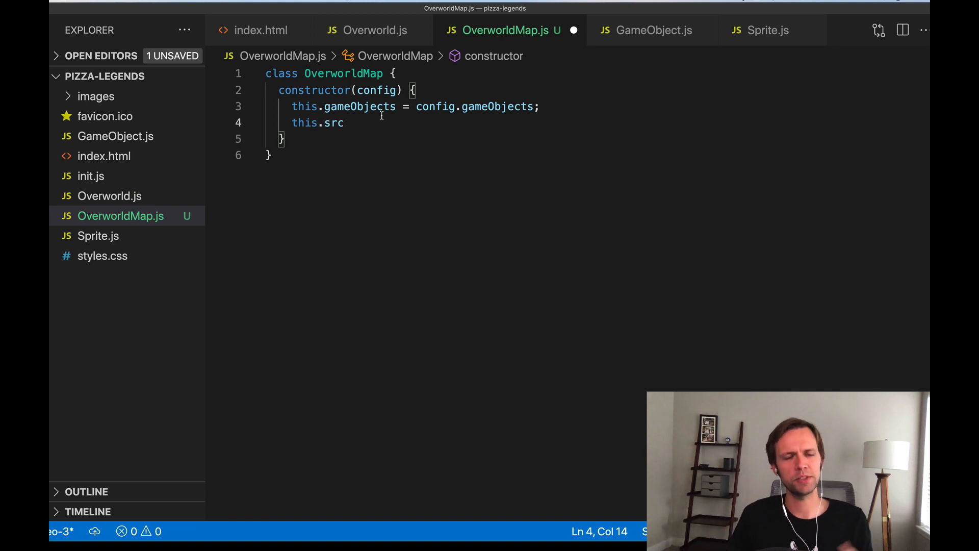
{"action": "double_click", "coordinate": [334, 123]}
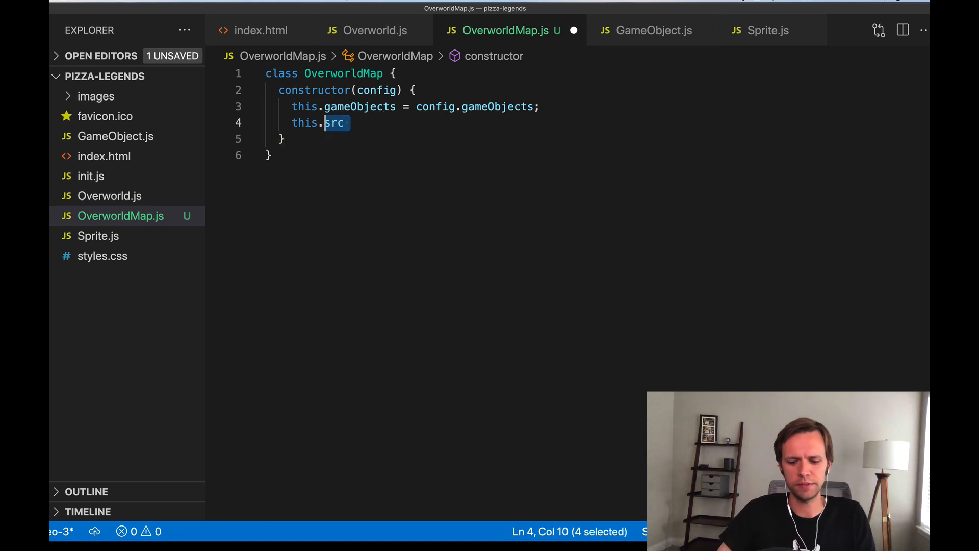
{"action": "type", "text": "lowerSrc = config.lowerSrc;"}
{"action": "type", "text": "this.upperSrc = config.upperSrc;"}
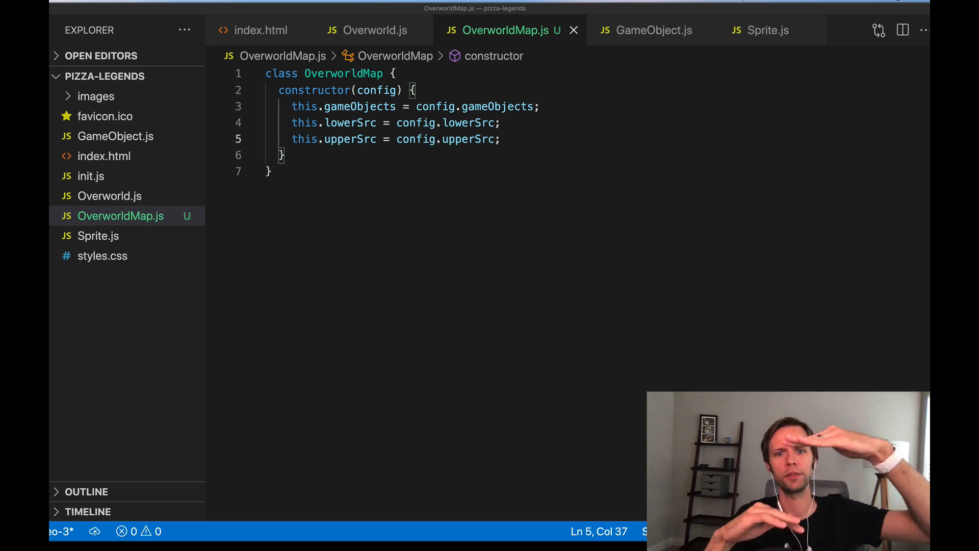
Create this.lowerImage and this.upperImage as new Image() with .src from config, and save.
{"action": "left_click", "coordinate": [350, 123]}
{"action": "type", "text": "Image"}
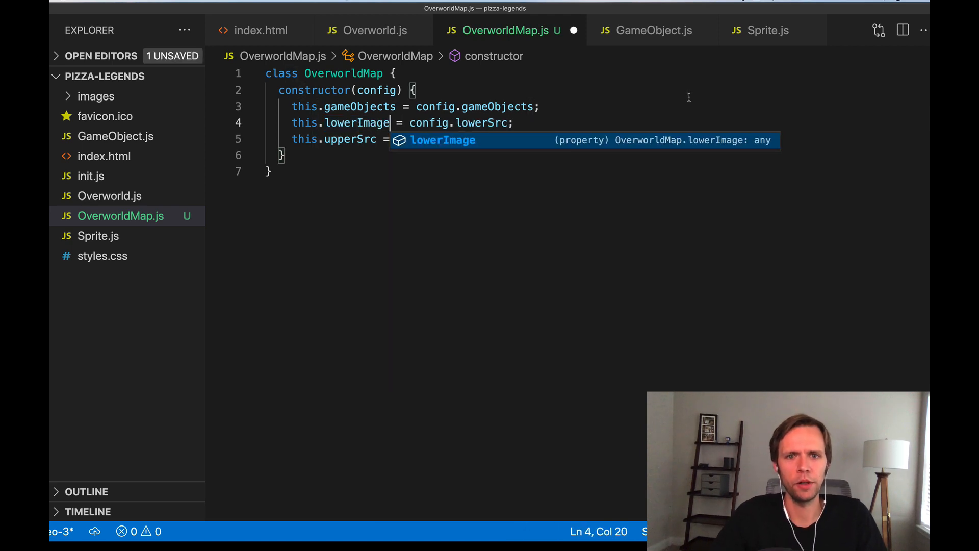
{"action": "type", "text": ".src"}
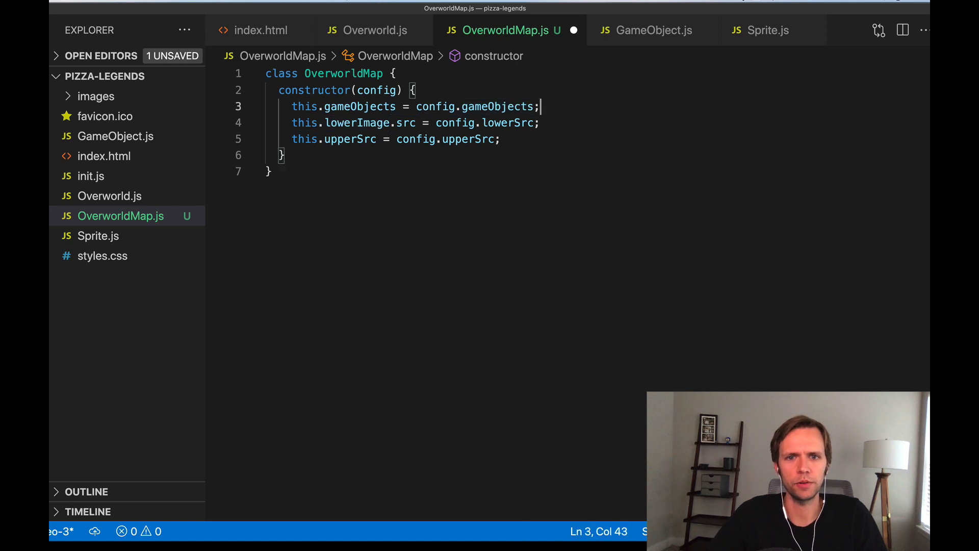
{"action": "type", "text": "this.lowerImage = new"}
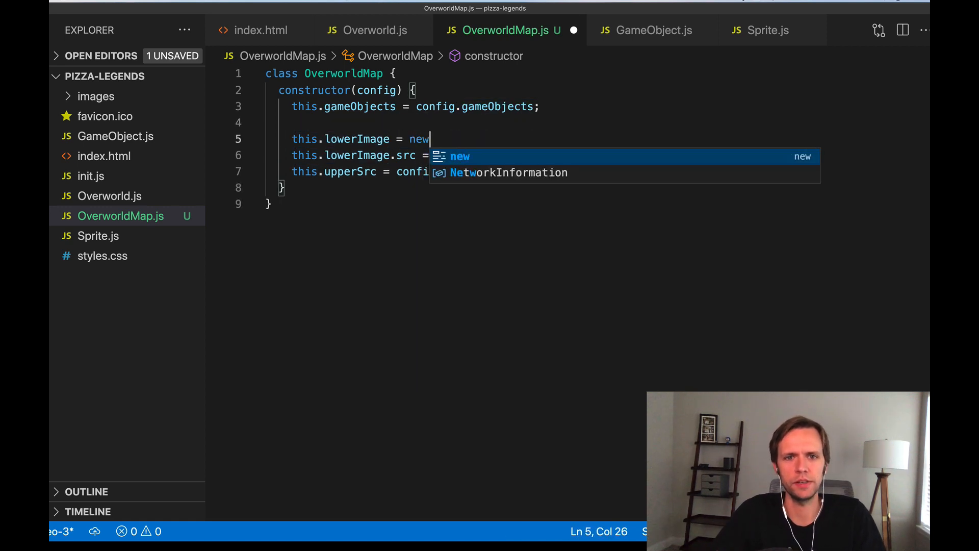
{"action": "type", "text": "Image();"}
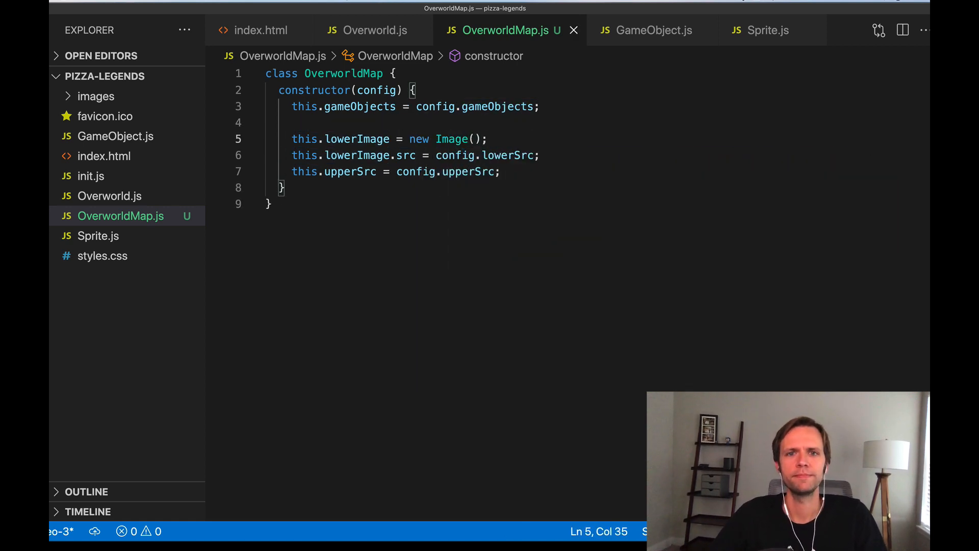
{"action": "key", "text": "Enter"}
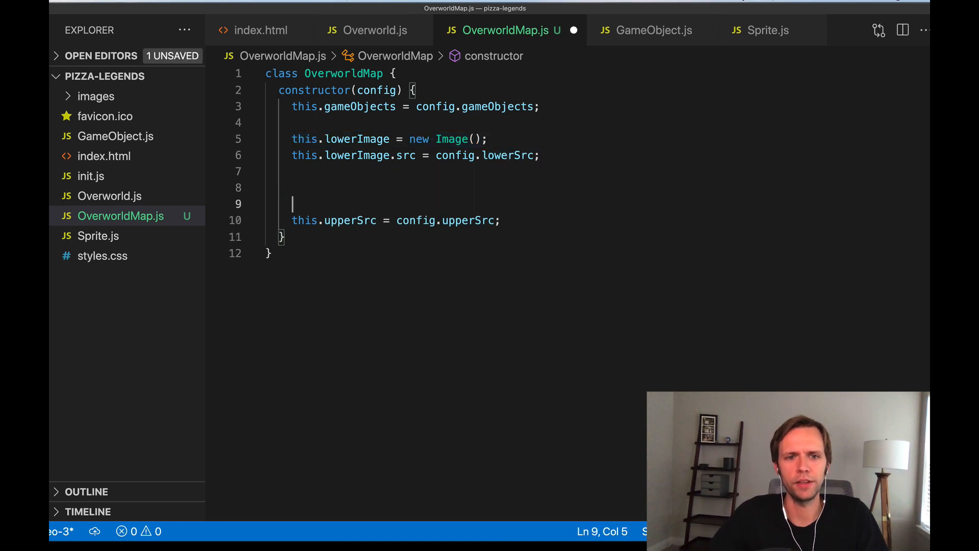
{"action": "key", "text": "Backspace"}
{"action": "type", "text": "this.upperImage = new Image();"}
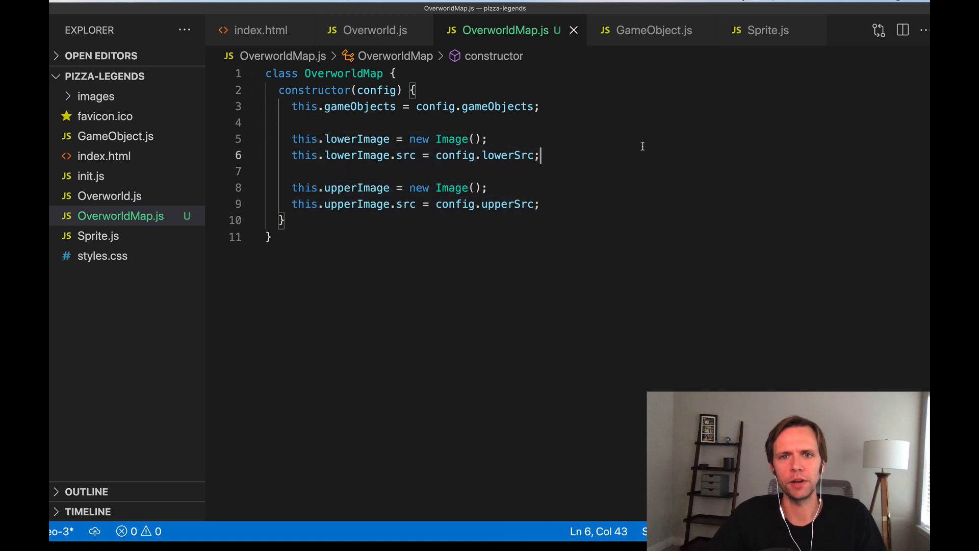
{"action": "left_click_drag", "start_coordinate": [292, 139], "coordinate": [538, 204]}
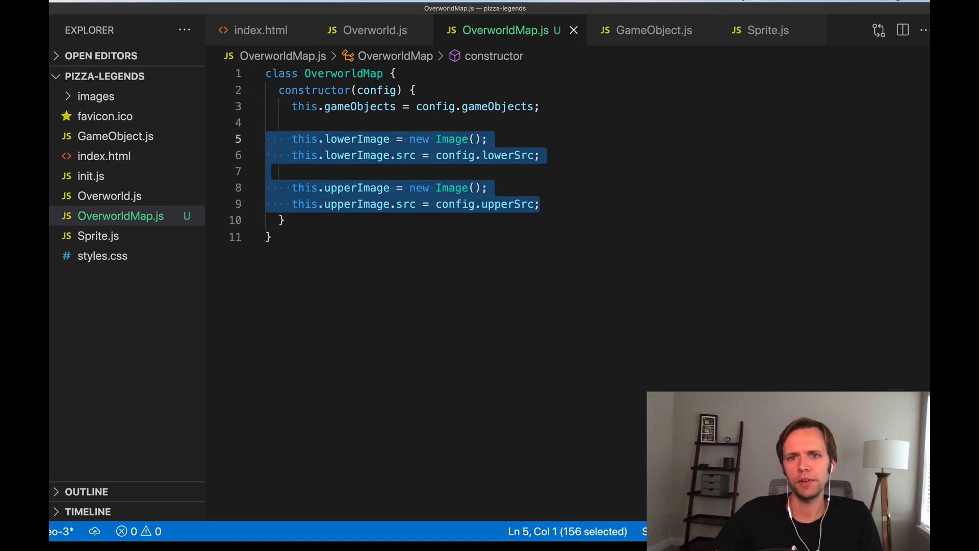
{"action": "left_click", "coordinate": [541, 204]}
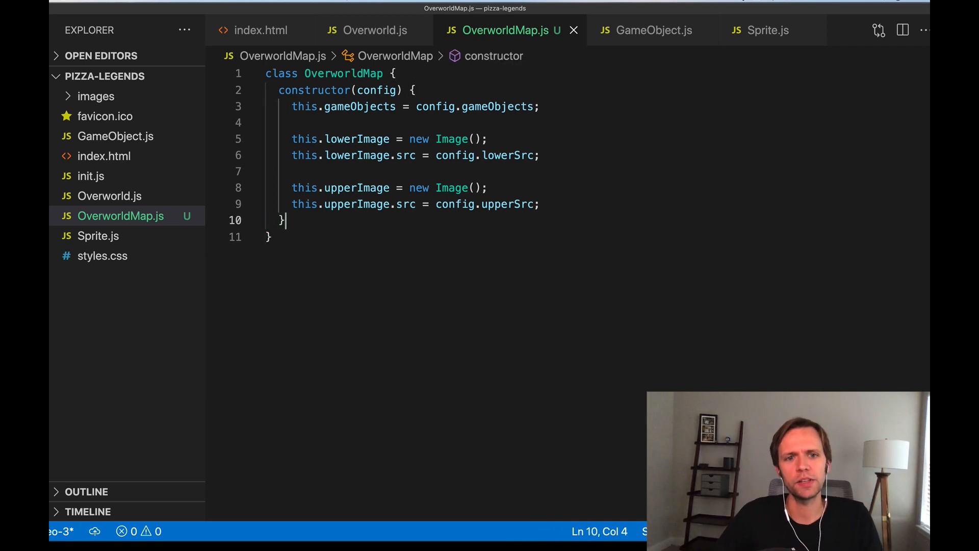
Add drawLowerImage(ctx) calling ctx.drawImage(this.lowerImage, 0, 0).
{"action": "key", "text": "Enter"}
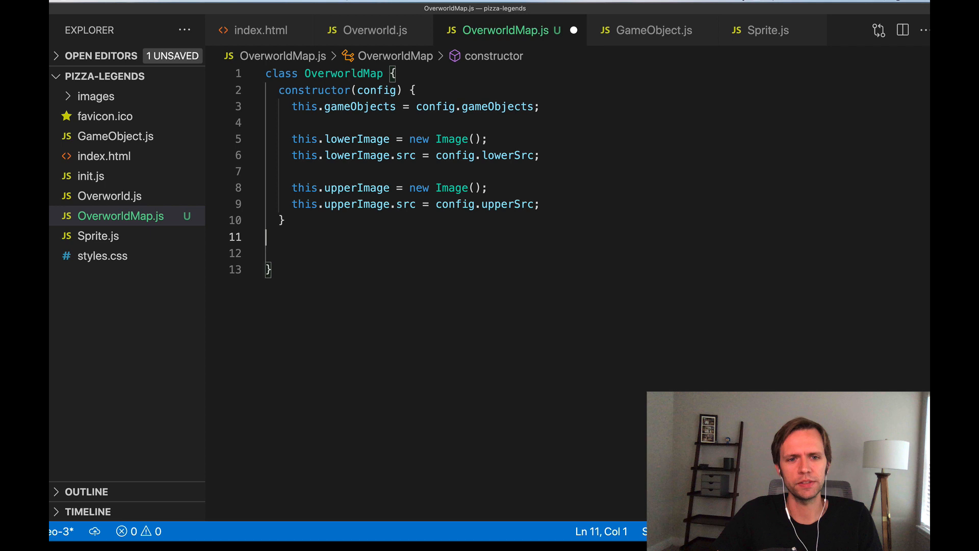
{"action": "type", "text": "l"}
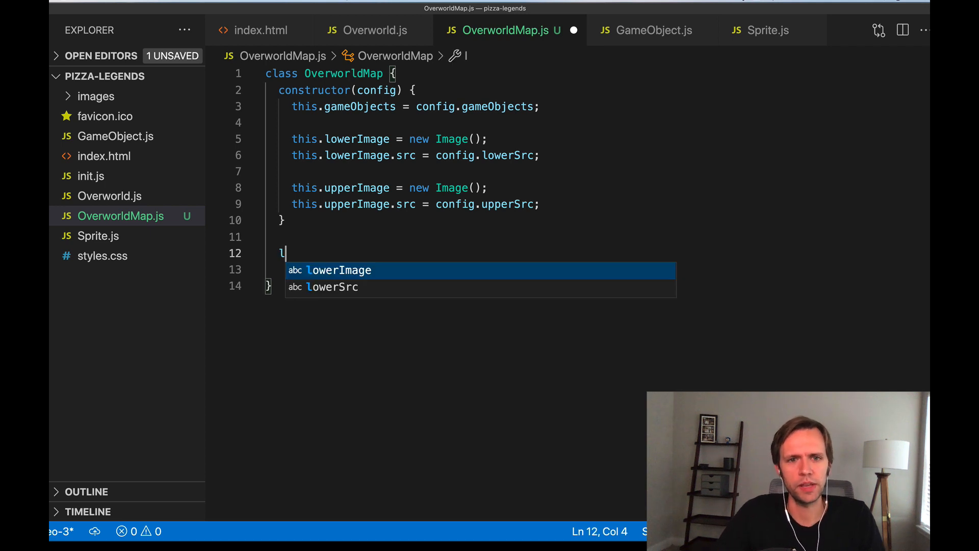
{"action": "type", "text": "drawLowerIma"}
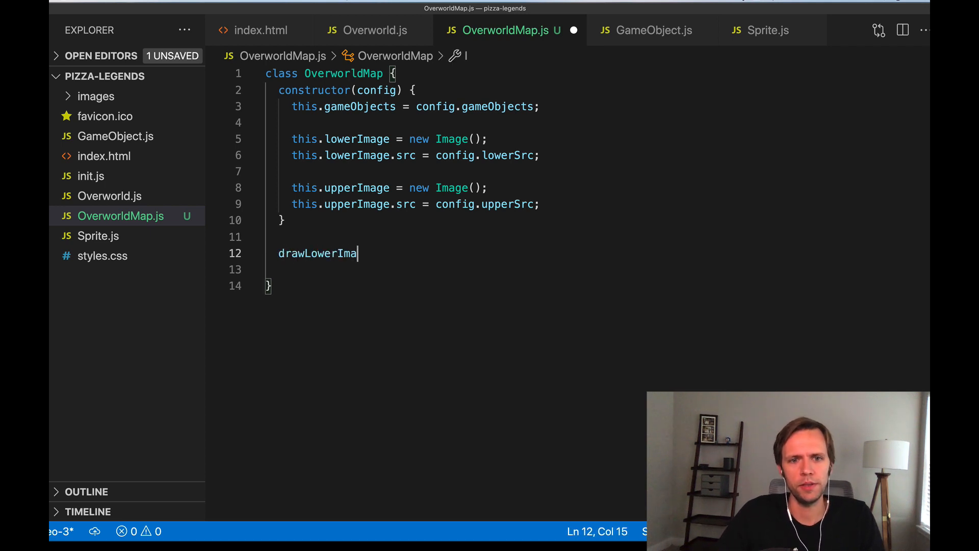
{"action": "type", "text": "ge() {"}
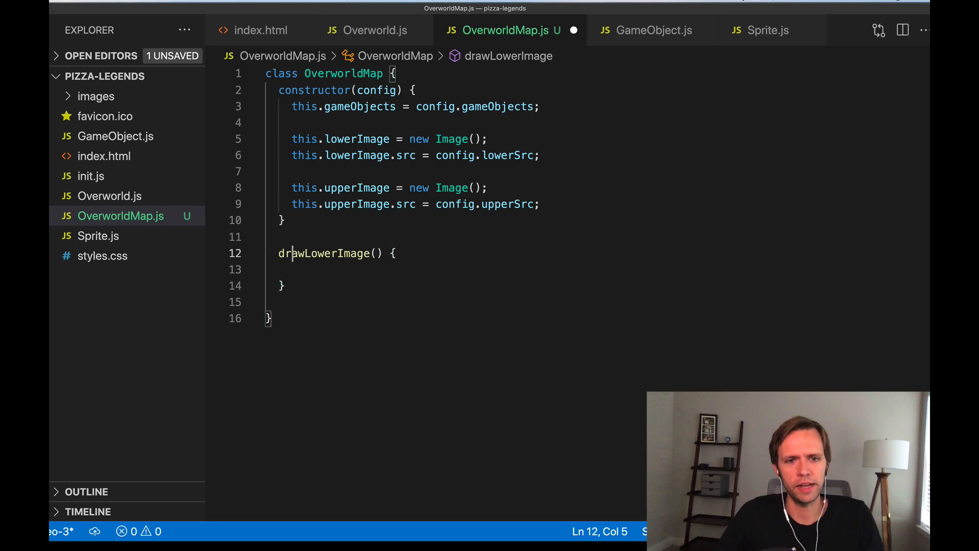
{"action": "type", "text": "ctx"}
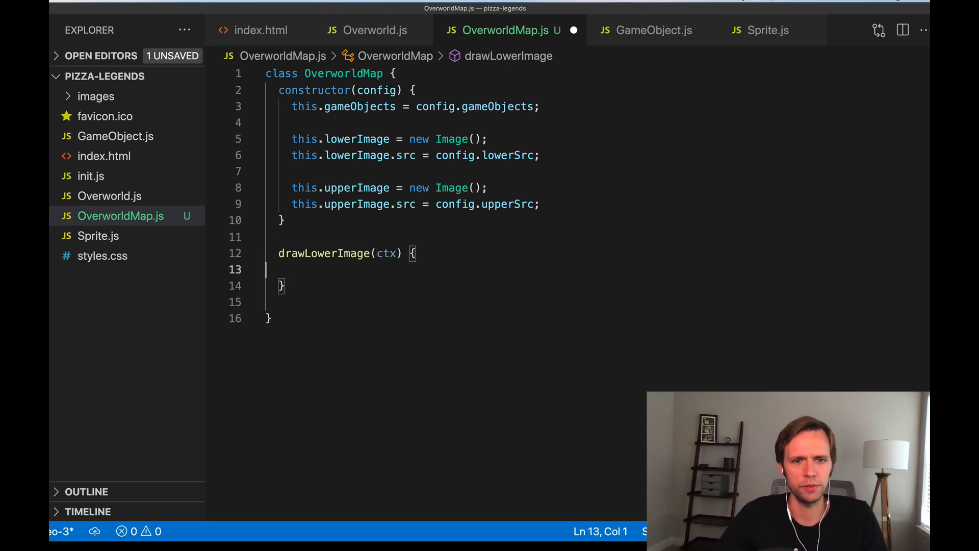
{"action": "type", "text": "ctx.drawImage(this.lowerImage, 0, 0)"}
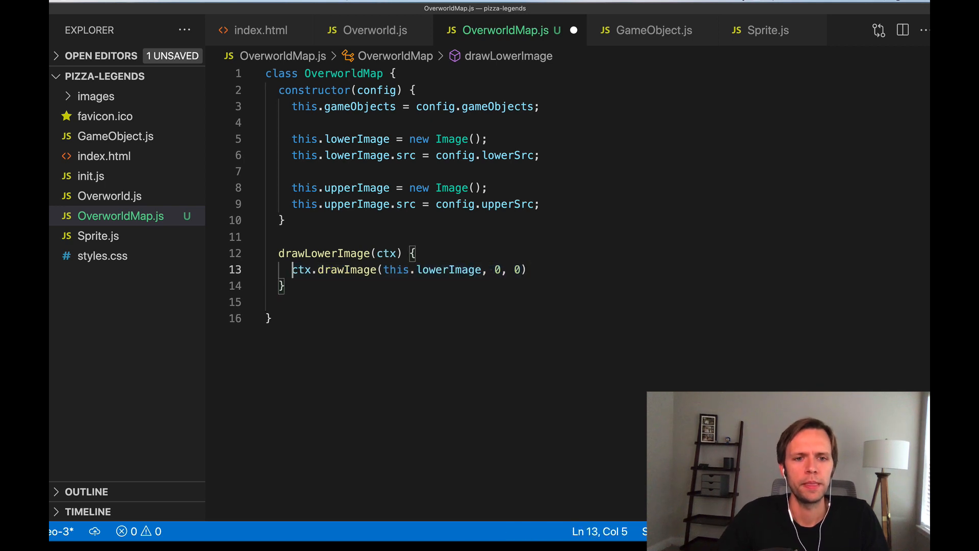
{"action": "double_click", "coordinate": [348, 269]}
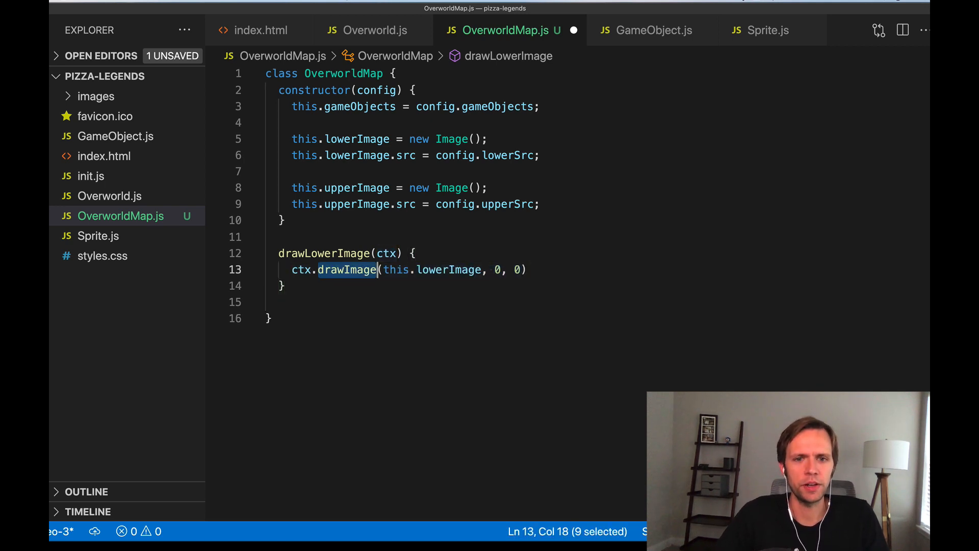
{"action": "double_click", "coordinate": [449, 270]}
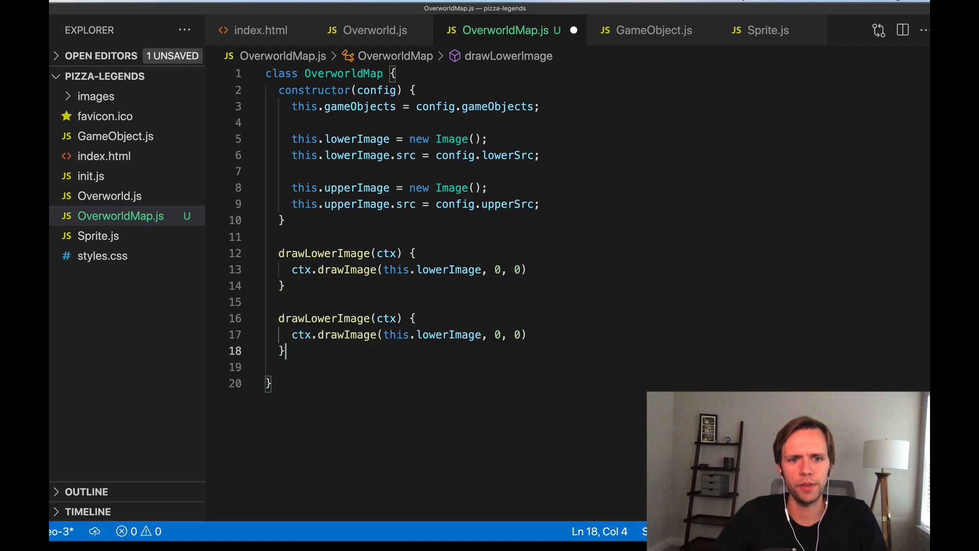
Rename the duplicated method to drawUpperImage using this.upperImage.
{"action": "double_click", "coordinate": [321, 318]}
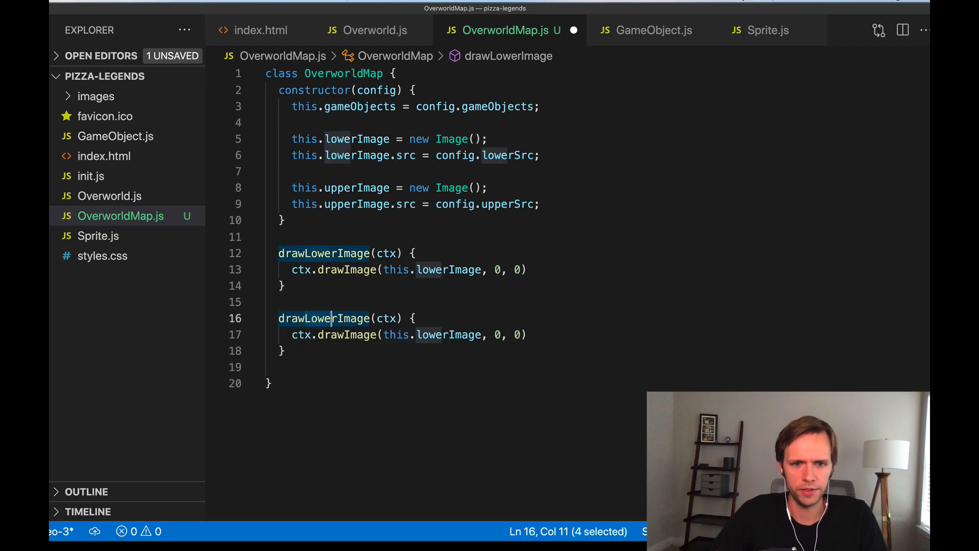
{"action": "type", "text": "Upp"}
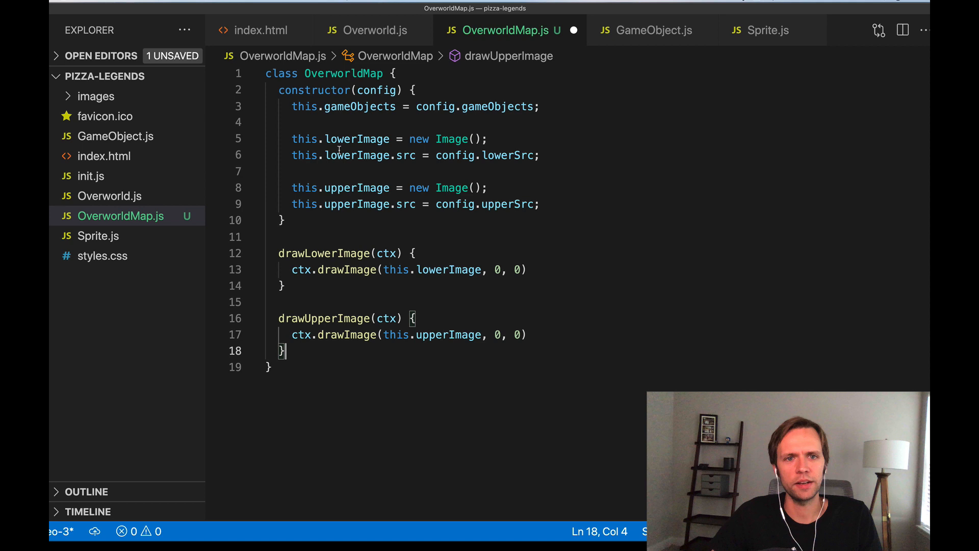
{"action": "double_click", "coordinate": [342, 74]}
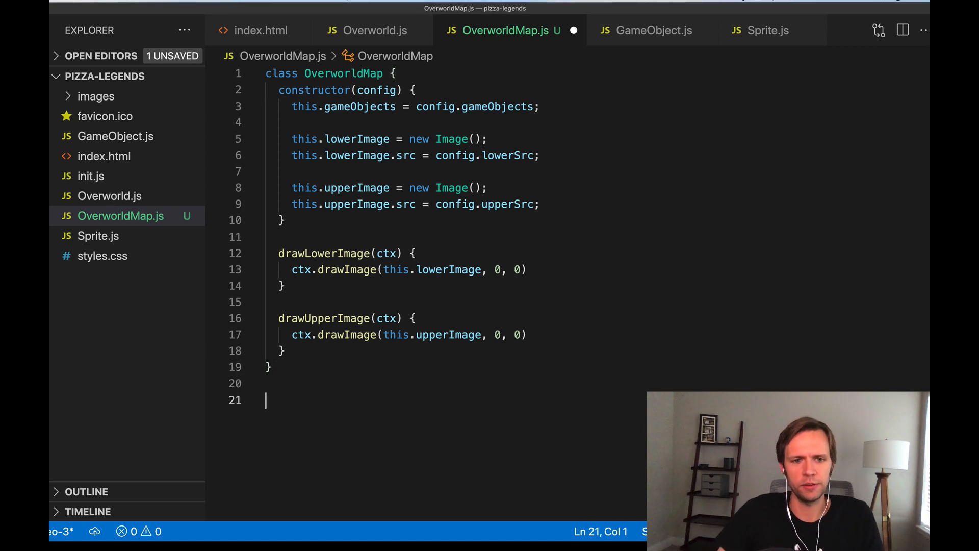
Add window.OverworldMaps below the class with an empty DemoRoom entry.
{"action": "scroll", "scroll_direction": "down", "scroll_amount": 3}
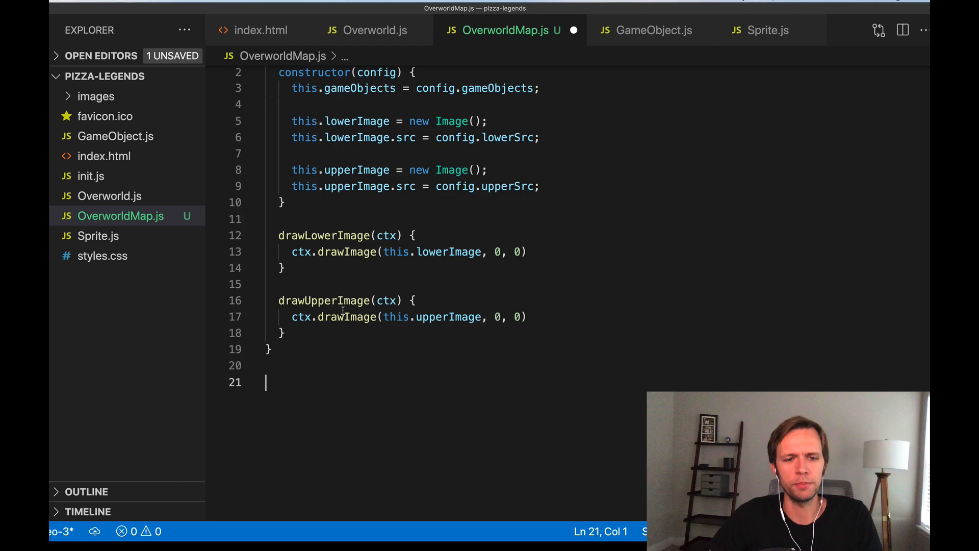
{"action": "type", "text": "wind"}
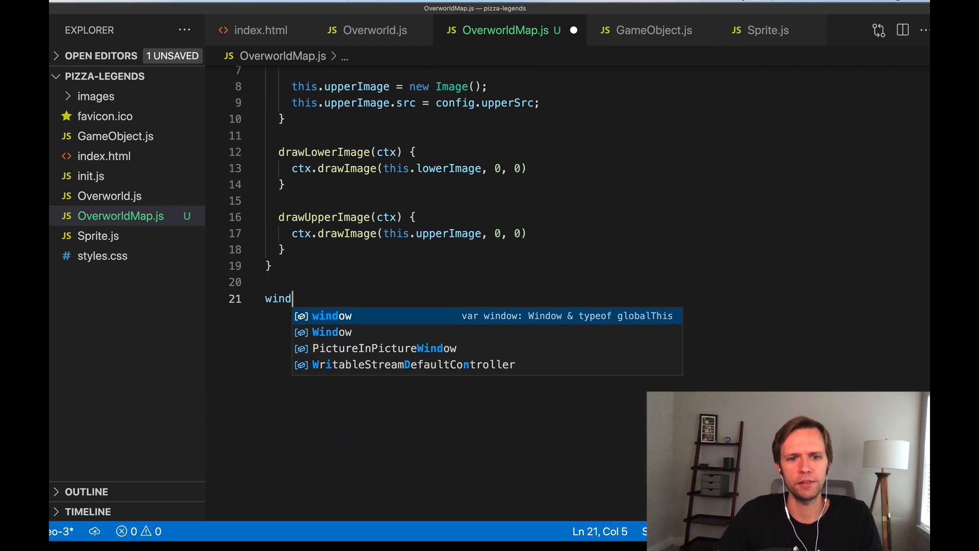
{"action": "type", "text": "ow."}
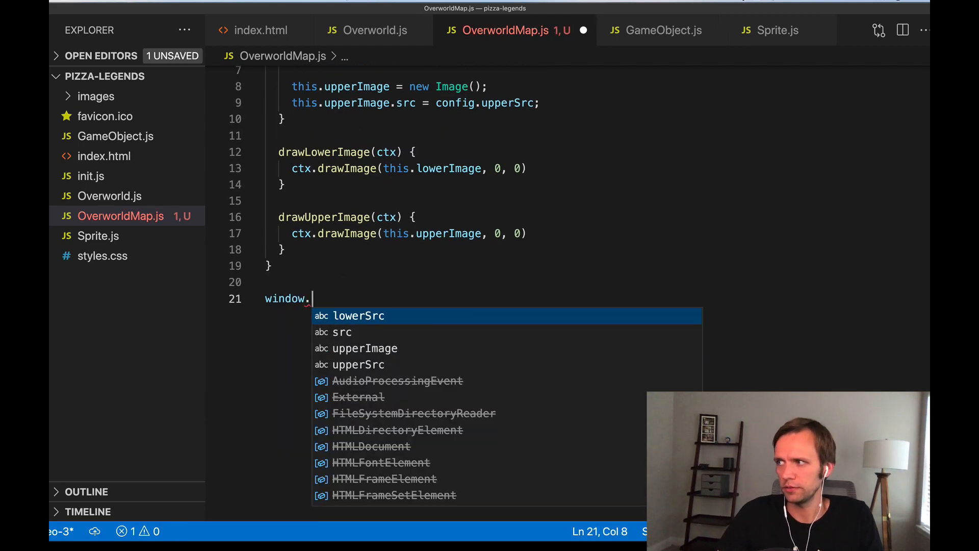
{"action": "type", "text": "OverworldMaps = {"}
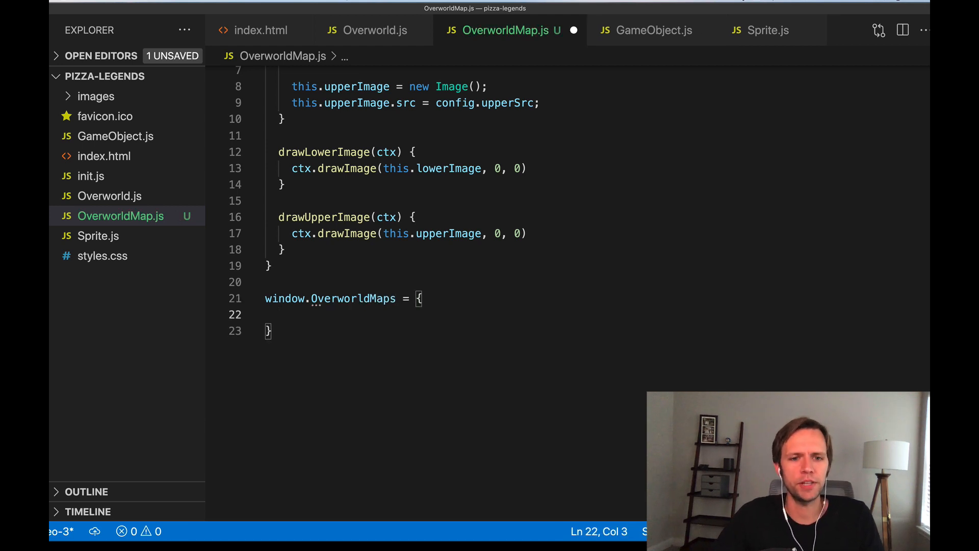
{"action": "double_click", "coordinate": [352, 298]}
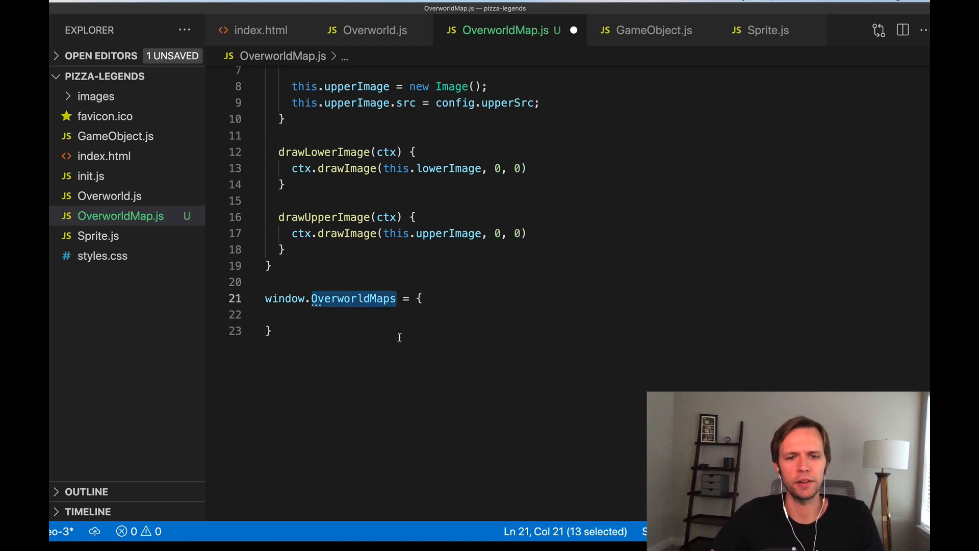
{"action": "type", "text": "Demo"}
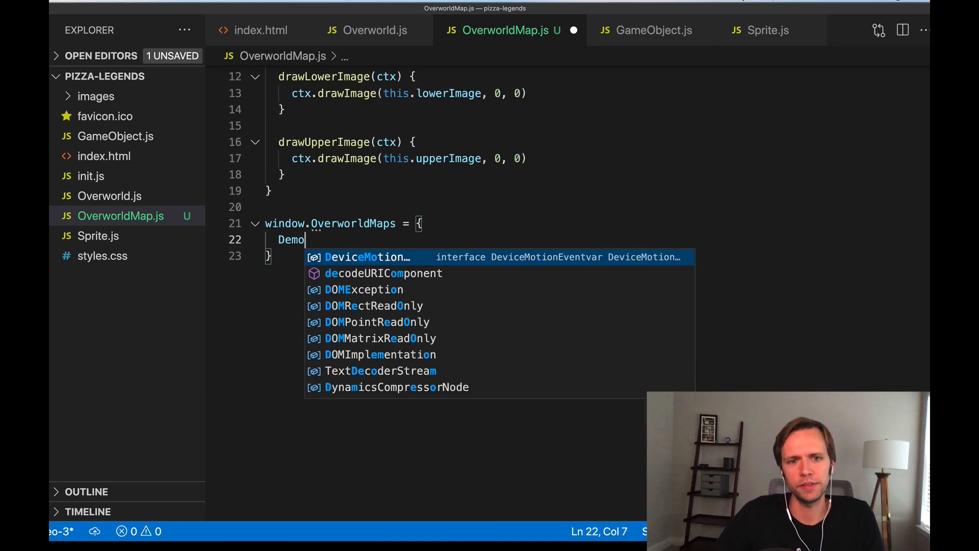
{"action": "type", "text": "Room: {"}
{"action": "type", "text": "Kitc"}
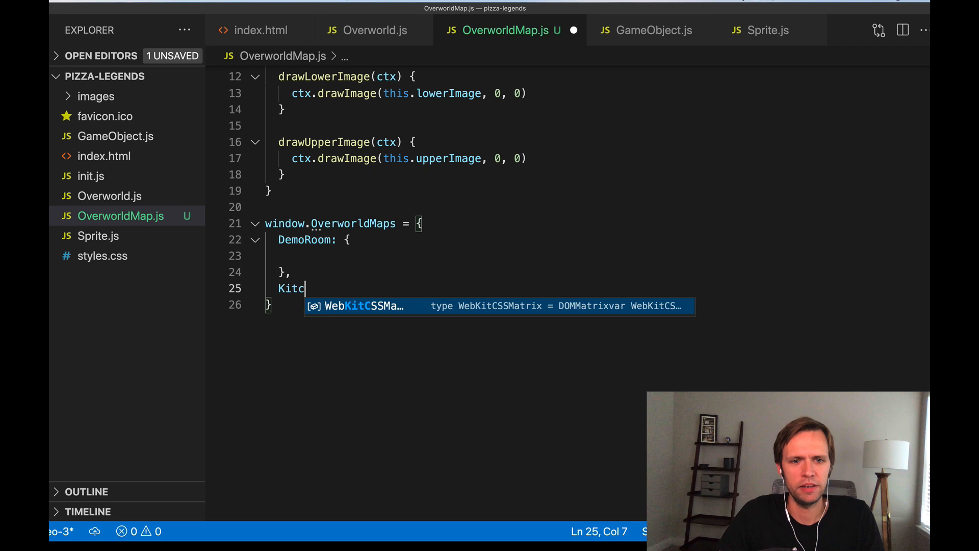
Temporarily add Kitchen and Street entries, then delete them.
{"action": "type", "text": "hen: {"}
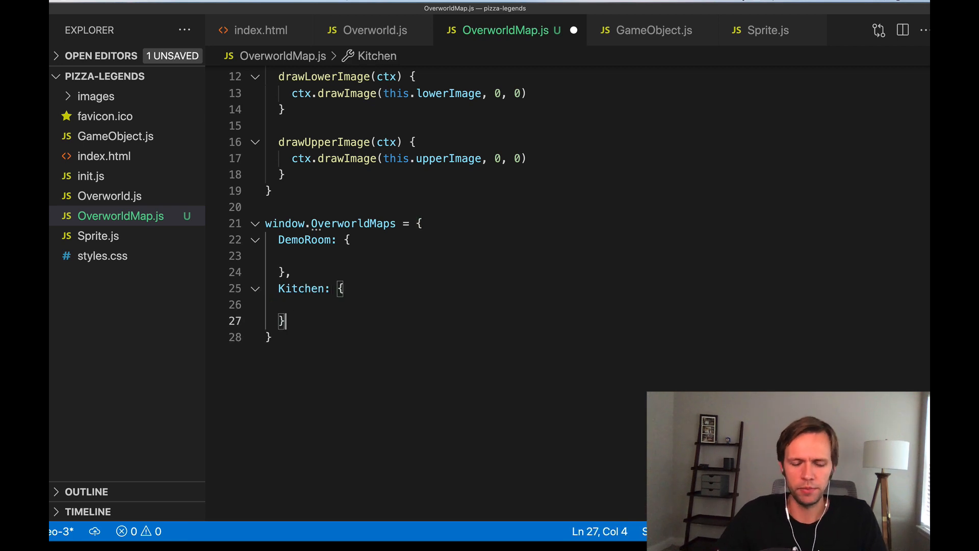
{"action": "type", "text": "Street: {"}
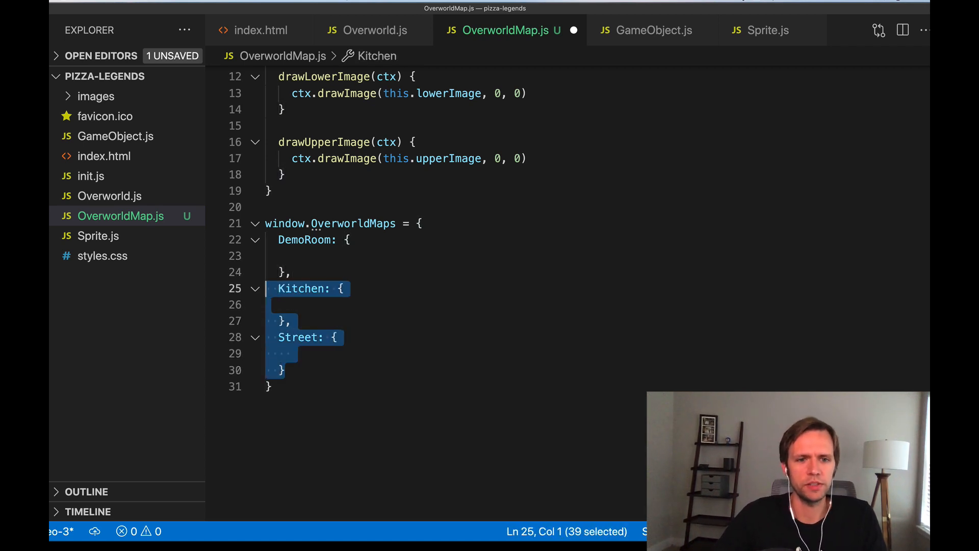
{"action": "key", "text": "Delete"}
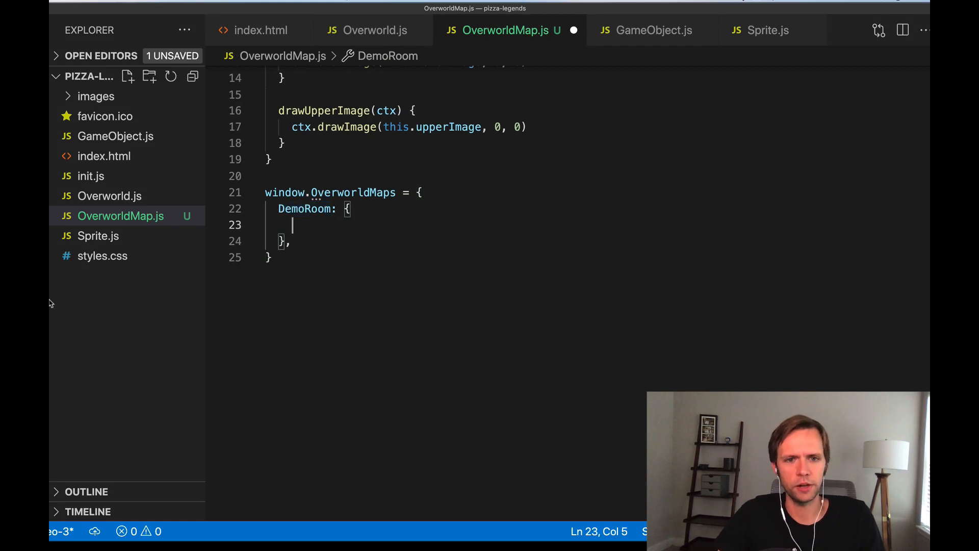
Give DemoRoom lowerSrc "/images/maps/DemoLower.png" and a matching upperSrc entry.
{"action": "type", "text": "lowerSrc:"}
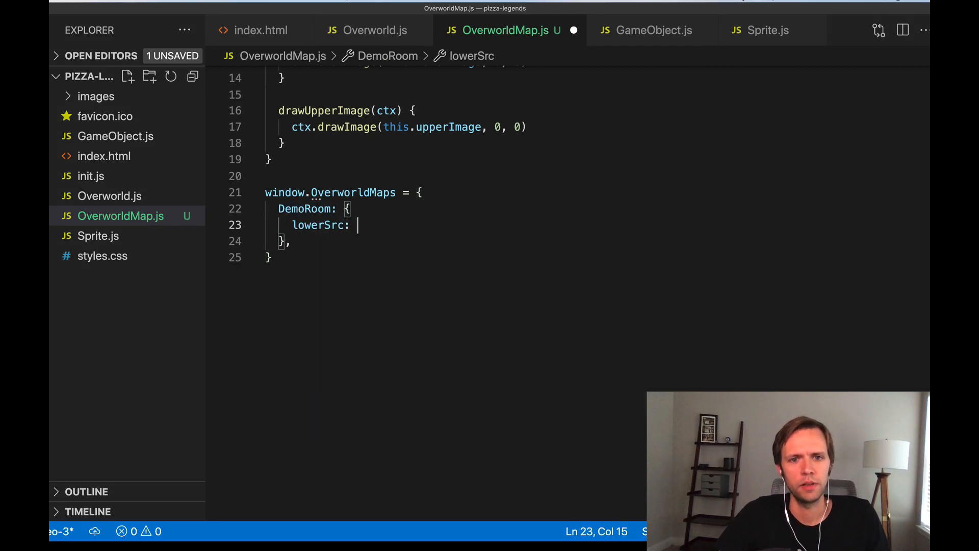
{"action": "type", "text": "\"/images/maps/DemoLower.png\","}
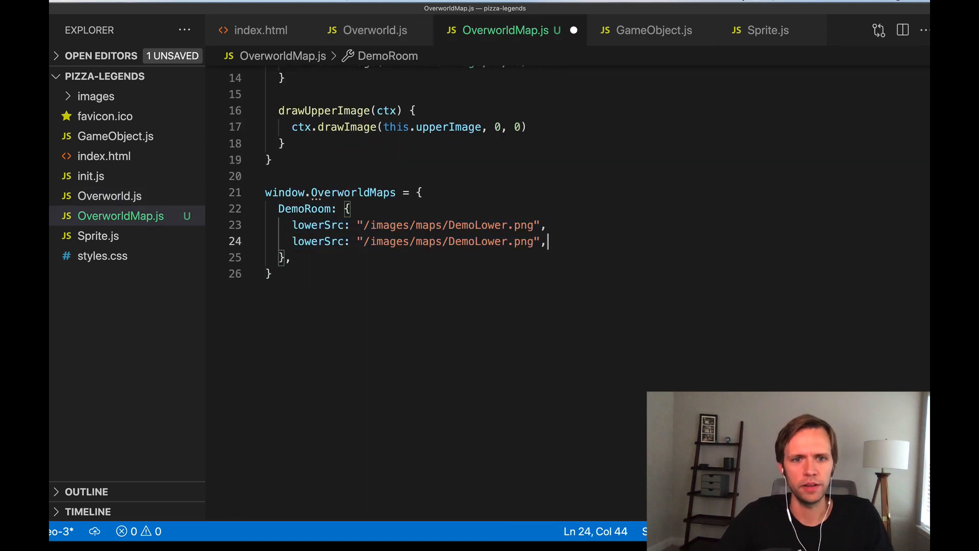
{"action": "double_click", "coordinate": [320, 241]}
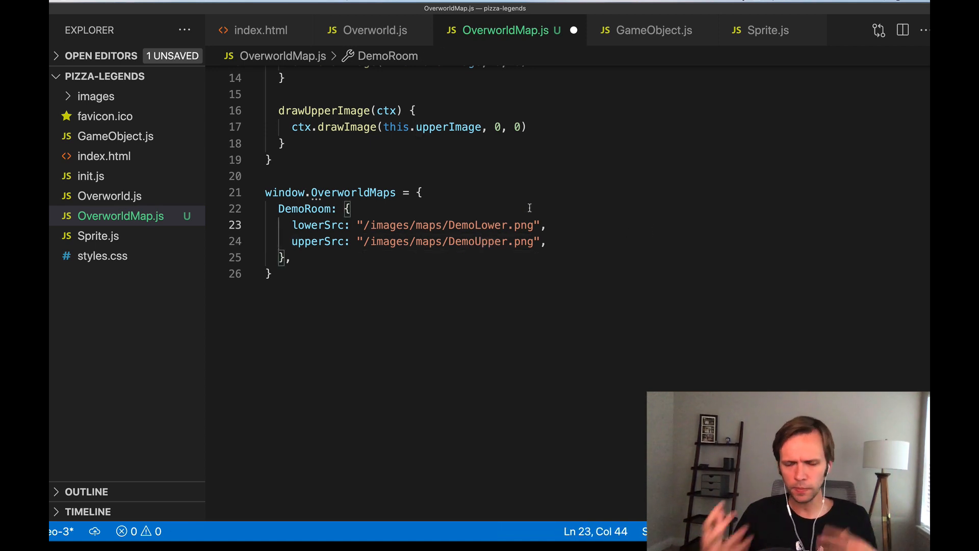
{"action": "double_click", "coordinate": [479, 225]}
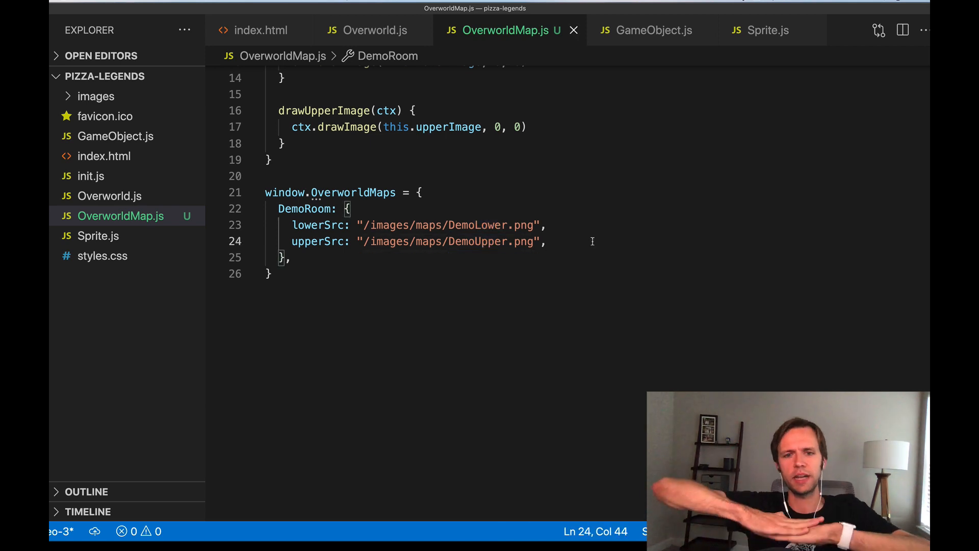
Add gameObjects with hero: new GameObject at x 5, y 6, checking Overworld.js for values.
{"action": "type", "text": "gameObjects: {"}
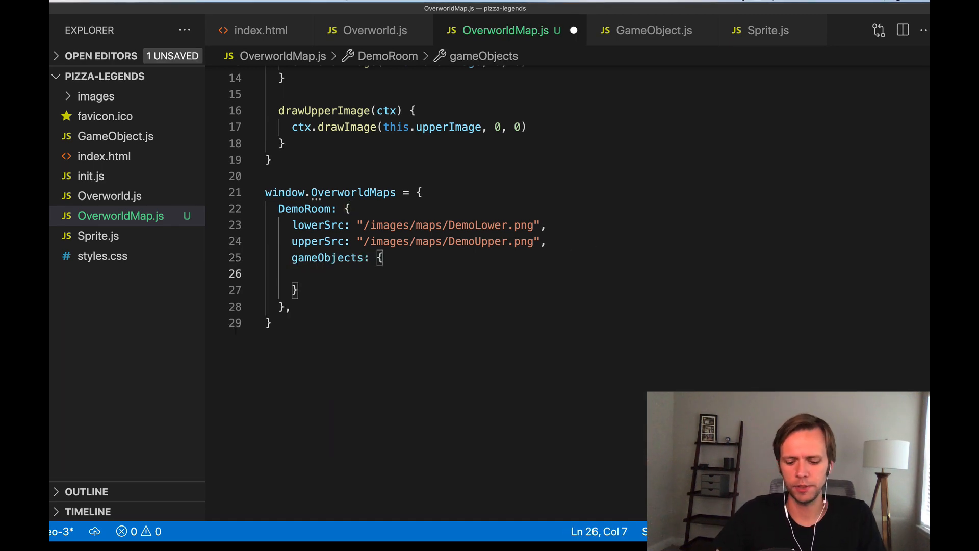
{"action": "type", "text": "hero"}
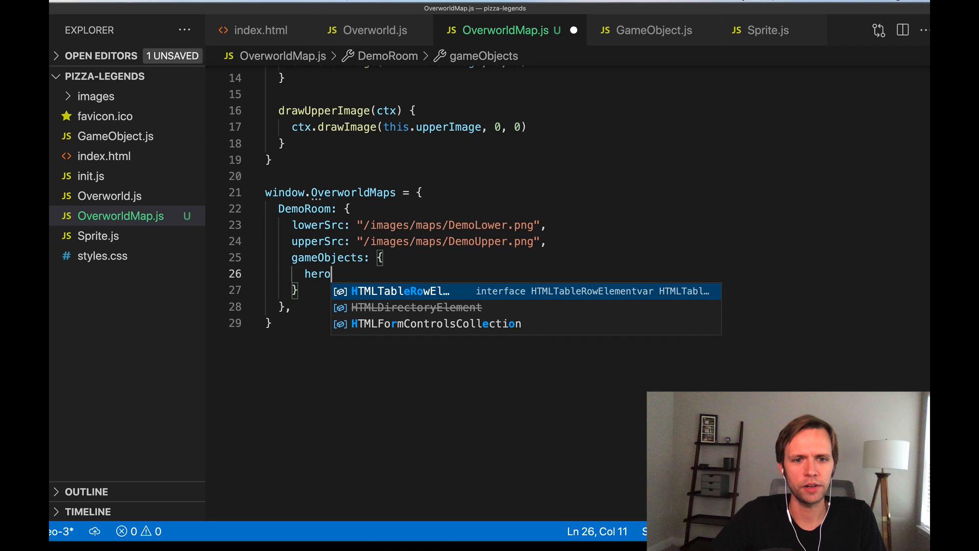
{"action": "type", "text": ": new G"}
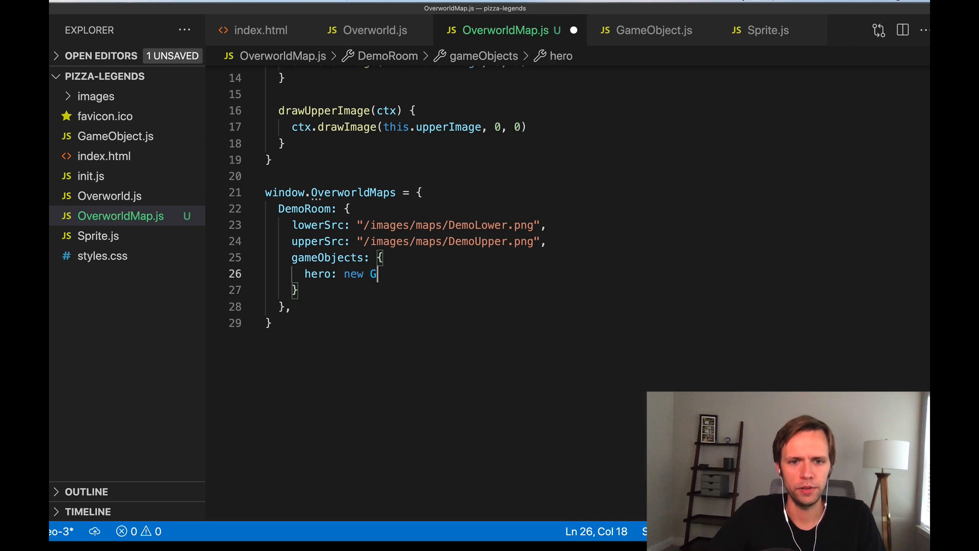
{"action": "type", "text": "ameObject({"}
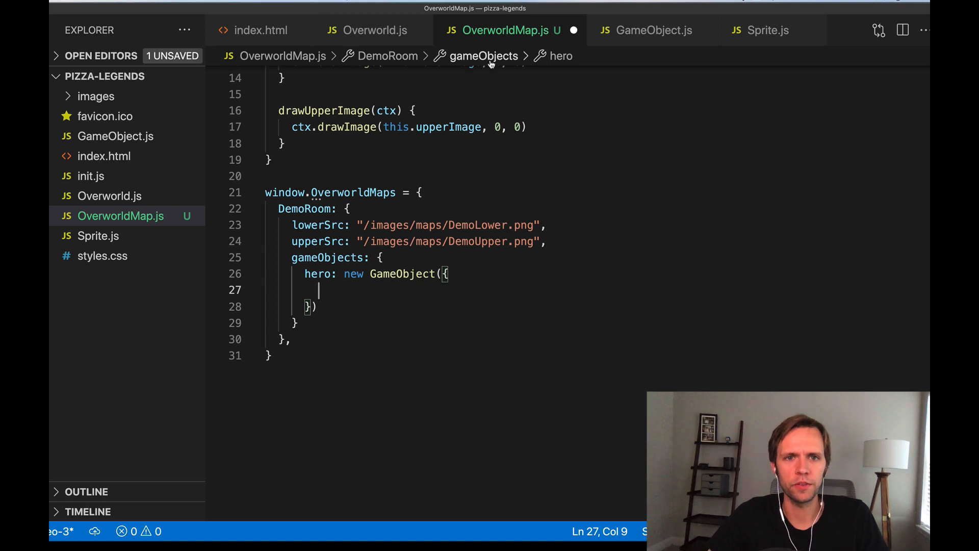
{"action": "left_click", "coordinate": [374, 29]}
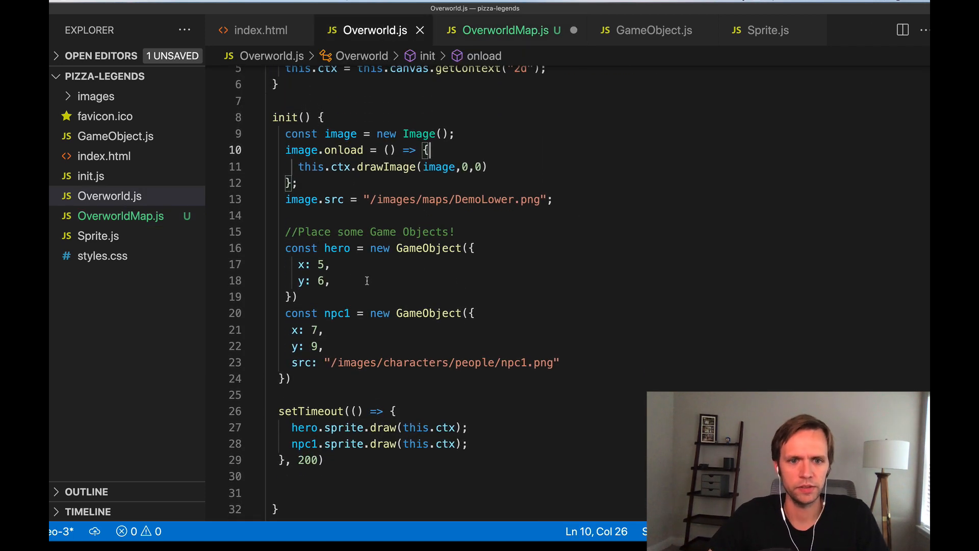
{"action": "left_click", "coordinate": [505, 30]}
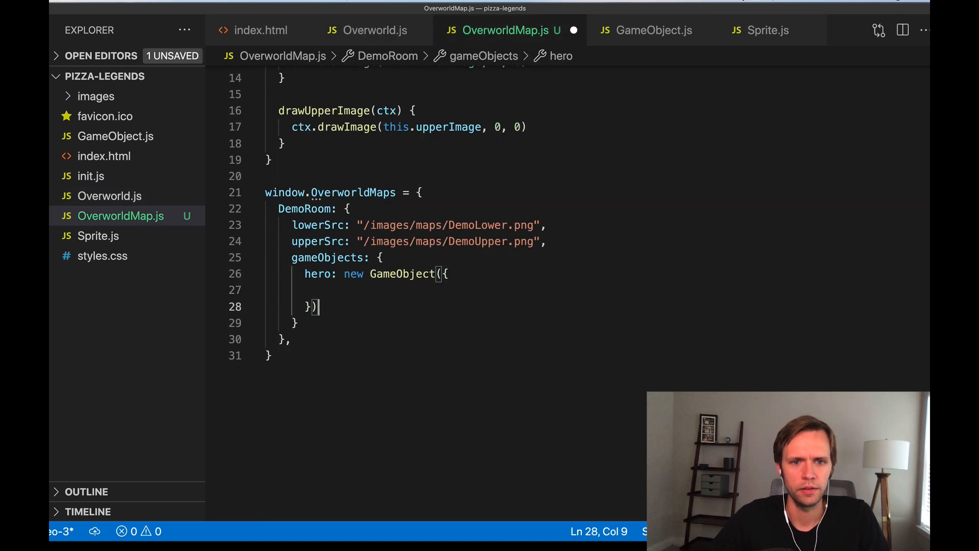
{"action": "type", "text": "x: 5,"}
{"action": "type", "text": "npc1:"}
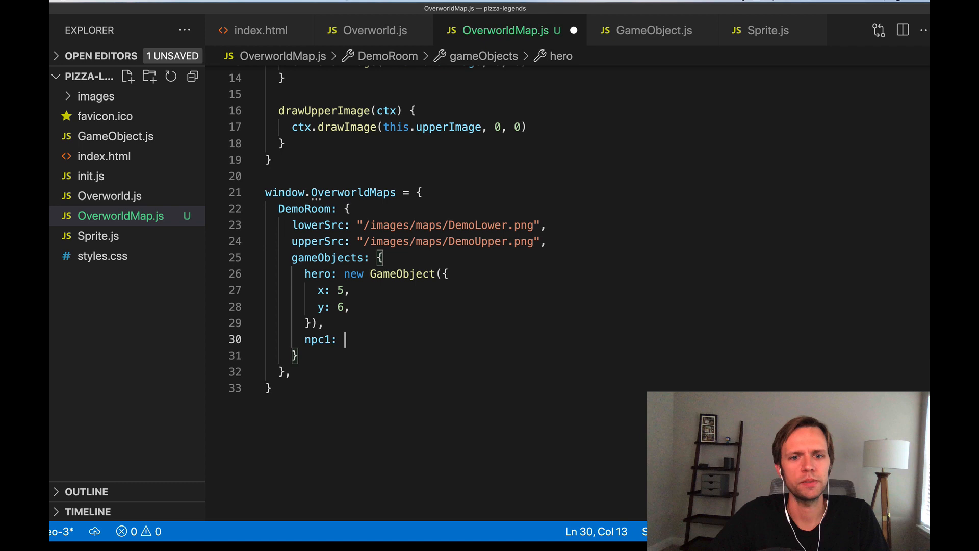
{"action": "type", "text": "{}"}
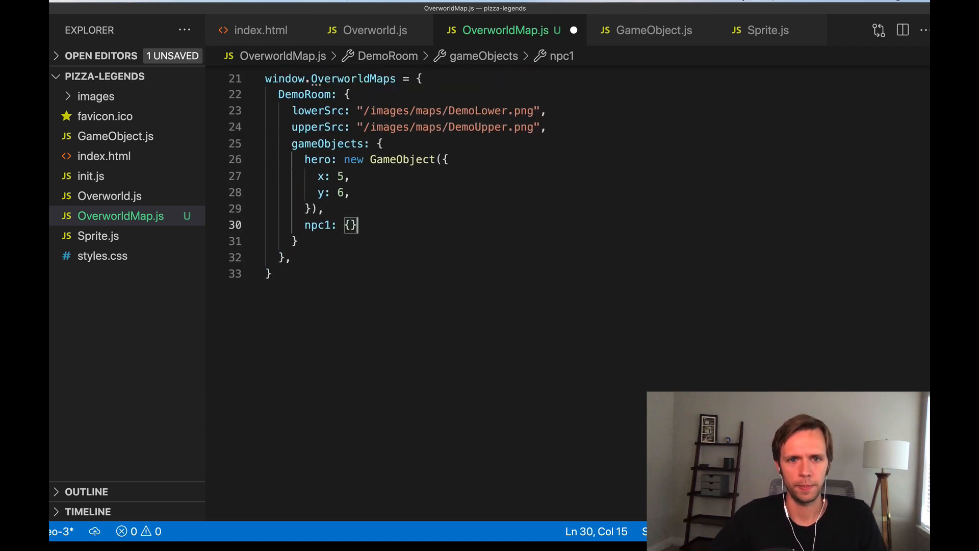
Start npc1 as a new GameObject and pick up its src line from Overworld.js.
{"action": "type", "text": "new GameObject("}
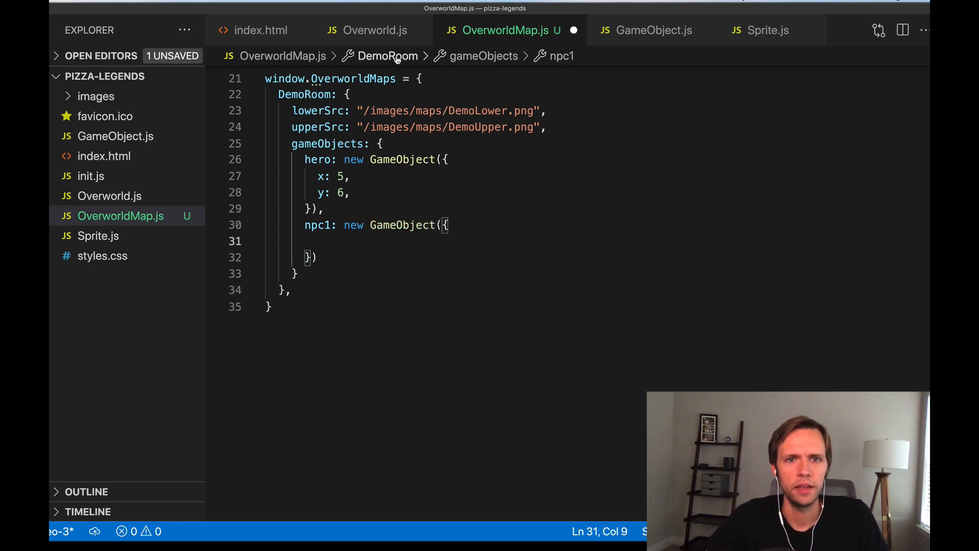
{"action": "left_click", "coordinate": [373, 29]}
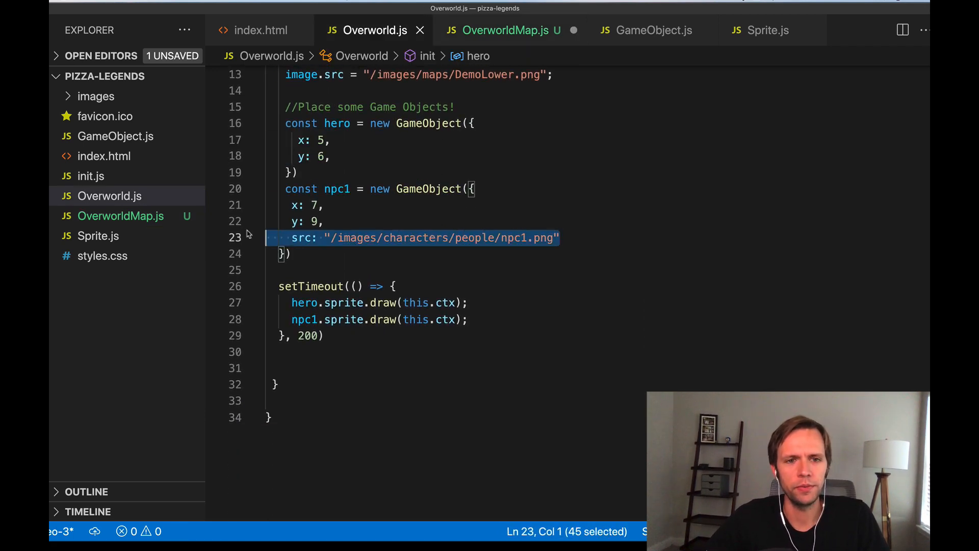
{"action": "left_click", "coordinate": [510, 30]}
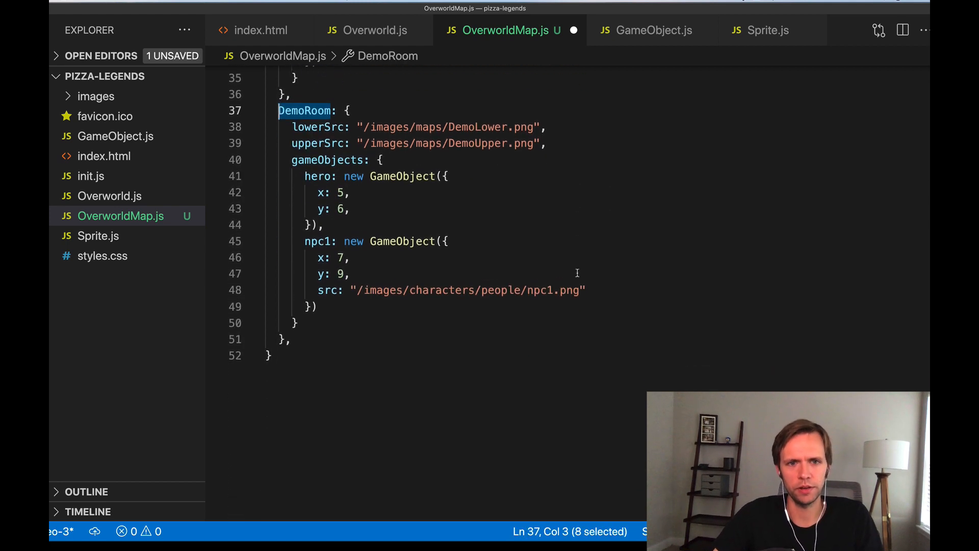
Rename the copied map Kitchen with Kitchen images, and set npcB's position to x 10, y 4.
{"action": "type", "text": "Kitchen: {"}
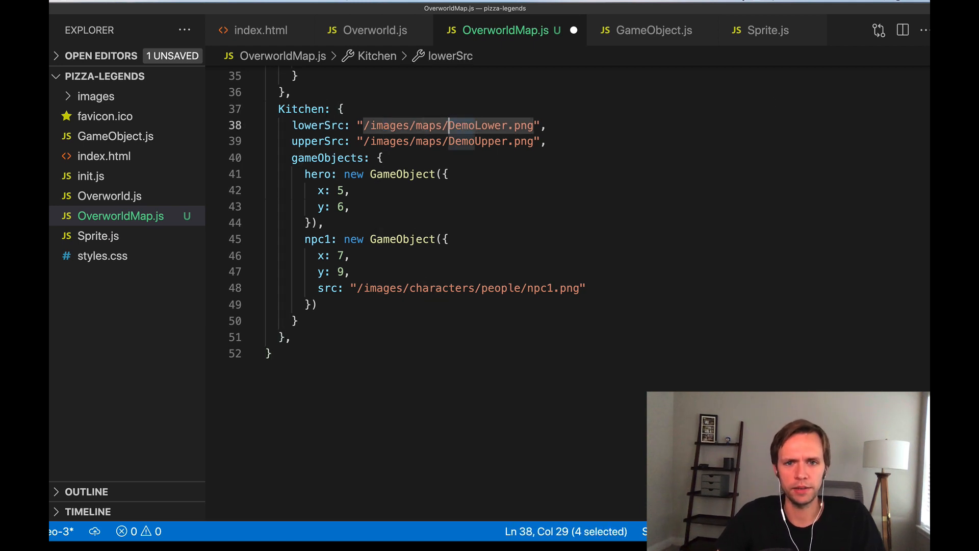
{"action": "type", "text": "Kitchen"}
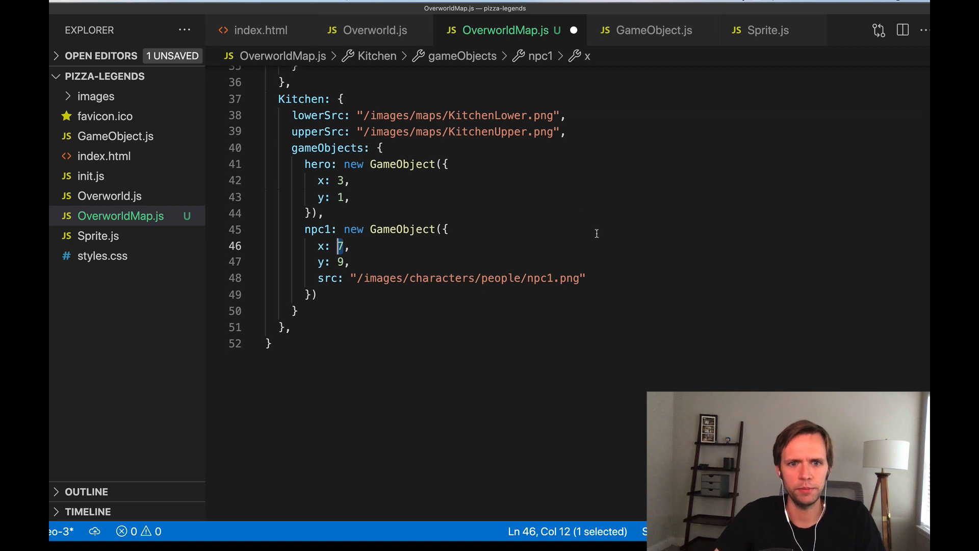
{"action": "type", "text": "9,"}
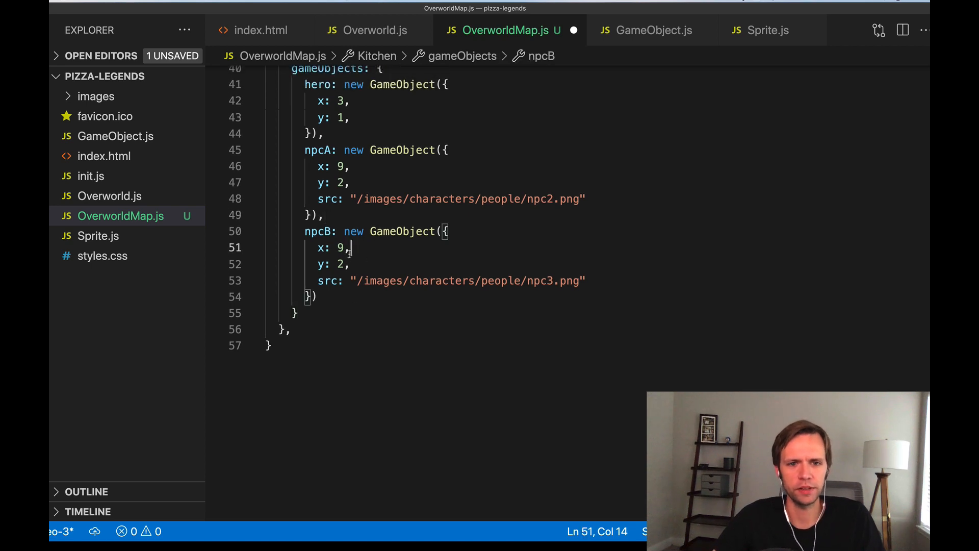
{"action": "double_click", "coordinate": [341, 248]}
{"action": "type", "text": "10"}
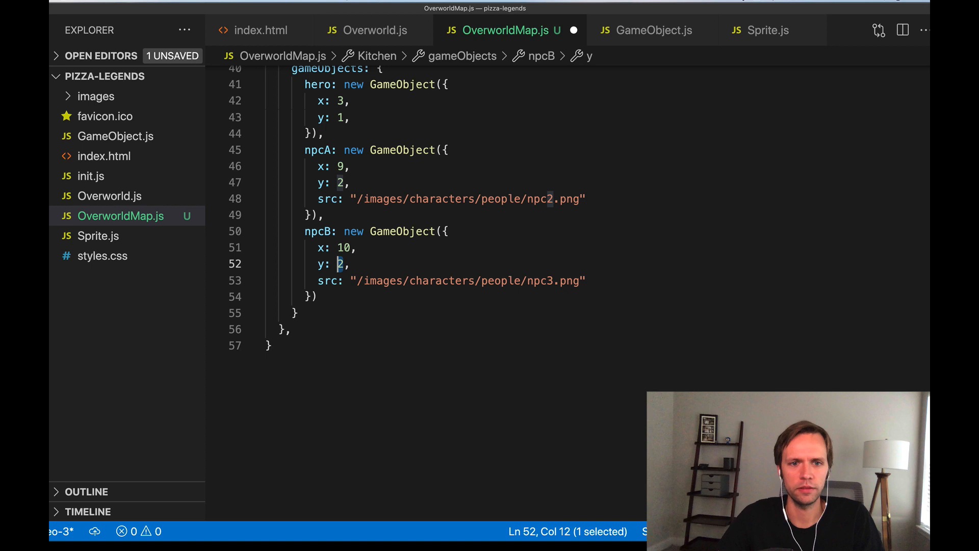
{"action": "type", "text": "4"}
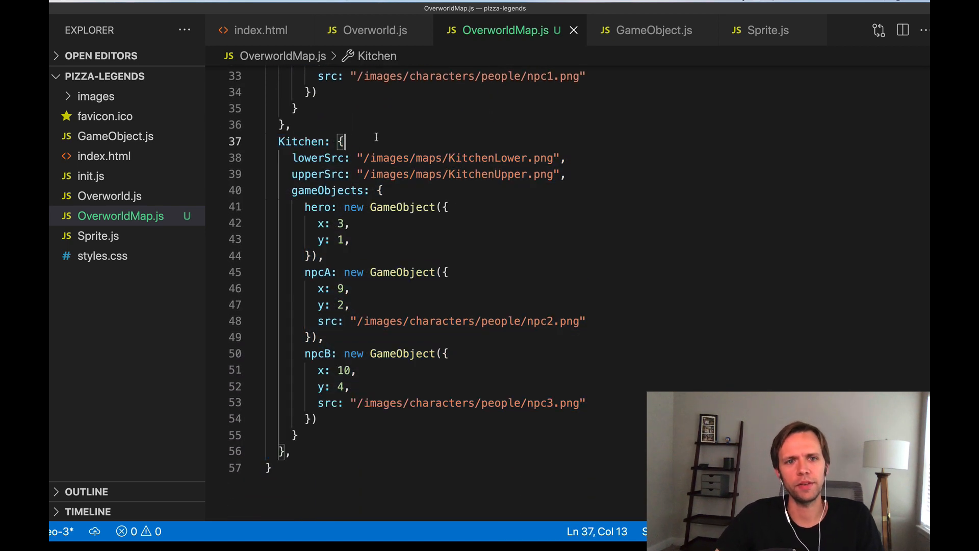
{"action": "scroll", "scroll_direction": "down", "scroll_amount": 3}
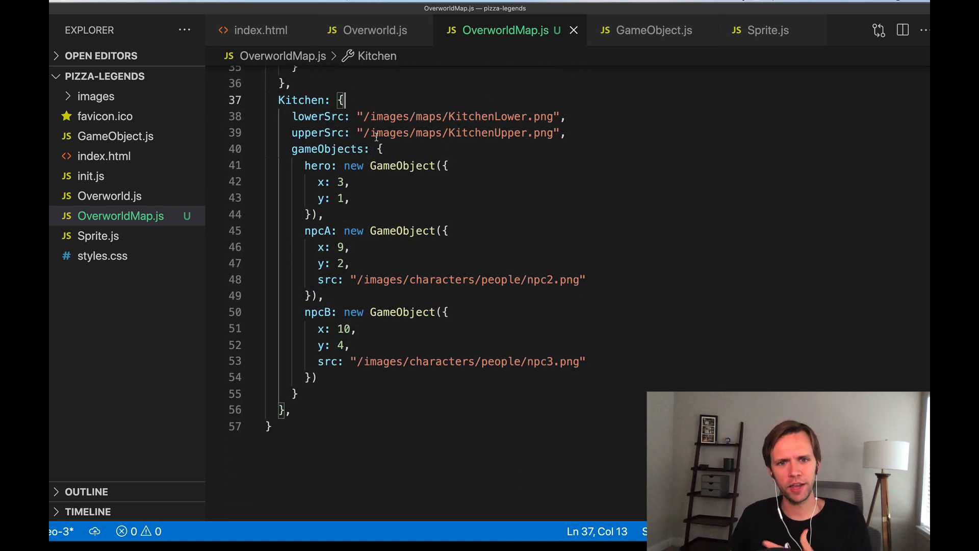
{"action": "left_click", "coordinate": [328, 148]}
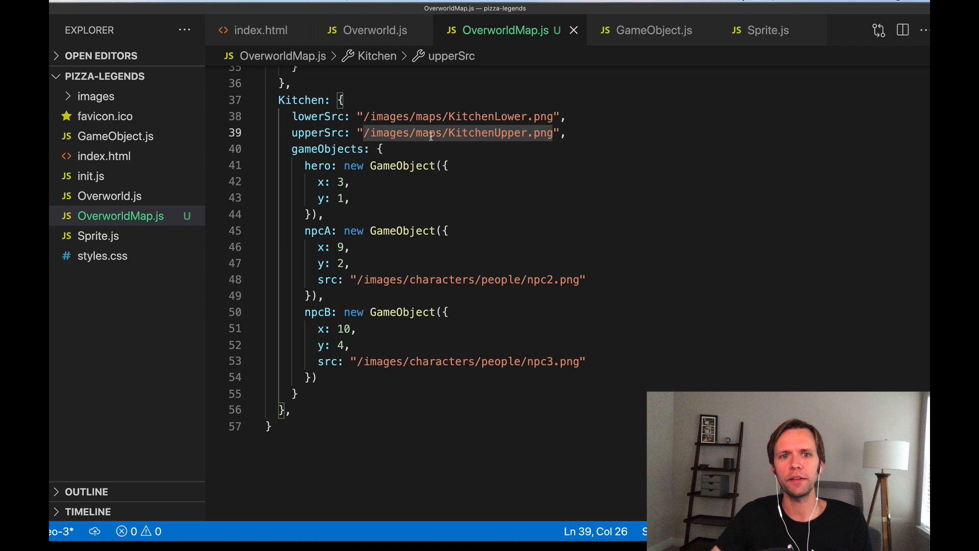
{"action": "left_click", "coordinate": [343, 100]}
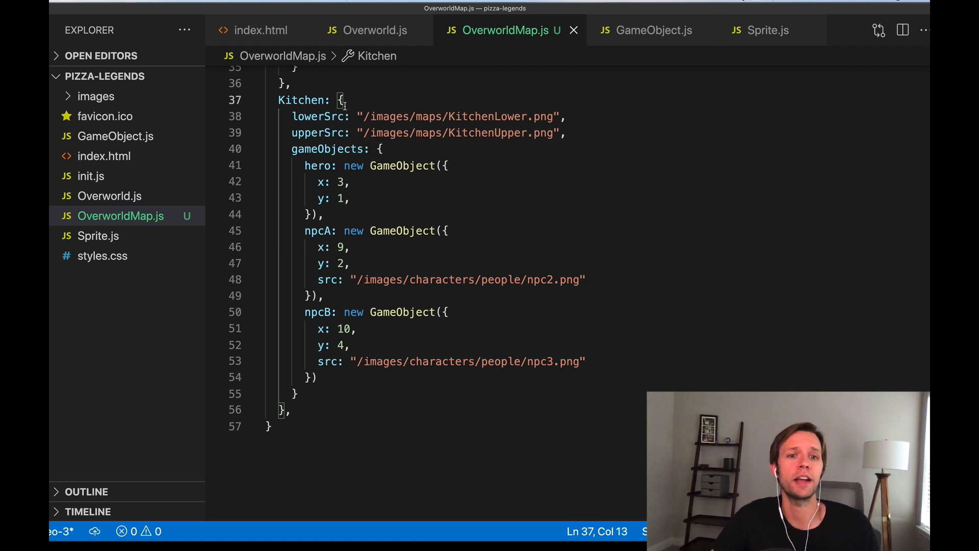
{"action": "left_click", "coordinate": [386, 149]}
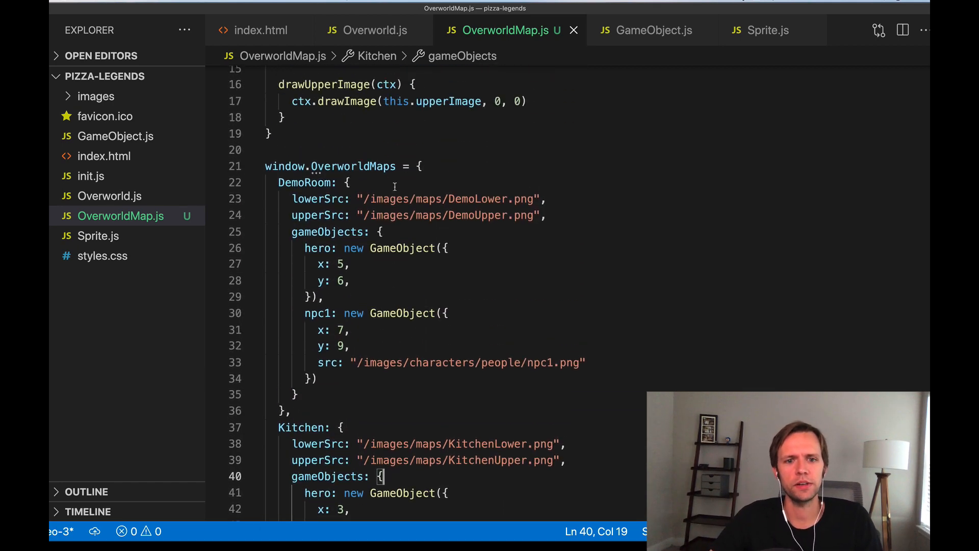
{"action": "scroll", "scroll_direction": "down", "scroll_amount": 3}
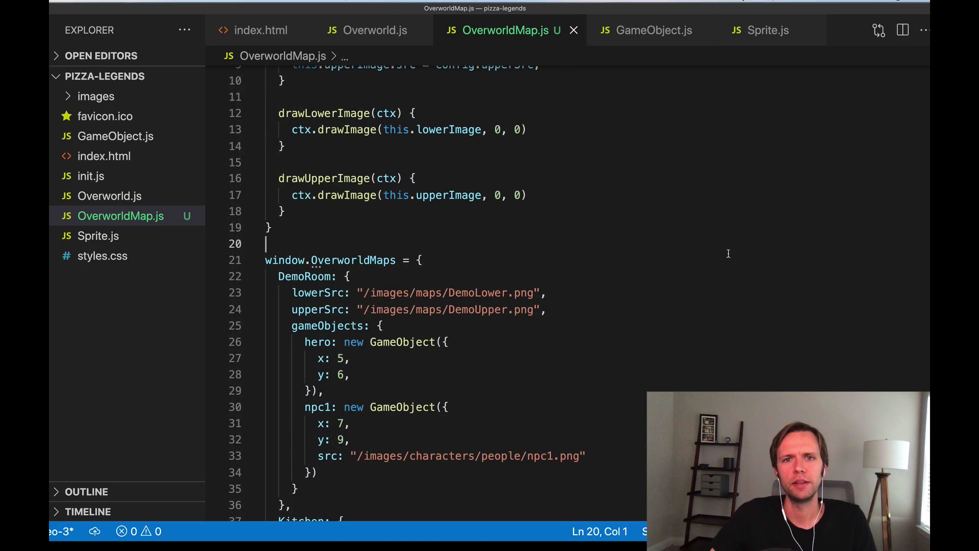
Check the running demo room in the browser, then return to Overworld.js's init code.
{"action": "left_click", "coordinate": [372, 29]}
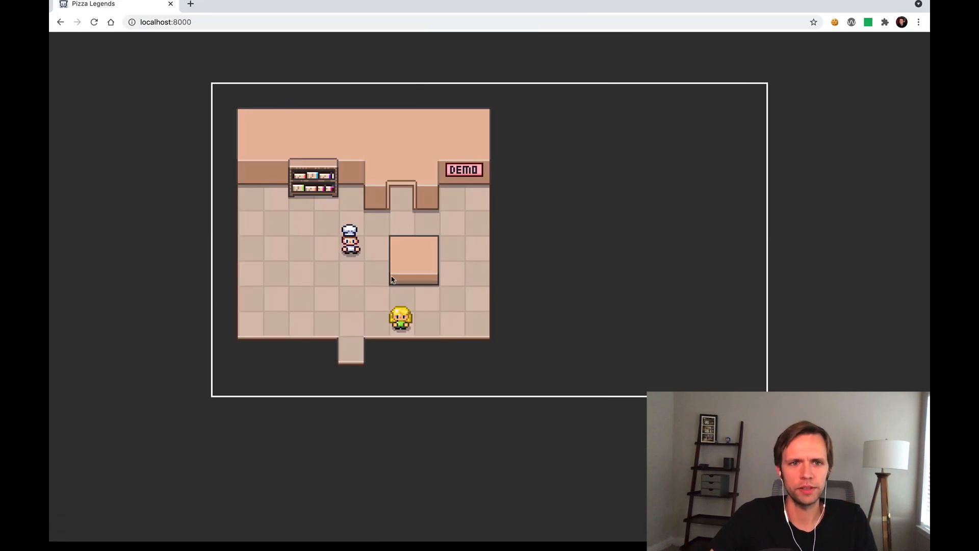
{"action": "mouse_move", "coordinate": [365, 172]}
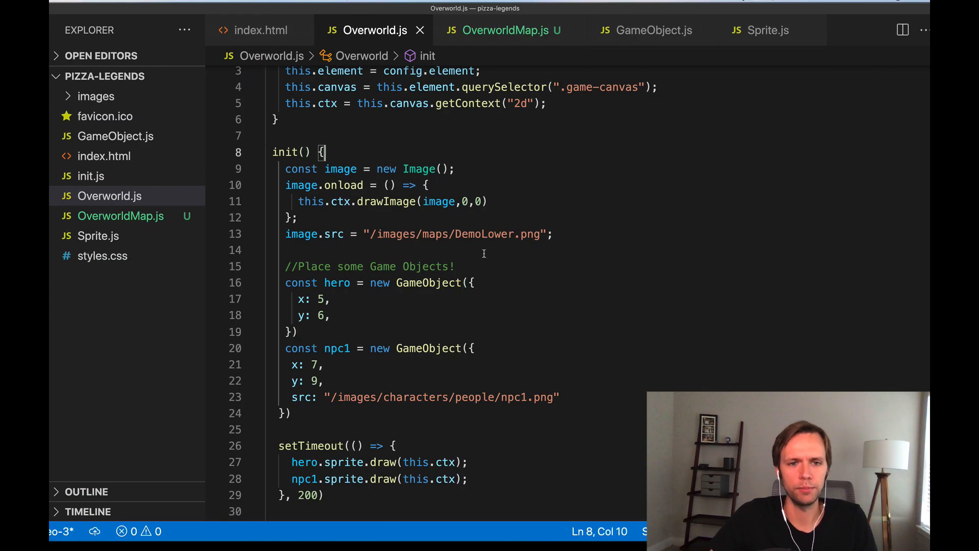
{"action": "left_click", "coordinate": [502, 29]}
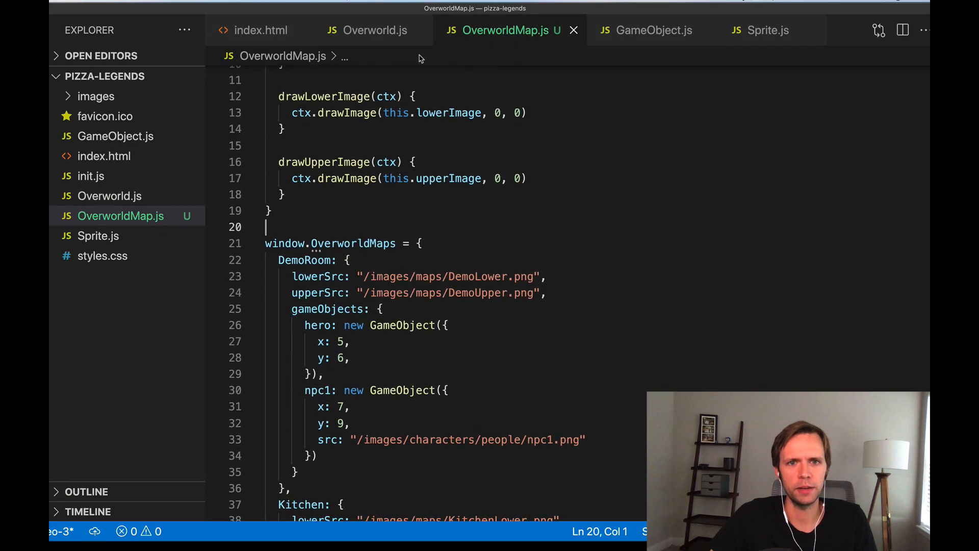
{"action": "left_click", "coordinate": [373, 29]}
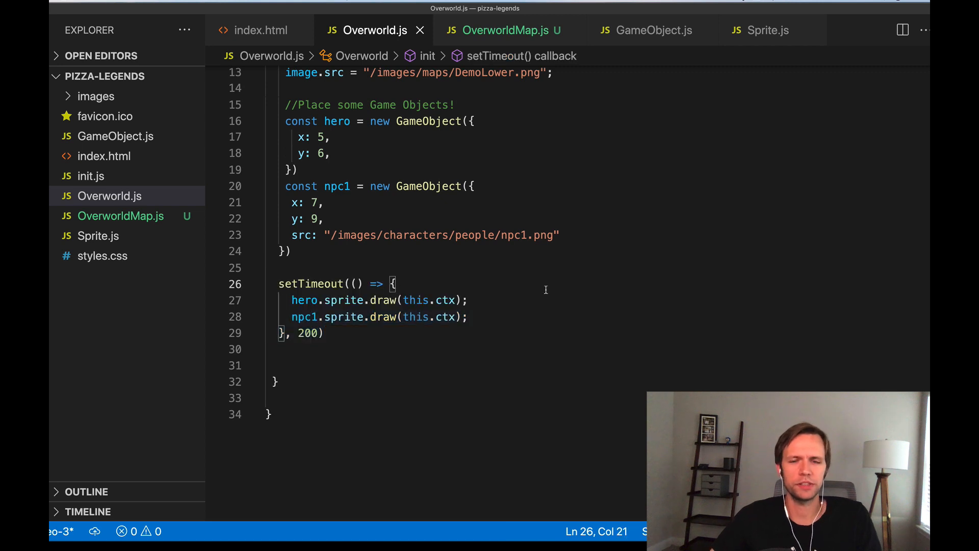
{"action": "mouse_move", "coordinate": [406, 316]}
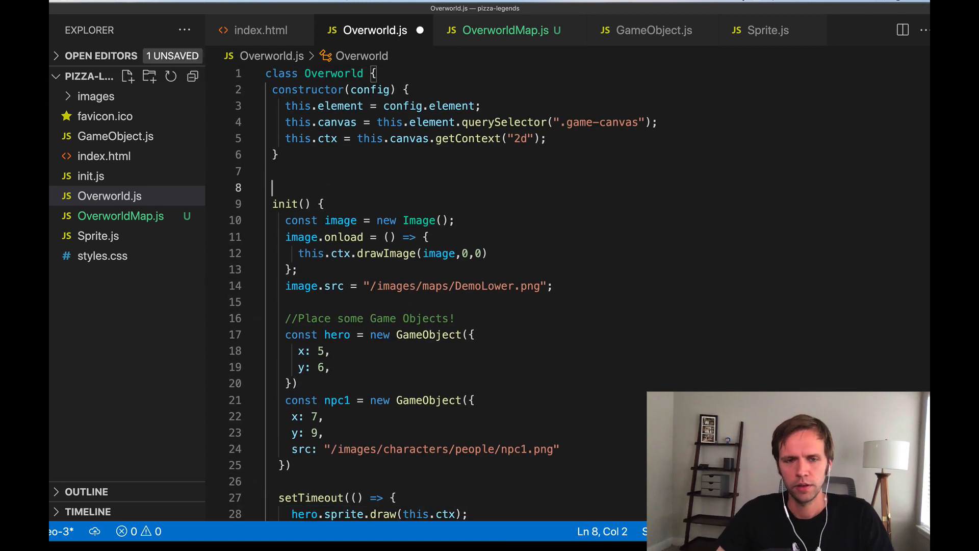
Add startGameLoop with a step function that requests the next animation frame and logs stepping!
{"action": "type", "text": "game"}
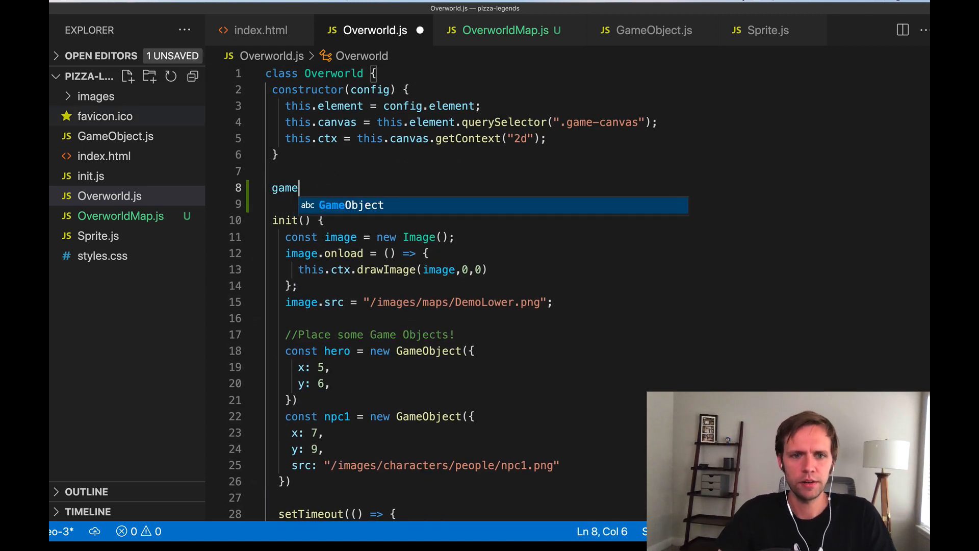
{"action": "type", "text": "startG"}
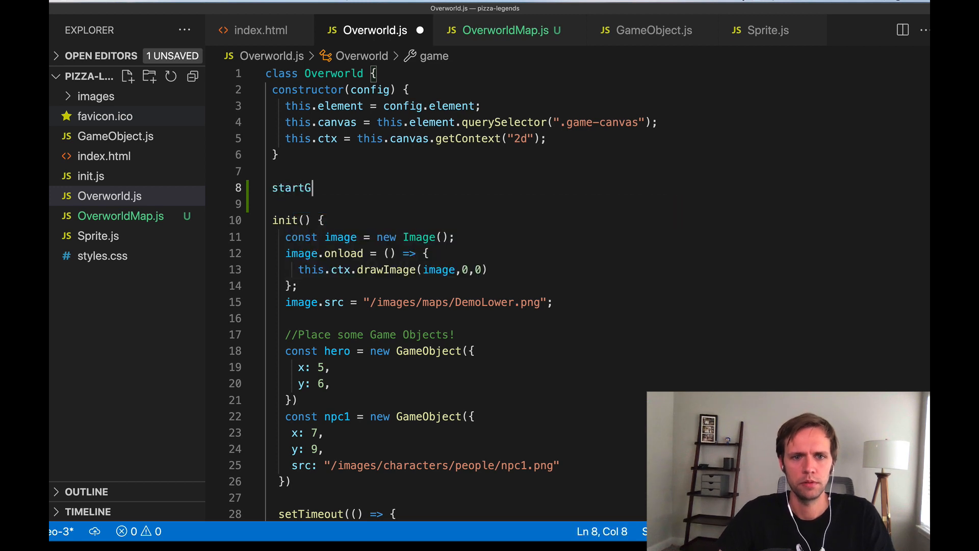
{"action": "type", "text": "ameLoop() {"}
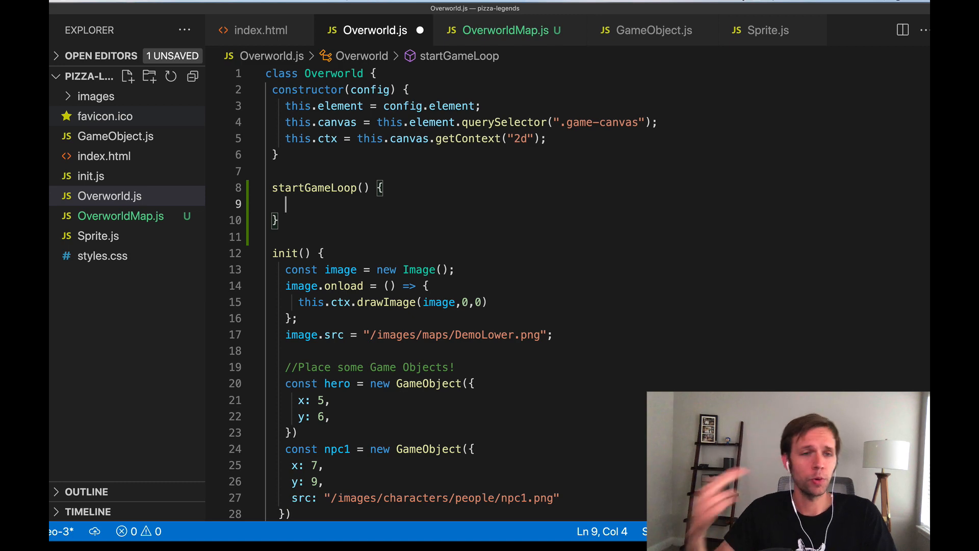
{"action": "type", "text": "const"}
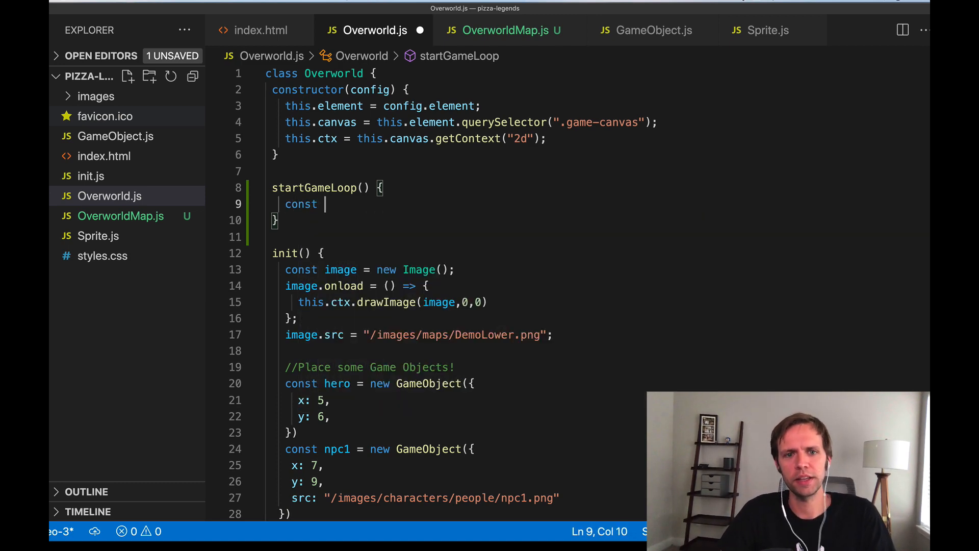
{"action": "type", "text": "step = () => {"}
{"action": "type", "text": "step();"}
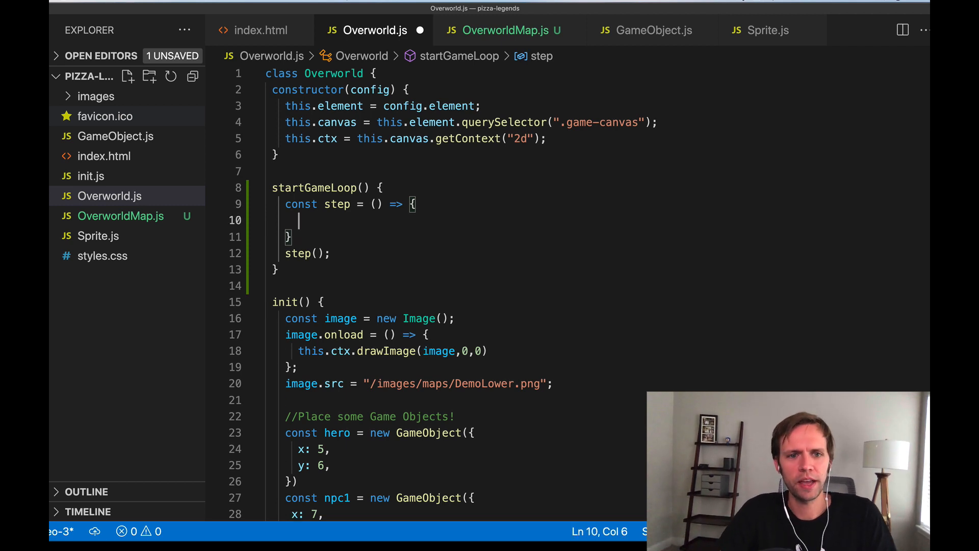
{"action": "type", "text": "requestAnimationFrame"}
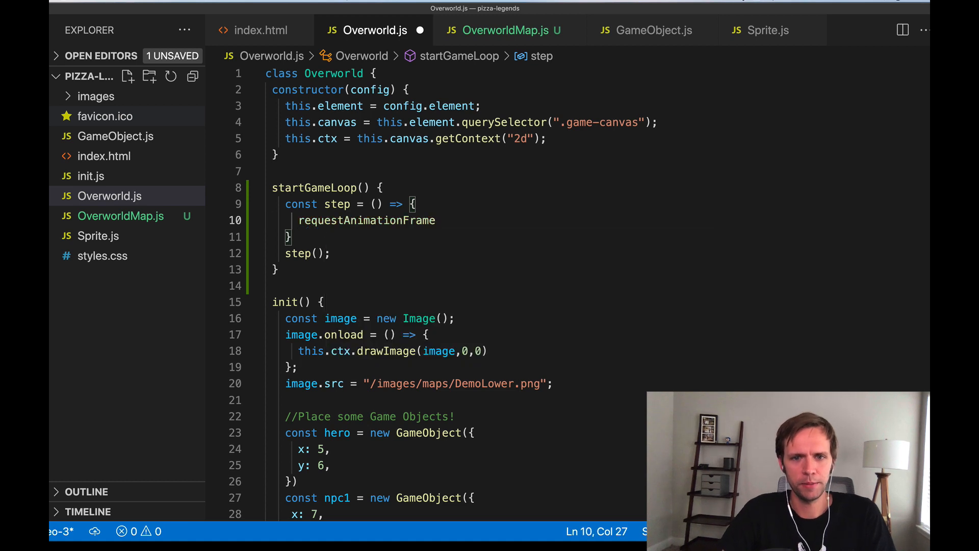
{"action": "type", "text": "()"}
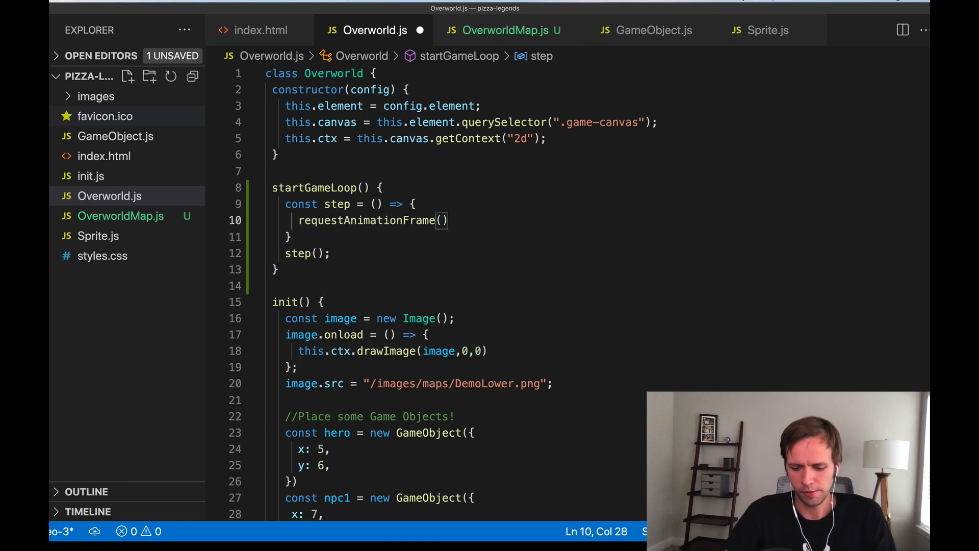
{"action": "type", "text": "() => {"}
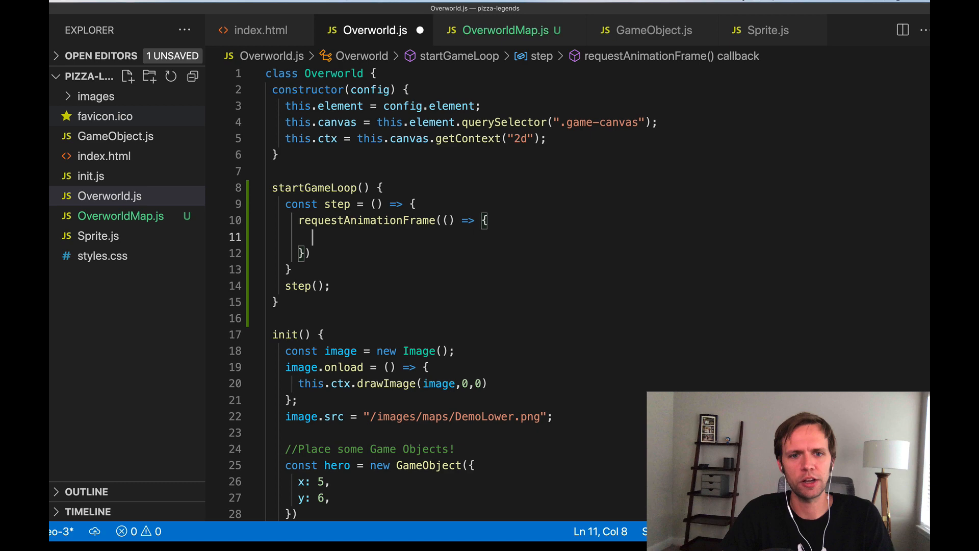
{"action": "type", "text": "step();"}
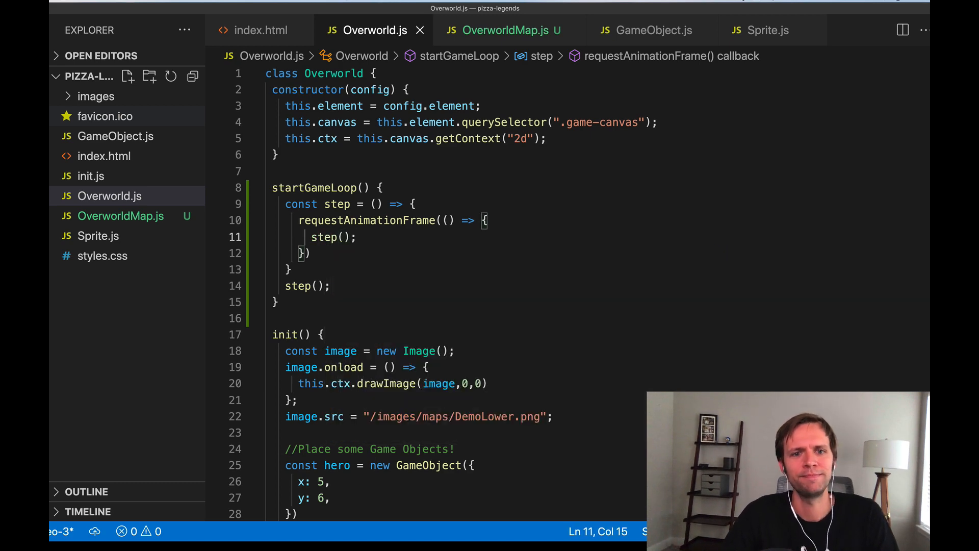
{"action": "type", "text": "co"}
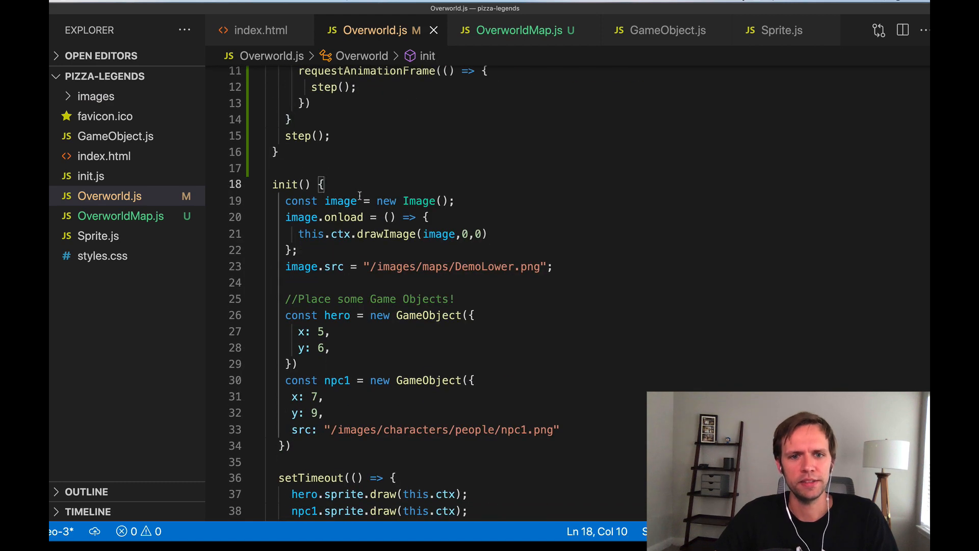
Call this.startGameLoop() at the top of init.
{"action": "key", "text": "Enter"}
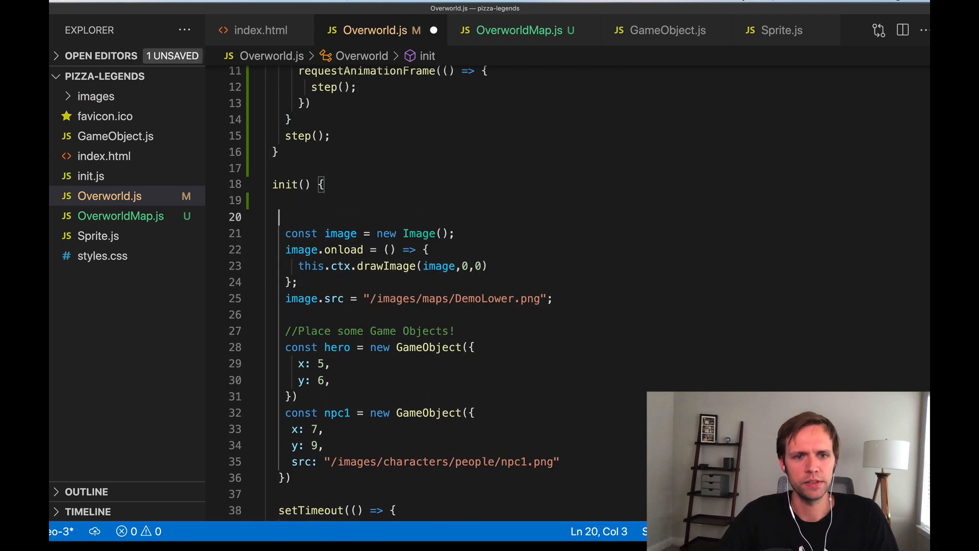
{"action": "type", "text": "this.s"}
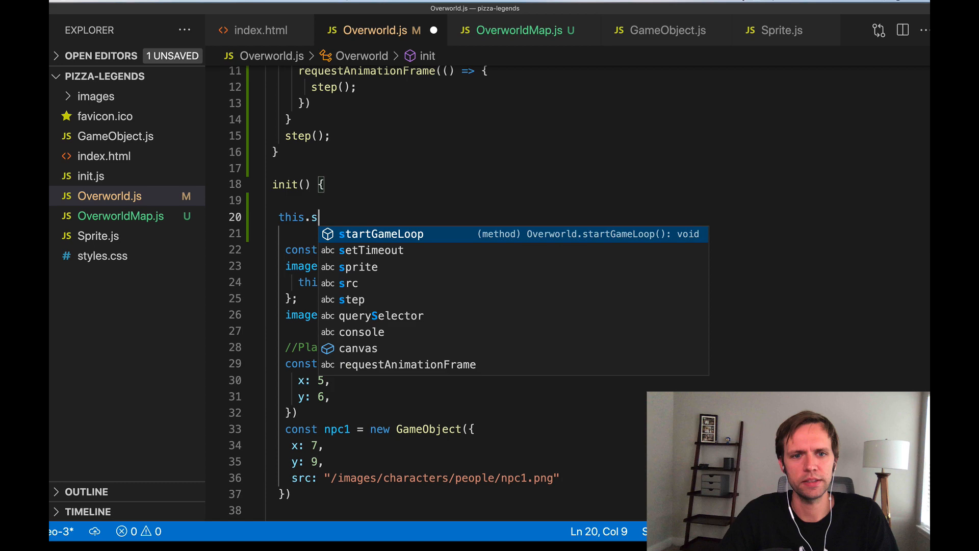
{"action": "key", "text": "Tab"}
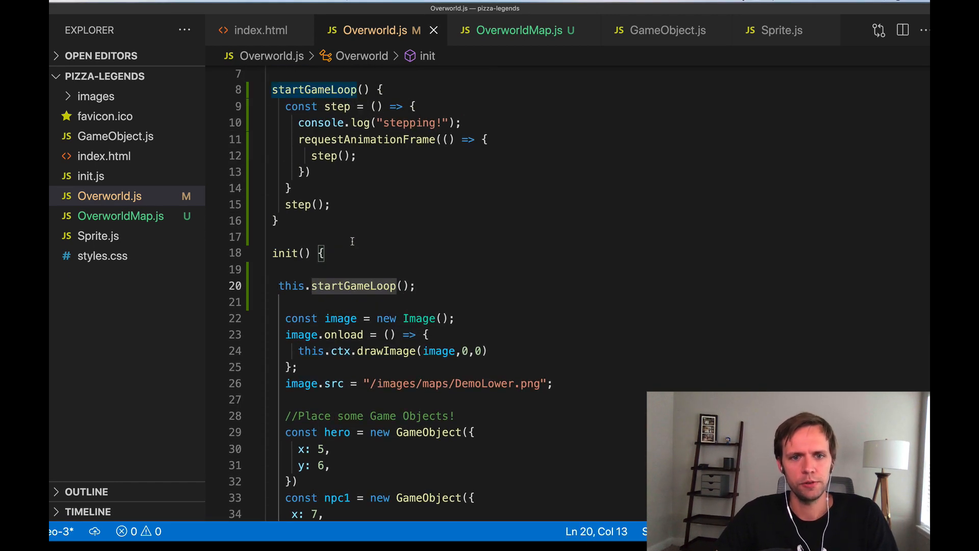
{"action": "scroll", "scroll_direction": "up", "scroll_amount": 3}
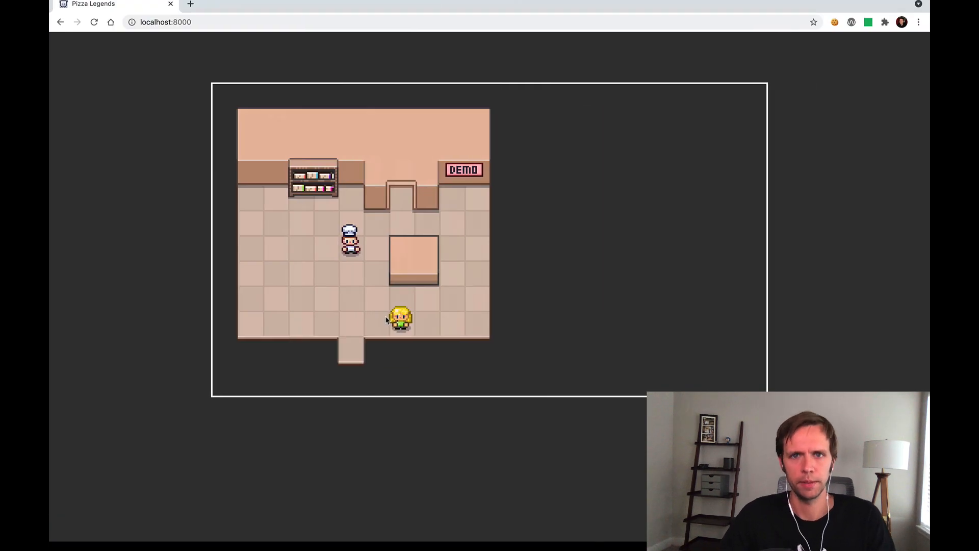
Bring up the developer console alongside the running demo room in Chrome.
{"action": "key", "text": "F12"}
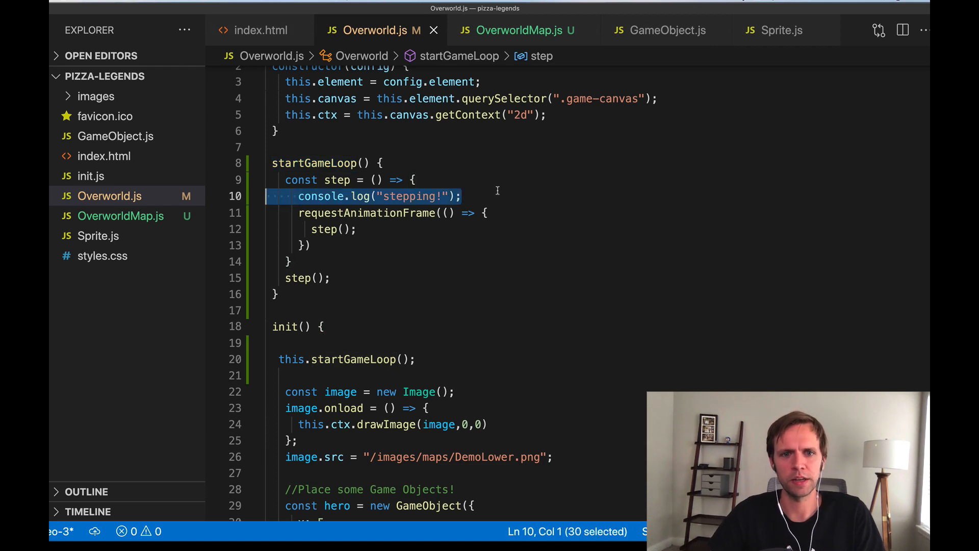
Delete the console.log("stepping!") line from step and tidy its indentation.
{"action": "key", "text": "Delete"}
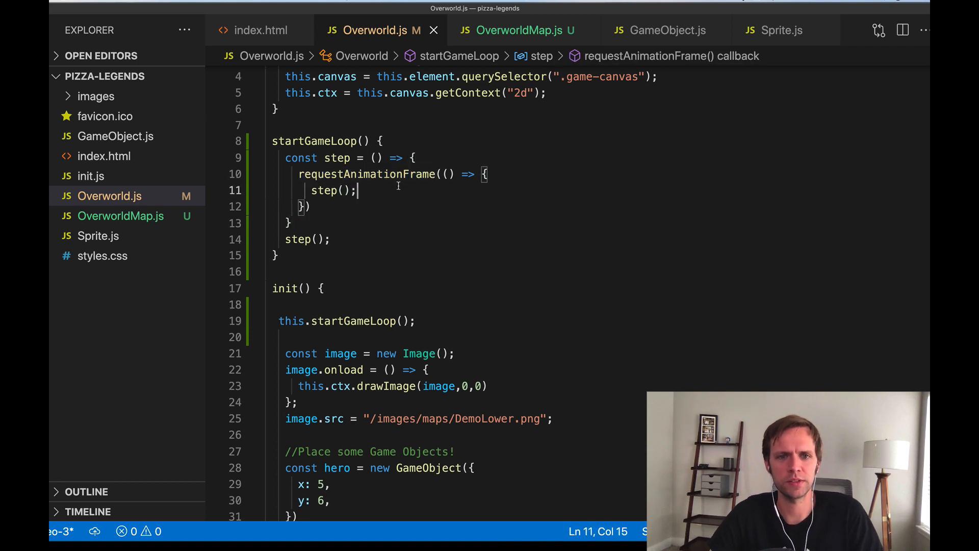
{"action": "double_click", "coordinate": [326, 190]}
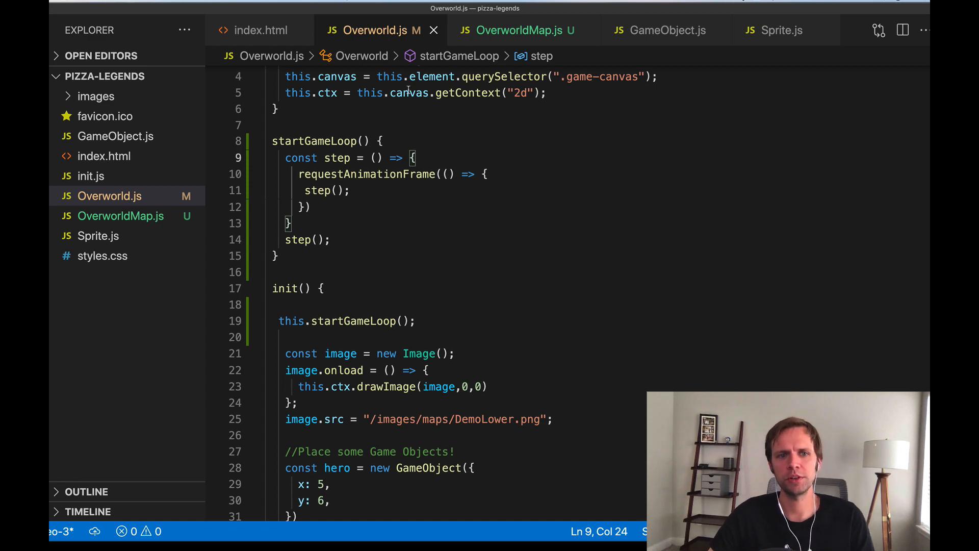
{"action": "mouse_move", "coordinate": [408, 93]}
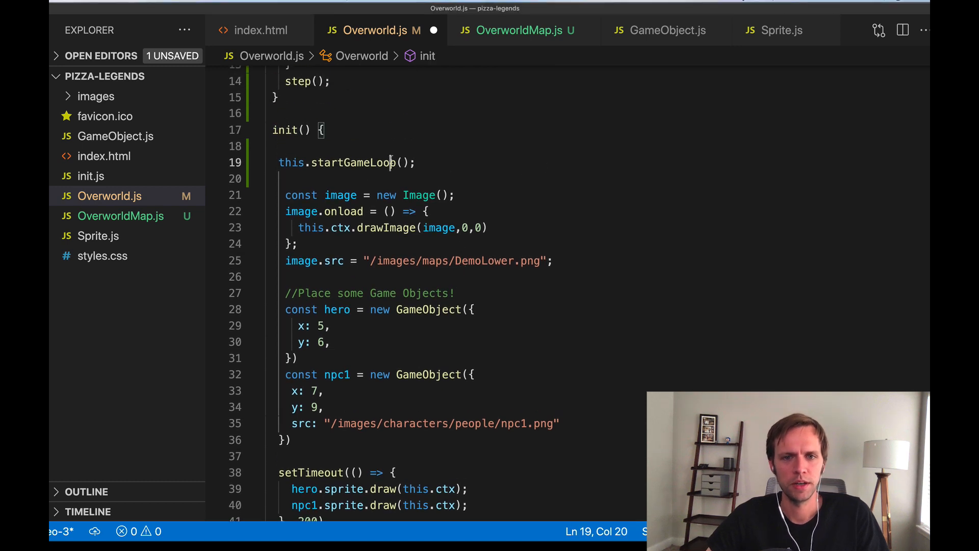
Delete init's image-loading, GameObject and setTimeout code, keeping only startGameLoop, after a glance at OverworldMap.js.
{"action": "left_click", "coordinate": [557, 261]}
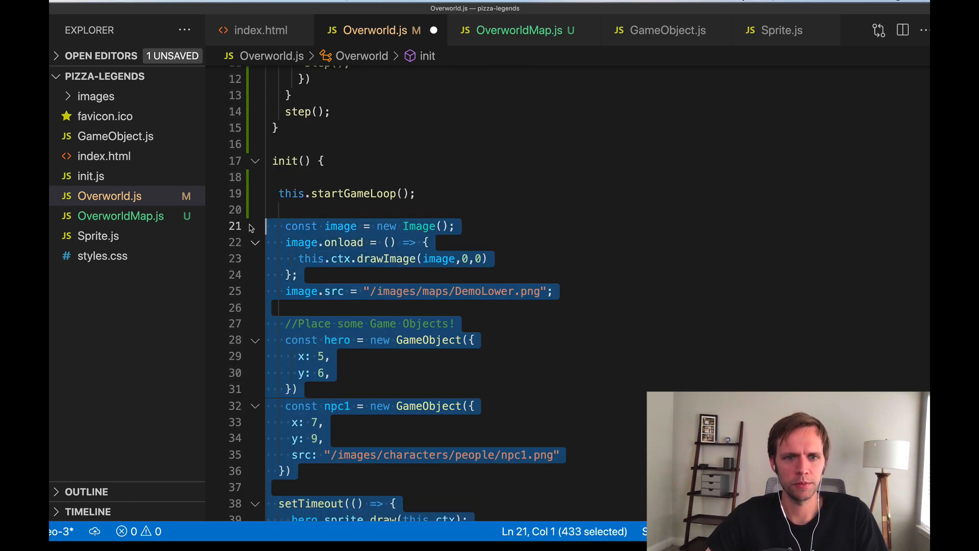
{"action": "key", "text": "Delete"}
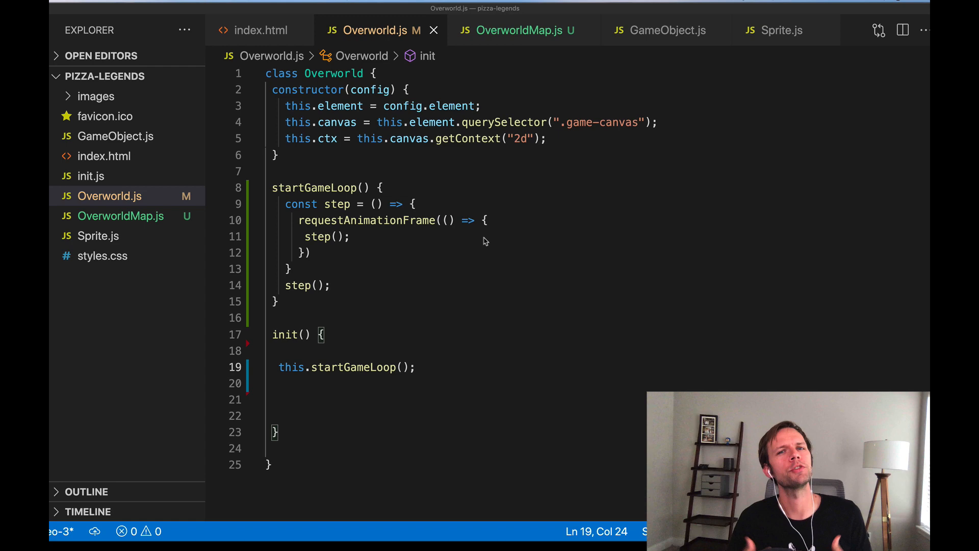
{"action": "scroll", "scroll_direction": "down", "scroll_amount": 3}
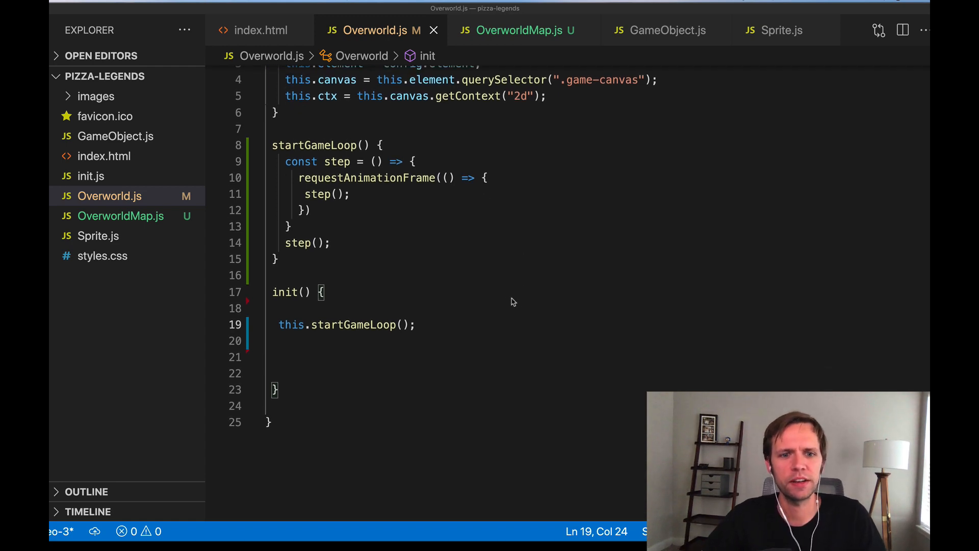
{"action": "left_click", "coordinate": [519, 30]}
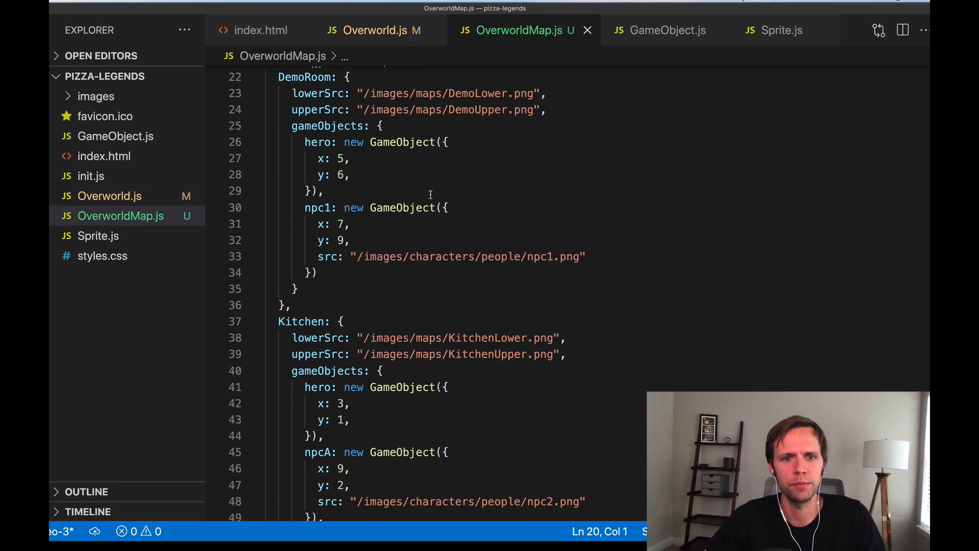
{"action": "left_click", "coordinate": [374, 31]}
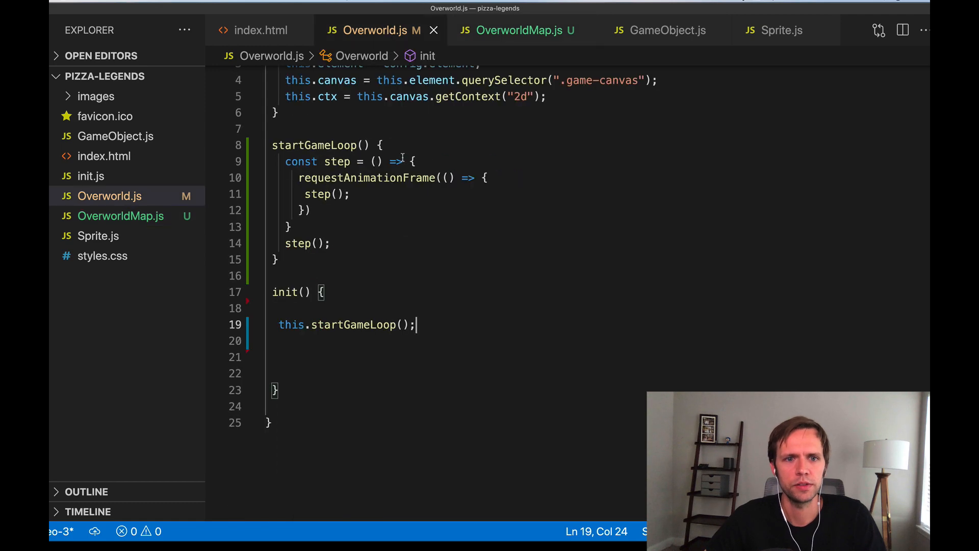
Add this.map = null to the constructor and begin this.map = new OverworldMap in init.
{"action": "type", "text": "t"}
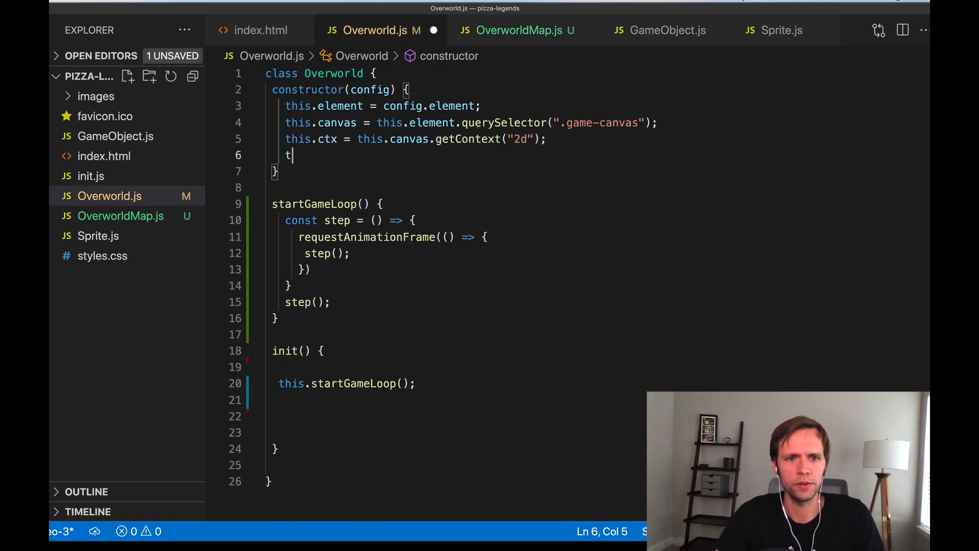
{"action": "type", "text": "his.map = null;"}
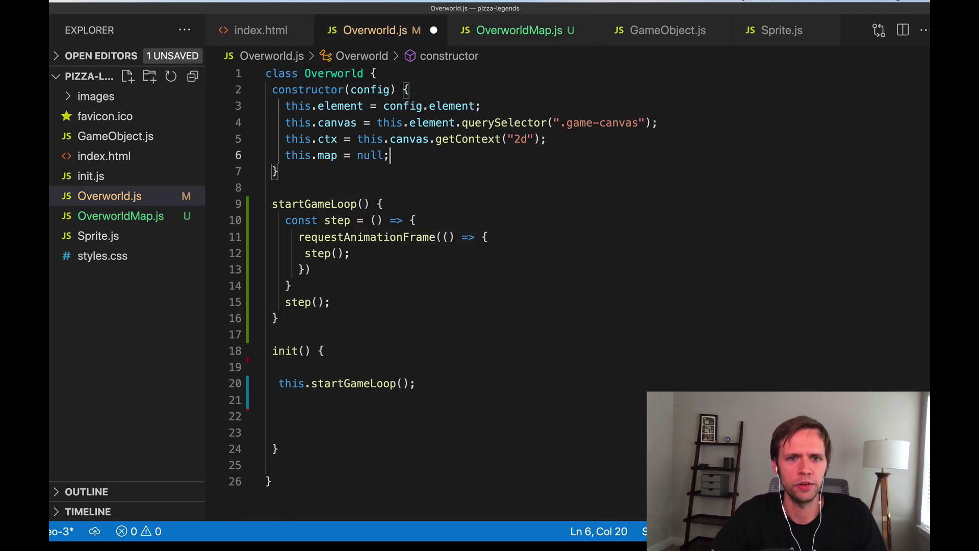
{"action": "scroll", "scroll_direction": "down", "scroll_amount": 3}
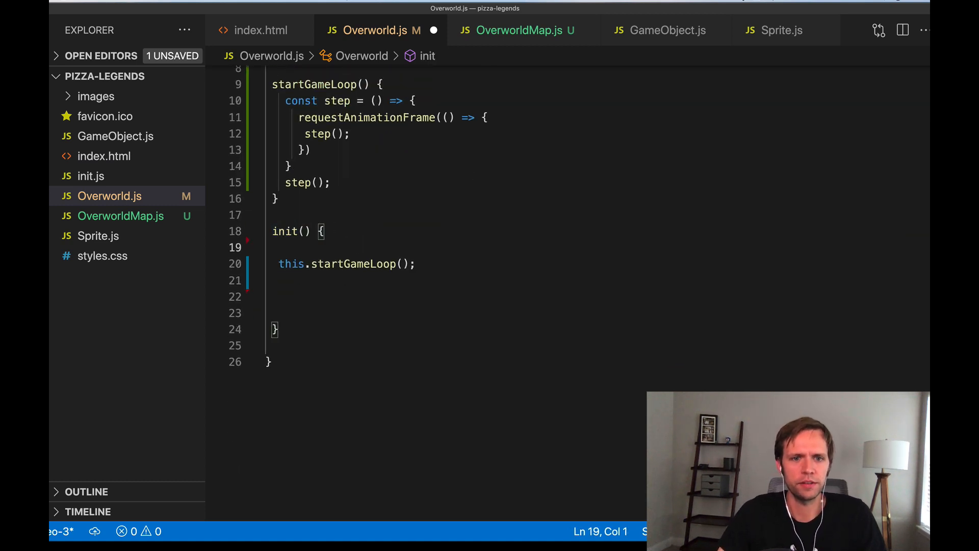
{"action": "type", "text": "this.map"}
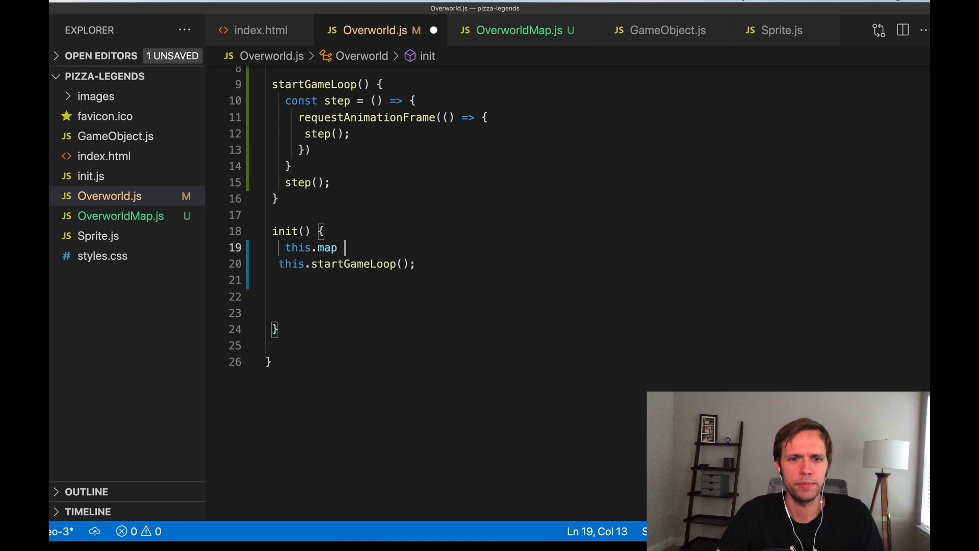
{"action": "type", "text": "= new"}
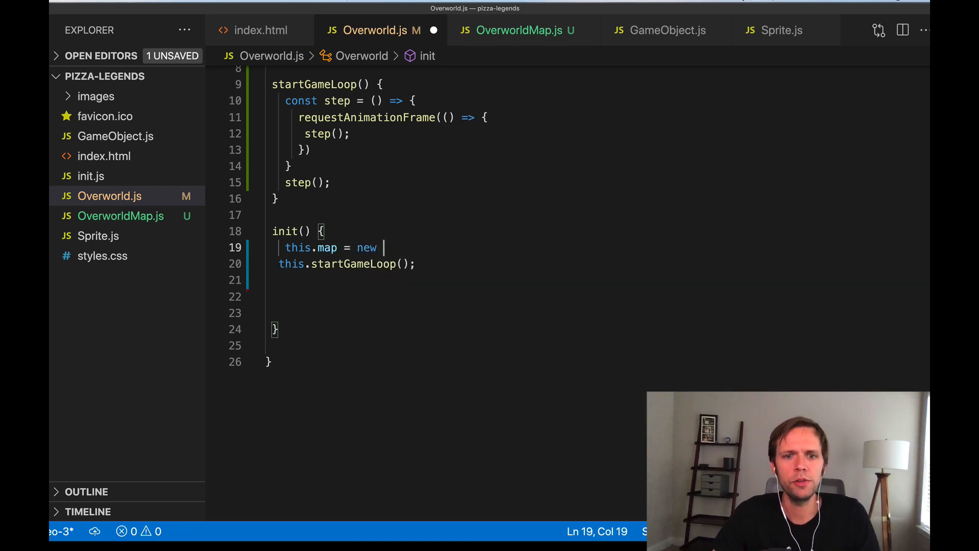
{"action": "type", "text": "OverworldMap({"}
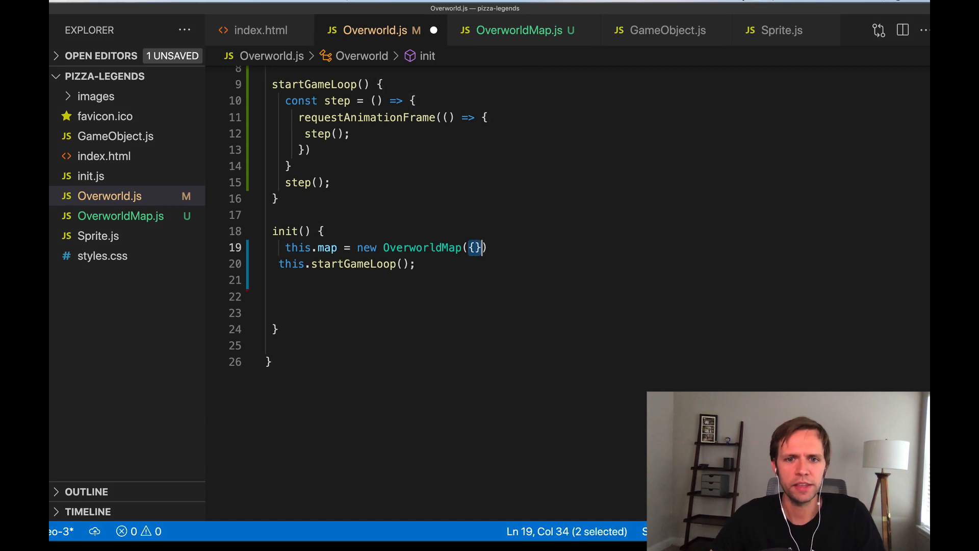
Finish the init line as new OverworldMap(window.OverworldMaps.DemoRoom) after checking the map names.
{"action": "left_click", "coordinate": [519, 29]}
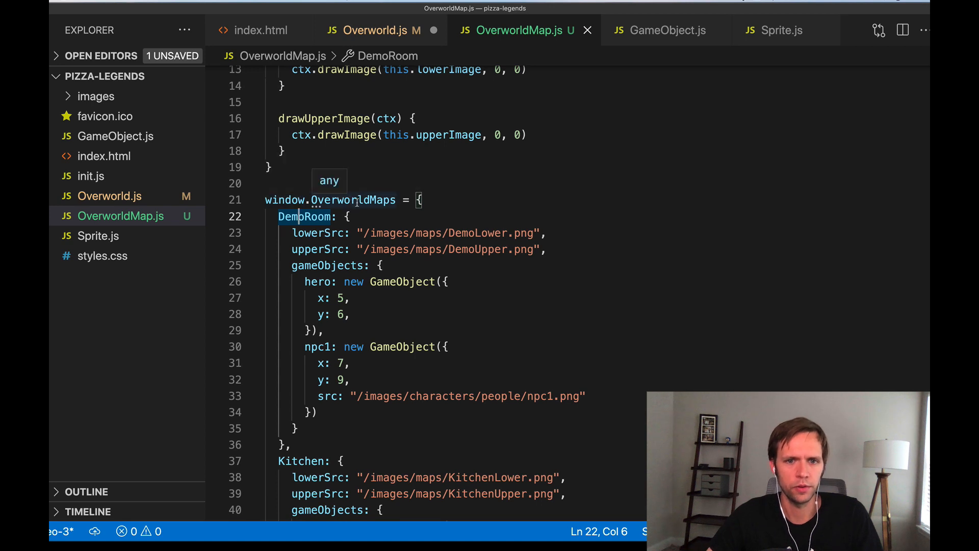
{"action": "scroll", "scroll_direction": "down", "scroll_amount": 3}
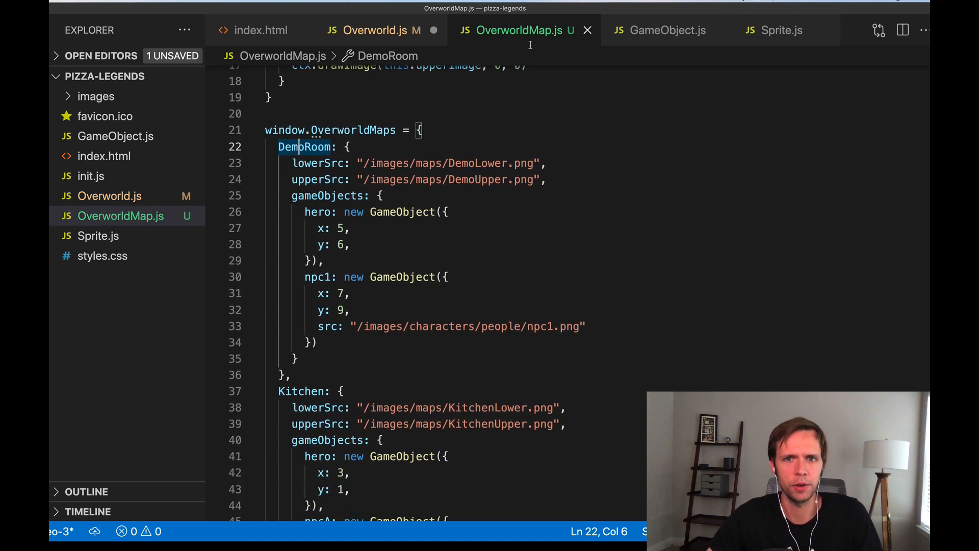
{"action": "left_click", "coordinate": [377, 30]}
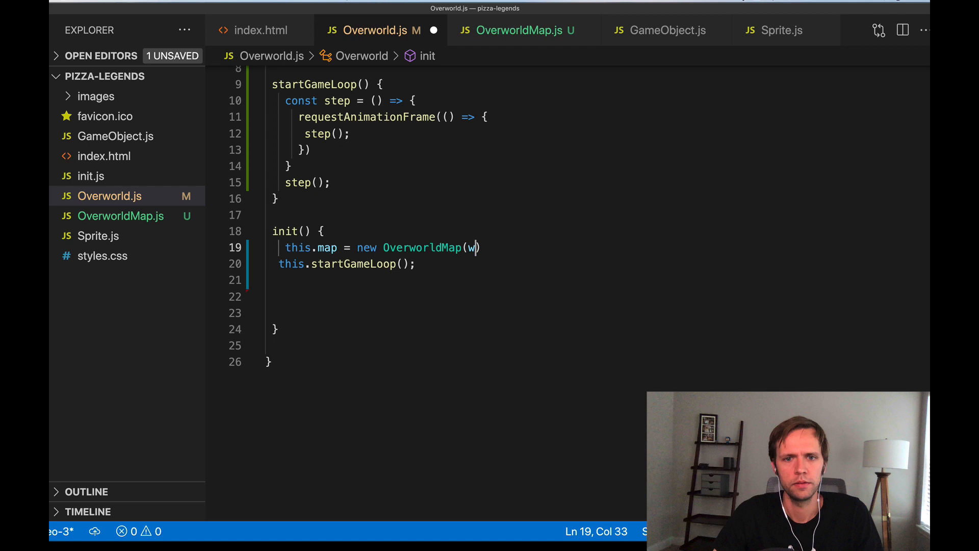
{"action": "type", "text": "indow.OverworldMaps.DemoRoom"}
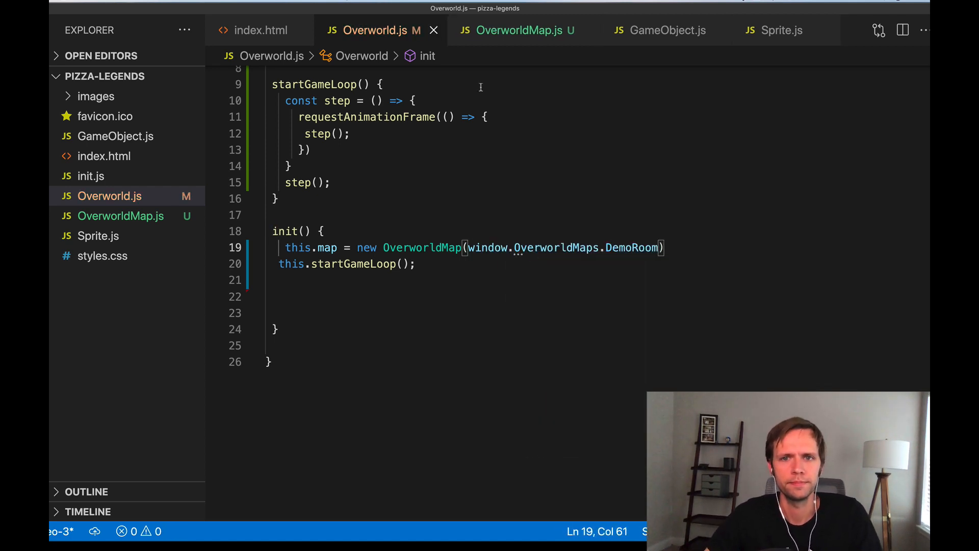
{"action": "double_click", "coordinate": [421, 234]}
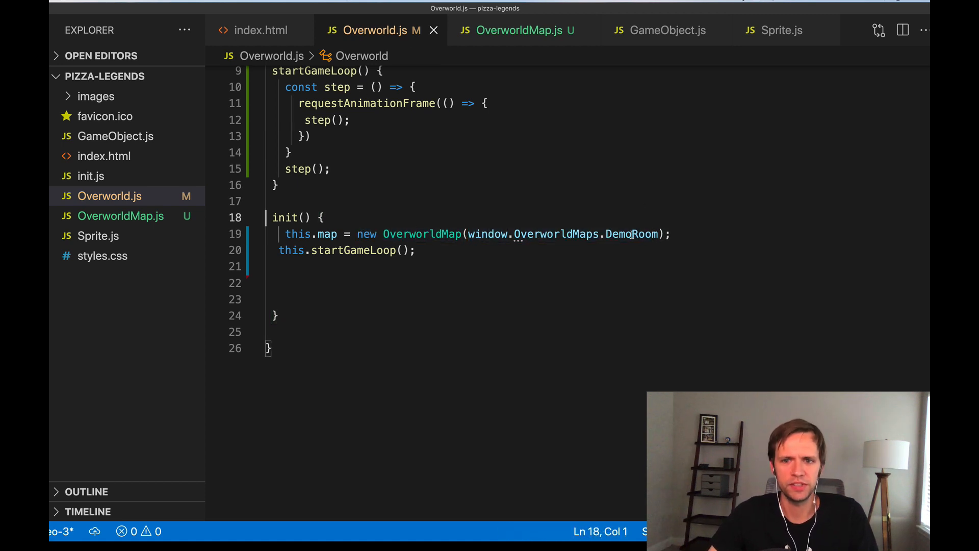
{"action": "double_click", "coordinate": [631, 235]}
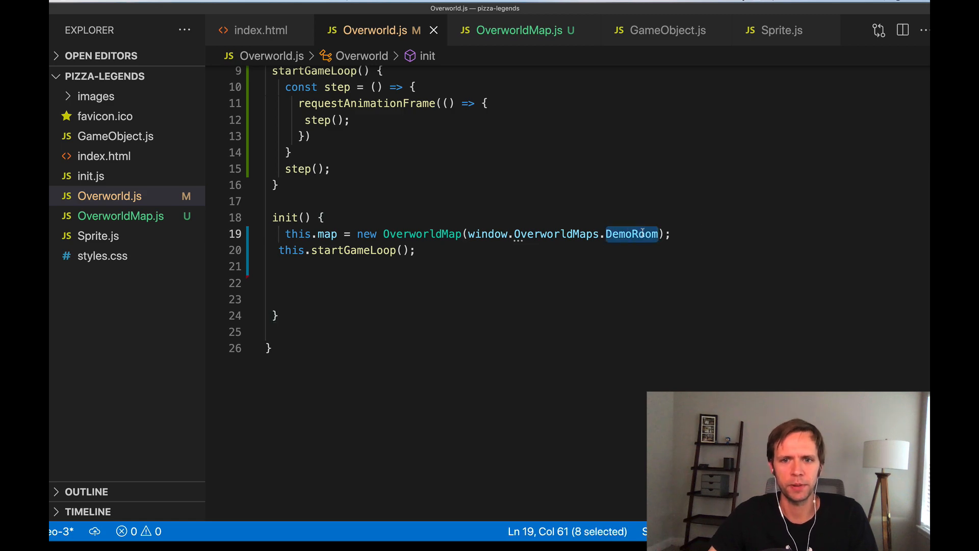
{"action": "left_click", "coordinate": [521, 29]}
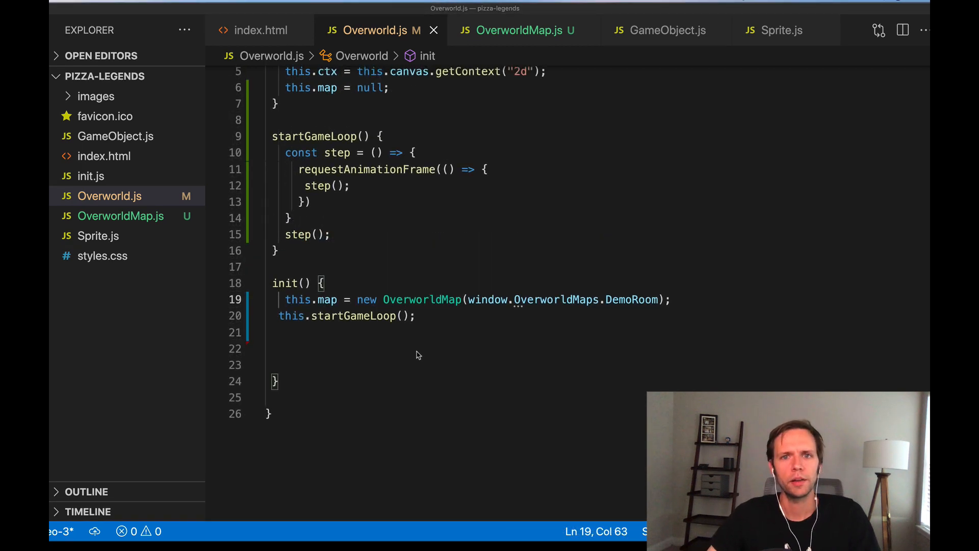
Add a script tag for /OverworldMap.js in index.html after the Sprite.js tag.
{"action": "left_click", "coordinate": [521, 30]}
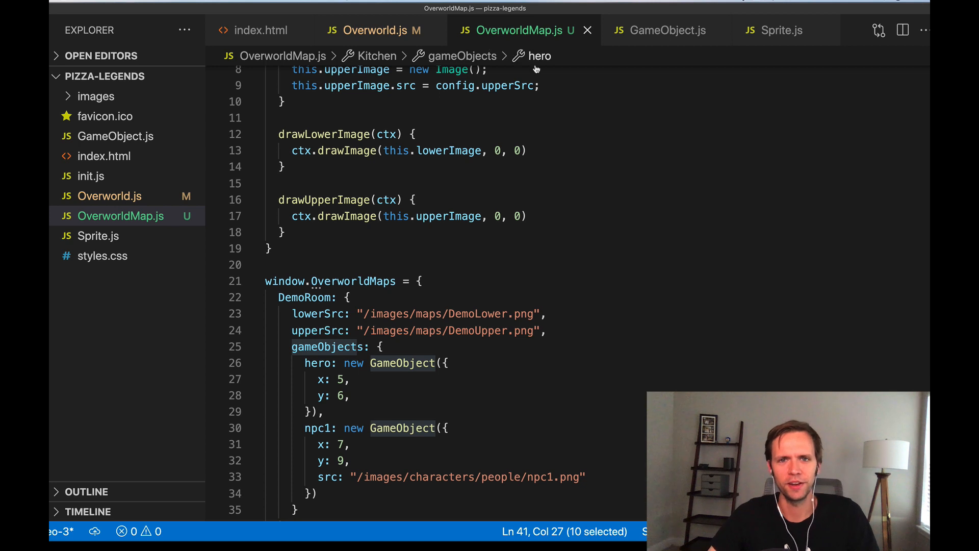
{"action": "left_click", "coordinate": [261, 29]}
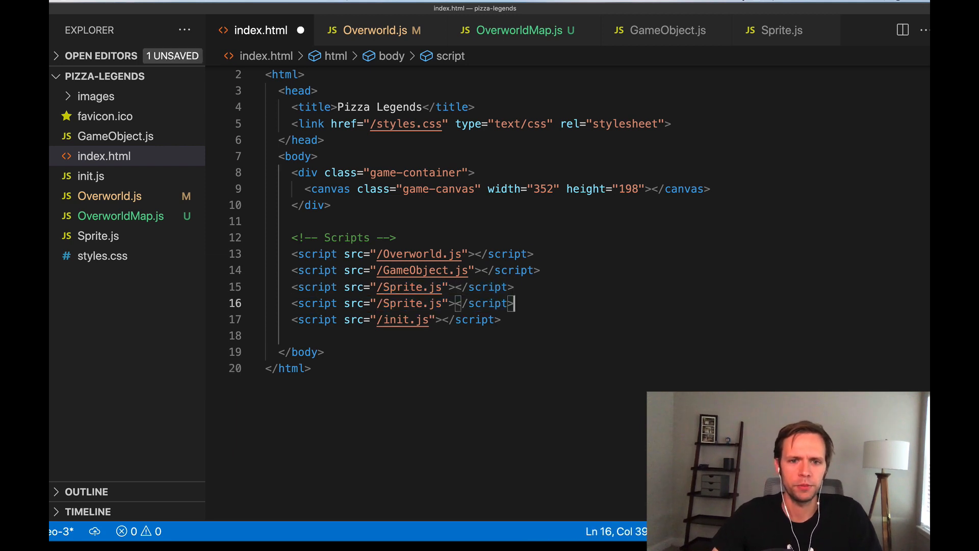
{"action": "type", "text": "O"}
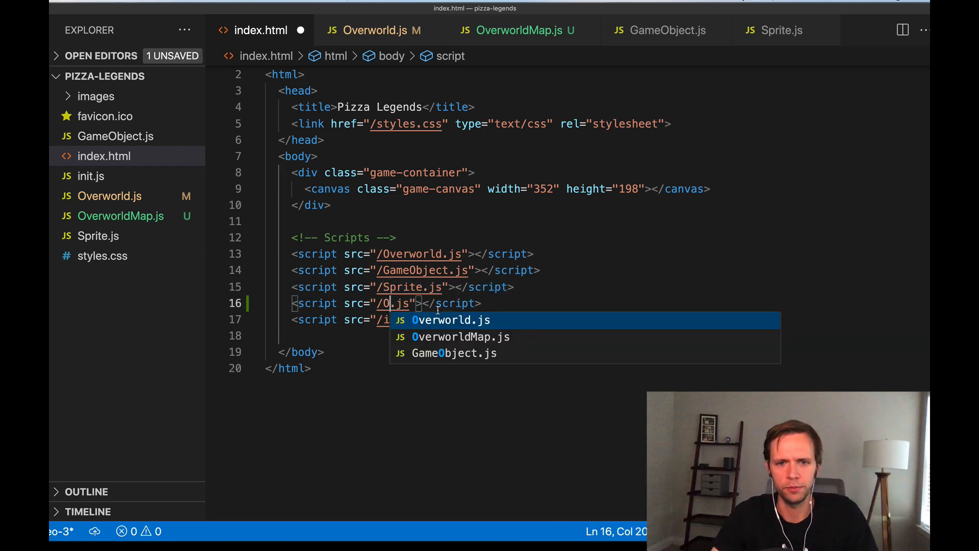
{"action": "left_click", "coordinate": [460, 337]}
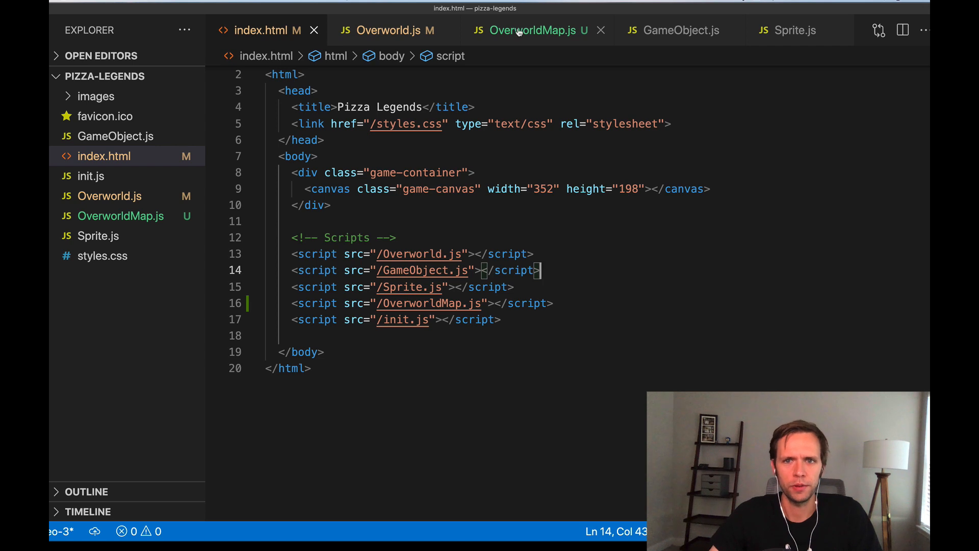
Review the map data in OverworldMap.js and return to index.html.
{"action": "left_click", "coordinate": [526, 29]}
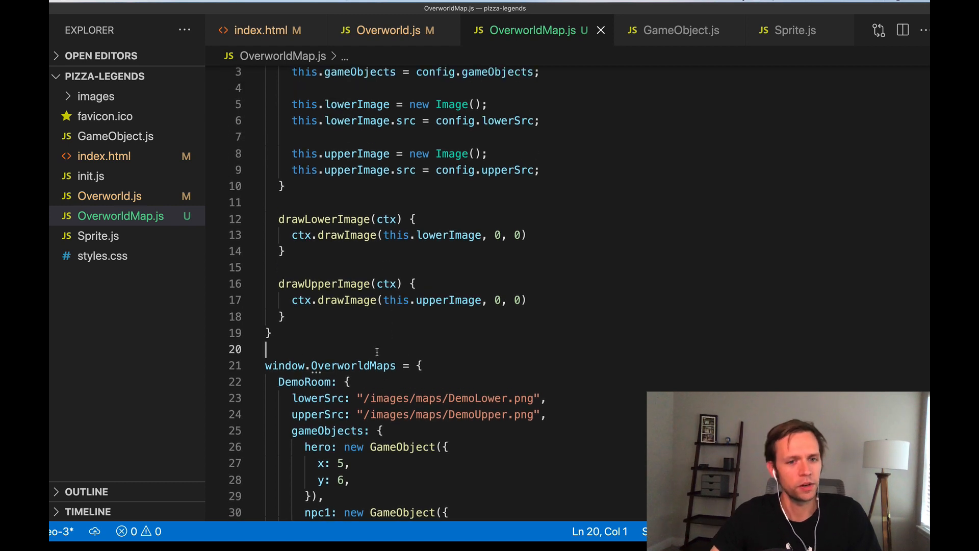
{"action": "scroll", "scroll_direction": "down", "scroll_amount": 3}
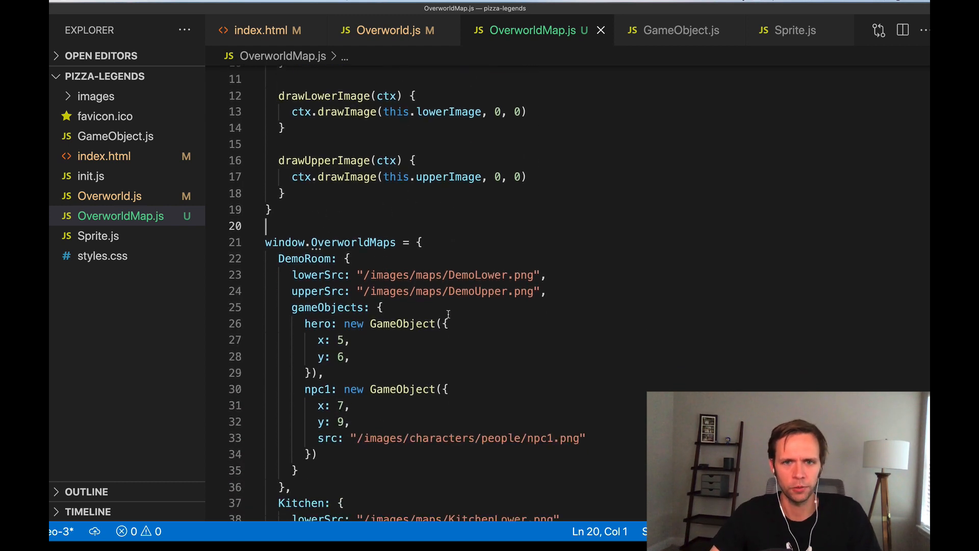
{"action": "mouse_move", "coordinate": [408, 53]}
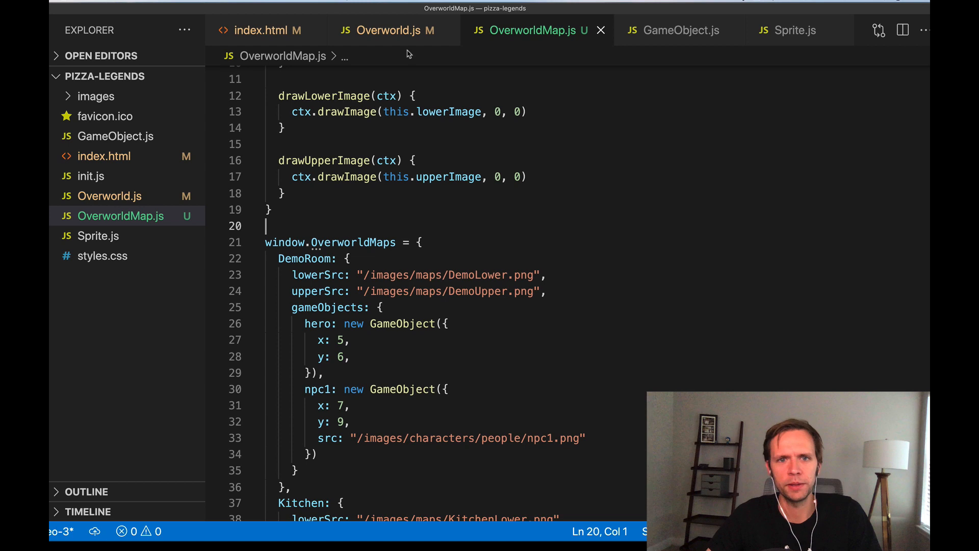
{"action": "left_click", "coordinate": [265, 30]}
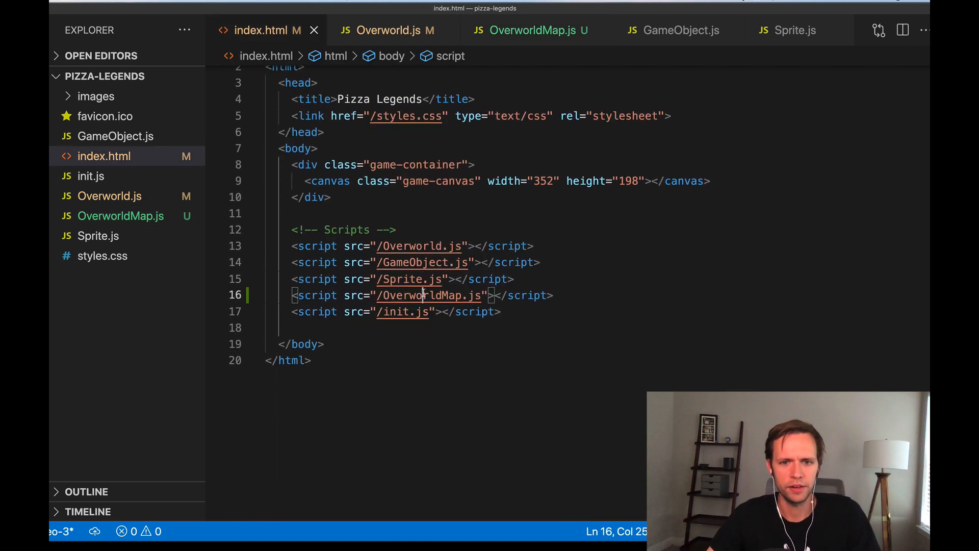
{"action": "left_click", "coordinate": [531, 31]}
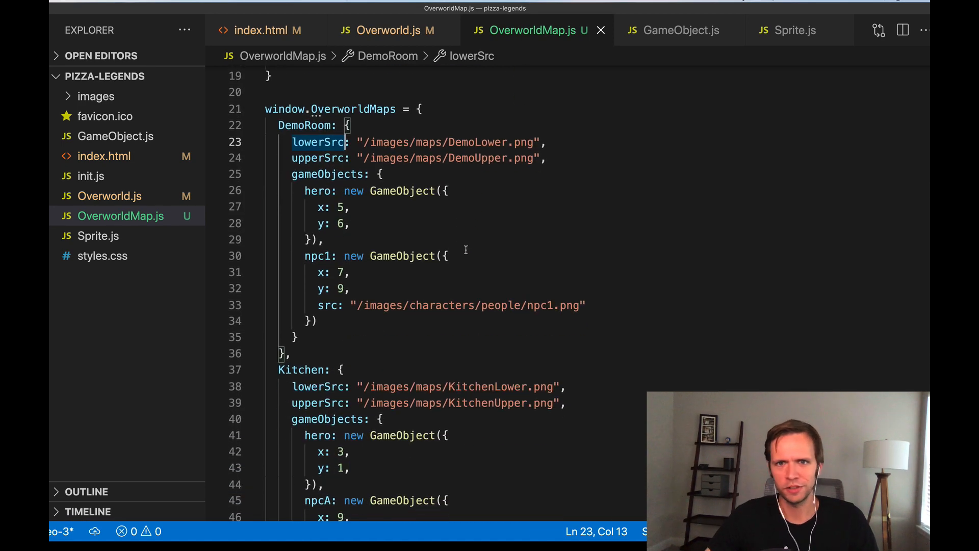
{"action": "scroll", "scroll_direction": "down", "scroll_amount": 3}
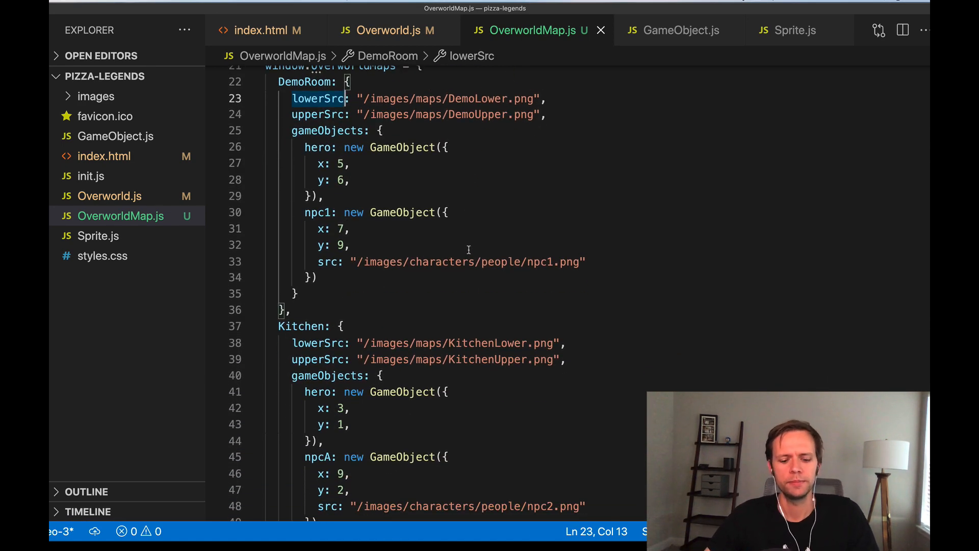
{"action": "left_click", "coordinate": [263, 29]}
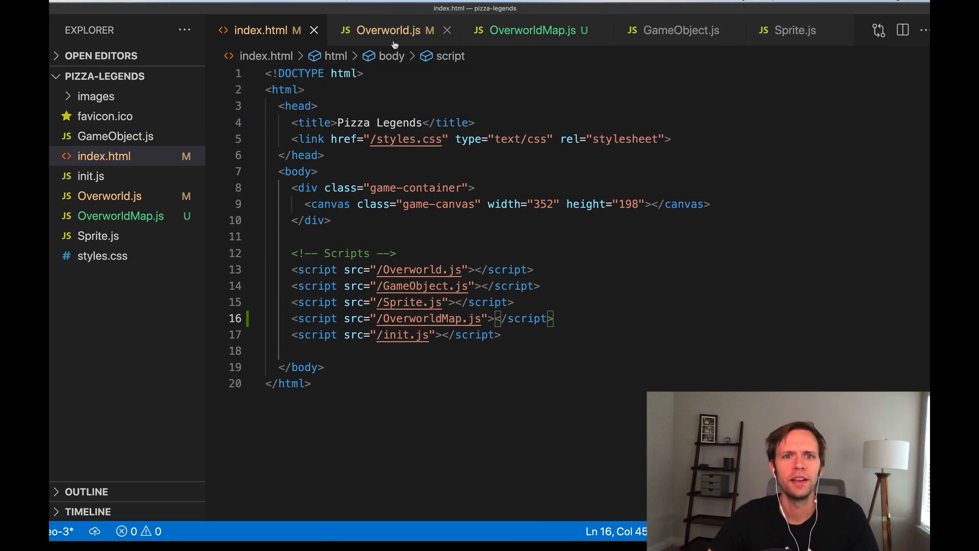
In step, add //Draw Lower layer with this.map.drawLowerImage(this.ctx), duplicated for drawUpperImage.
{"action": "left_click", "coordinate": [394, 30]}
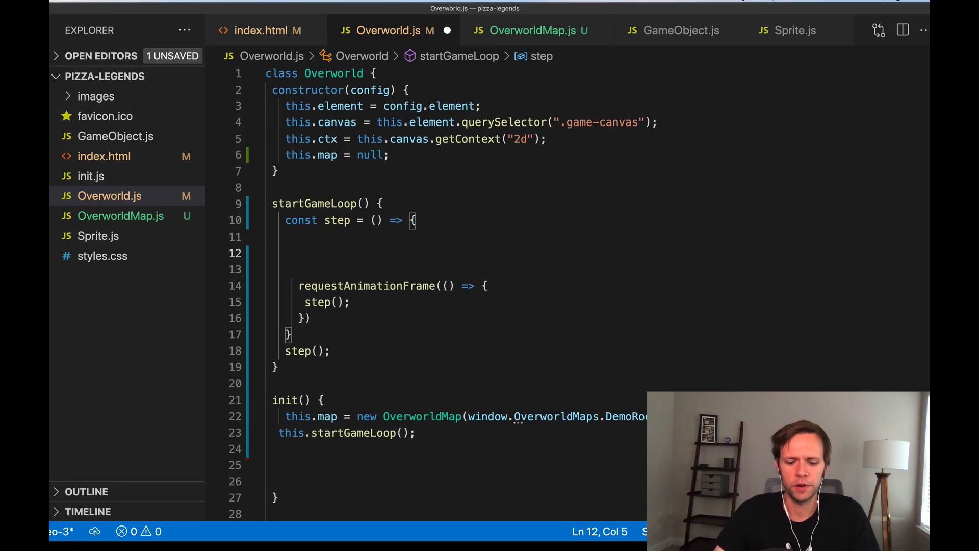
{"action": "type", "text": "this."}
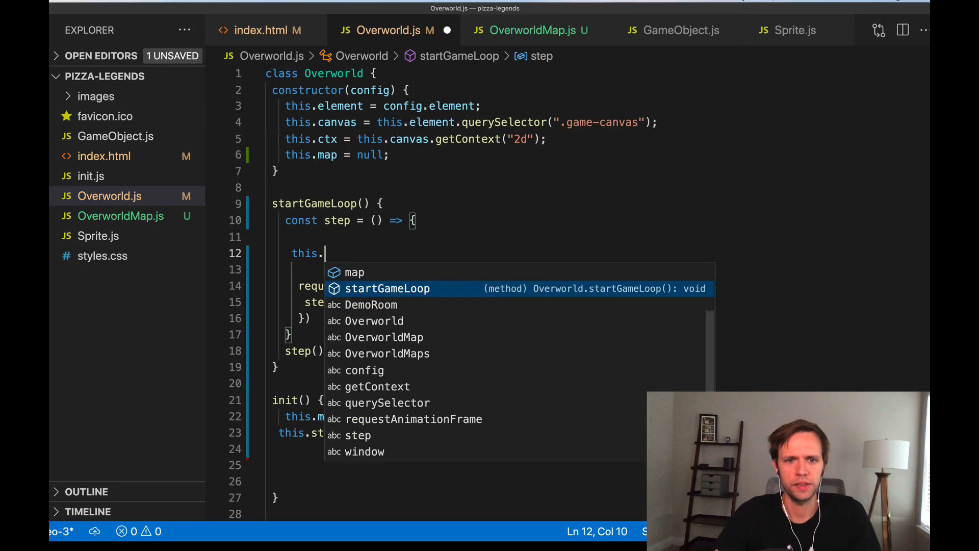
{"action": "type", "text": "map.drawLowerImage(this.ctx);"}
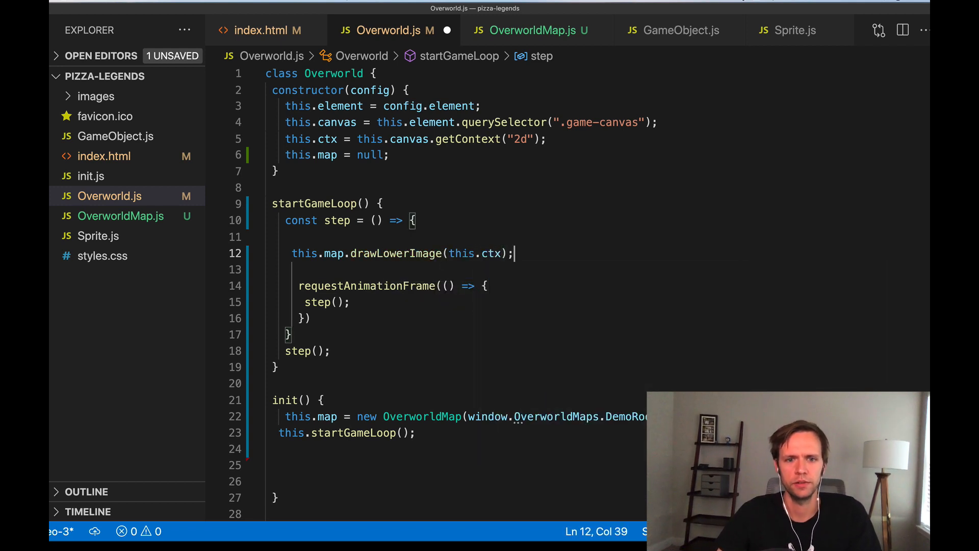
{"action": "type", "text": "//D"}
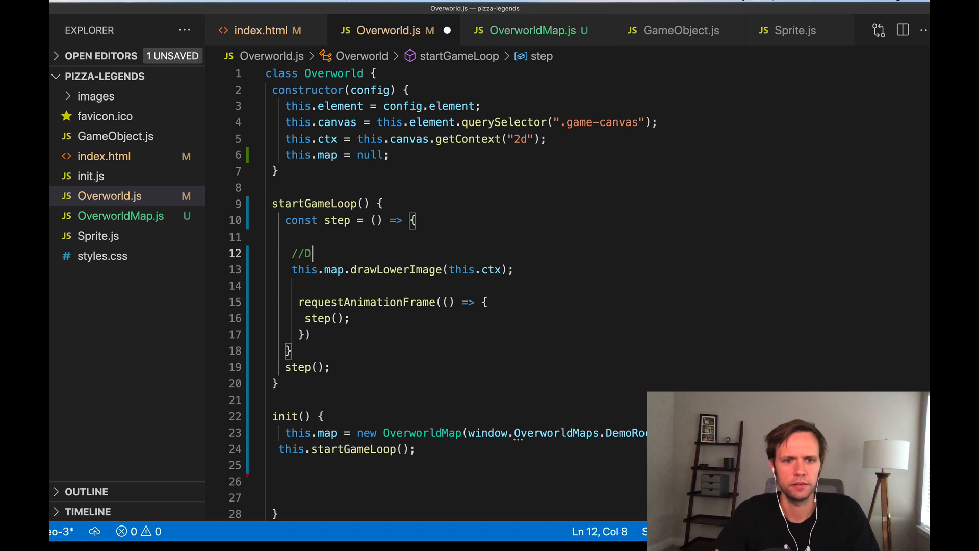
{"action": "type", "text": "raw Lower layer"}
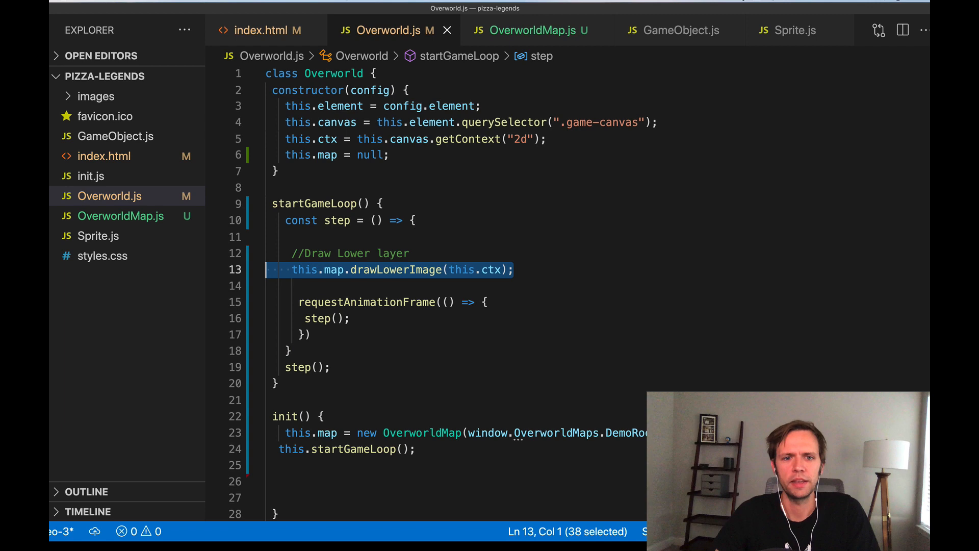
{"action": "key", "text": "Enter"}
{"action": "type", "text": "this.map.drawUpperImage(this.ctx);"}
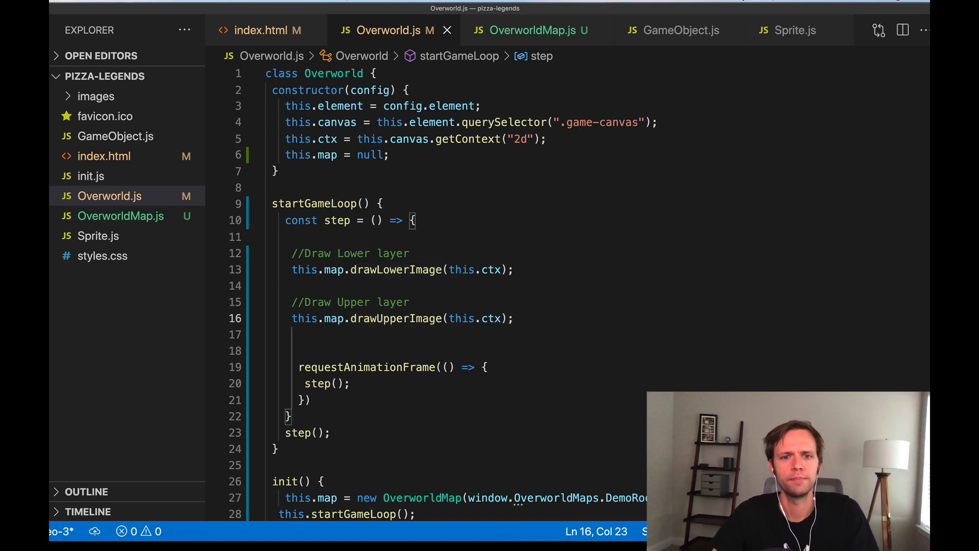
Add a //Draw Game Objects comment between the lower and upper layer draws.
{"action": "type", "text": "//"}
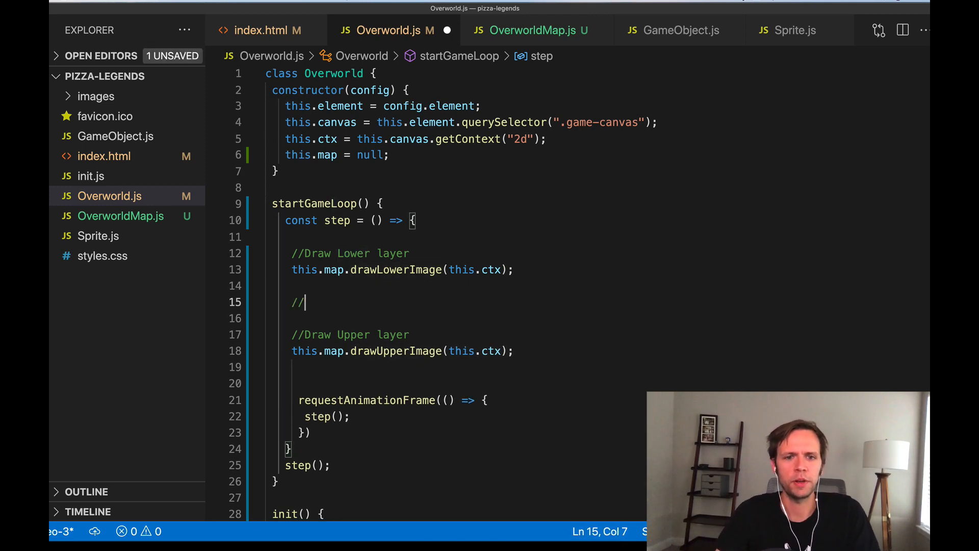
{"action": "type", "text": "Draw"}
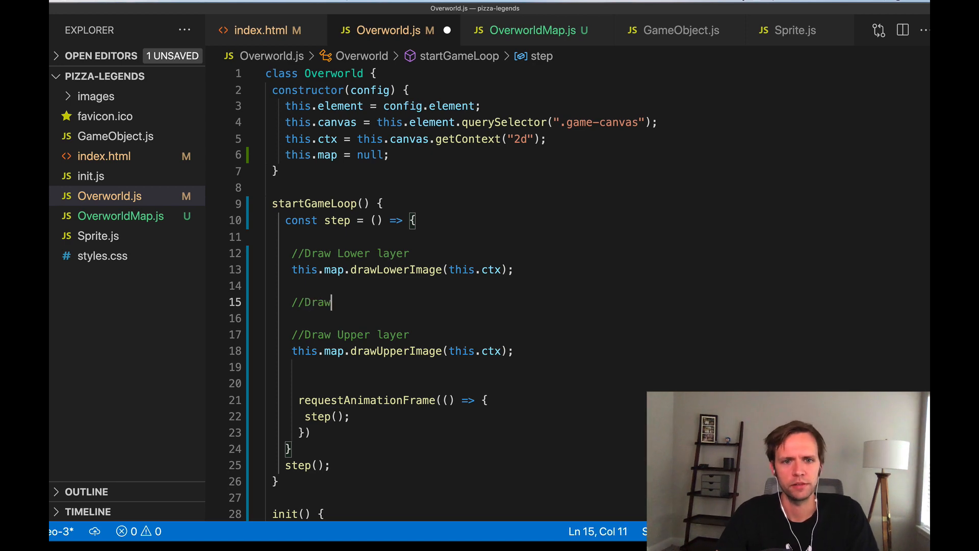
{"action": "type", "text": "Game Objects"}
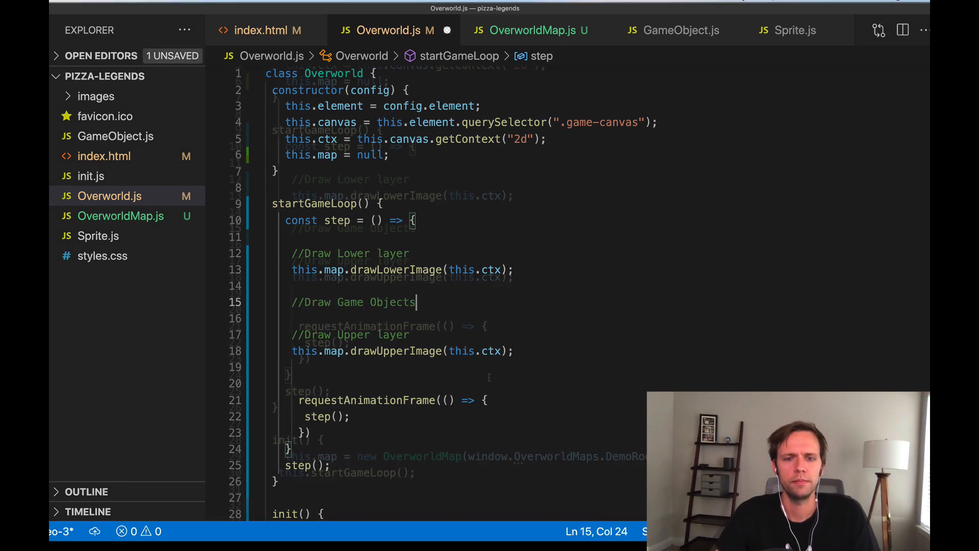
Write Object.values(this.map.gameObjects).forEach(object => { object.sprite.draw(this.ctx); }) under the Game Objects comment.
{"action": "left_click", "coordinate": [533, 30]}
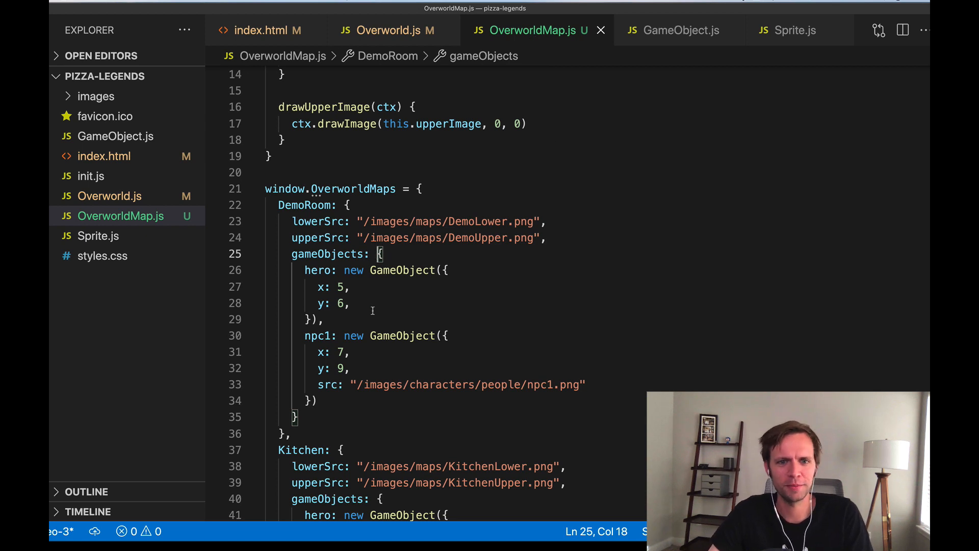
{"action": "left_click", "coordinate": [389, 30]}
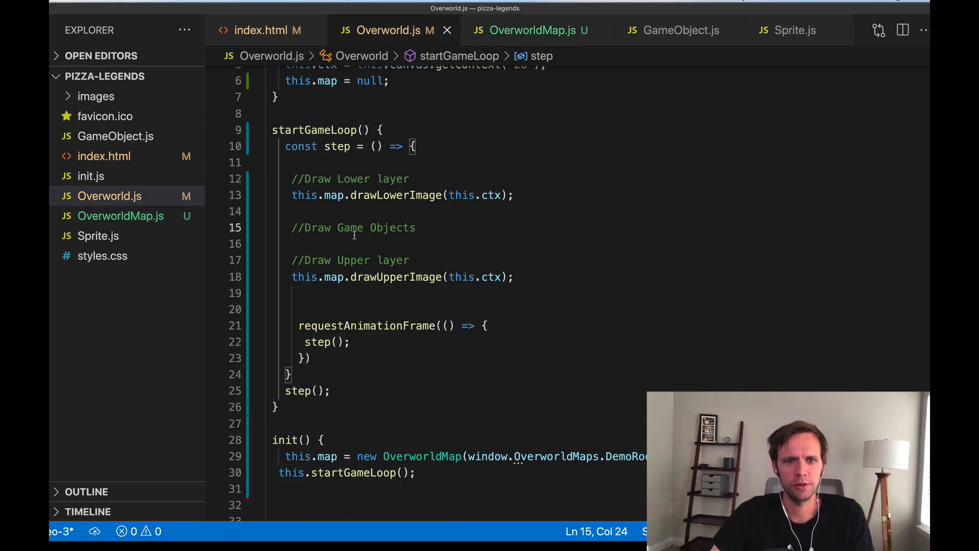
{"action": "type", "text": "this.map.gameObjects"}
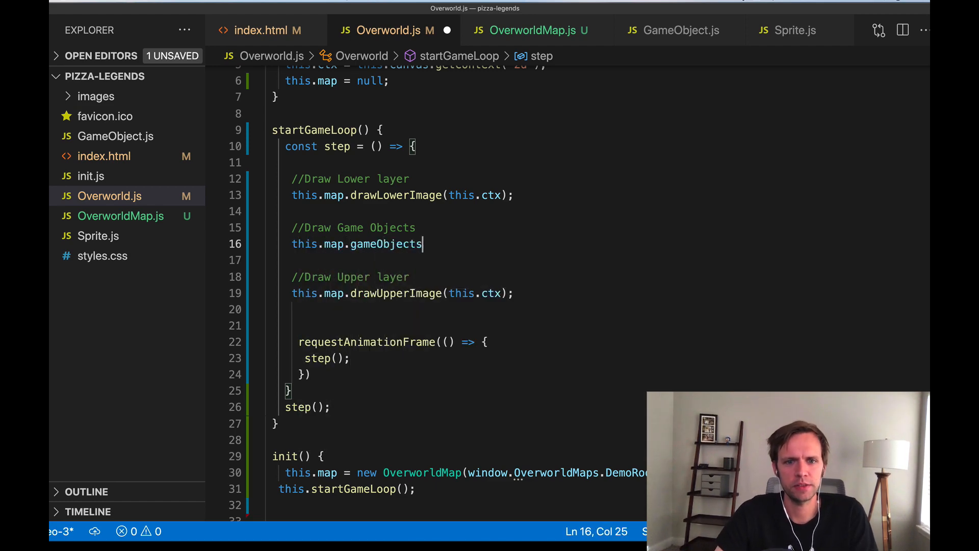
{"action": "type", "text": "Object.values("}
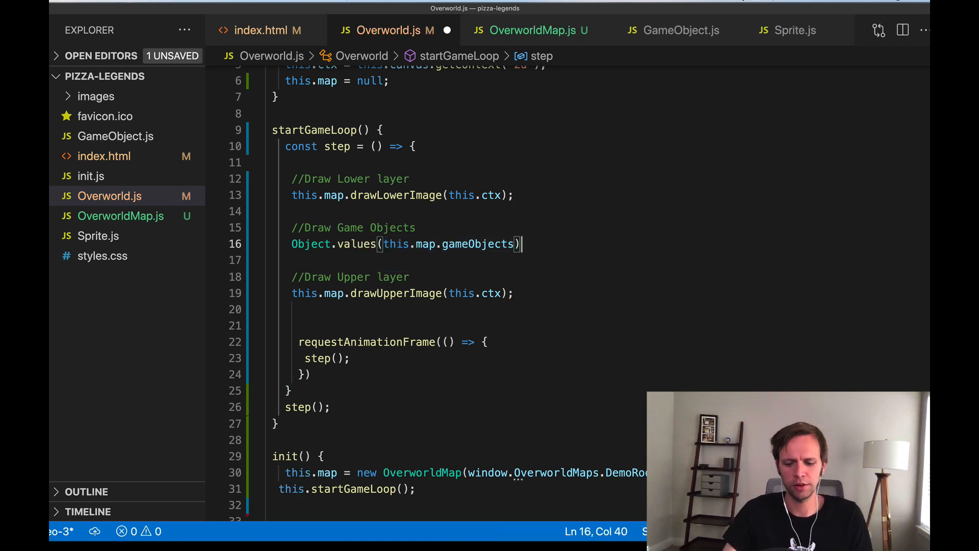
{"action": "type", "text": ".forEach("}
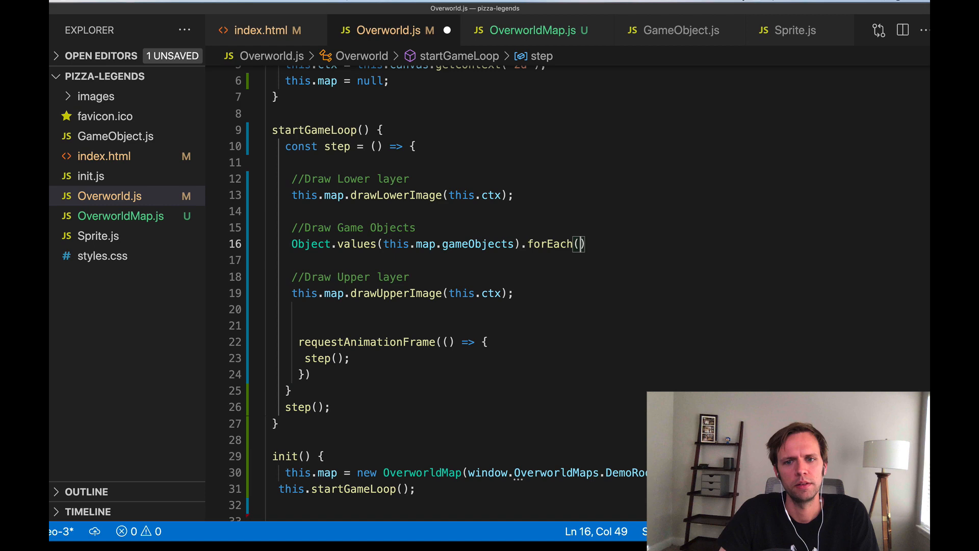
{"action": "type", "text": "object => {"}
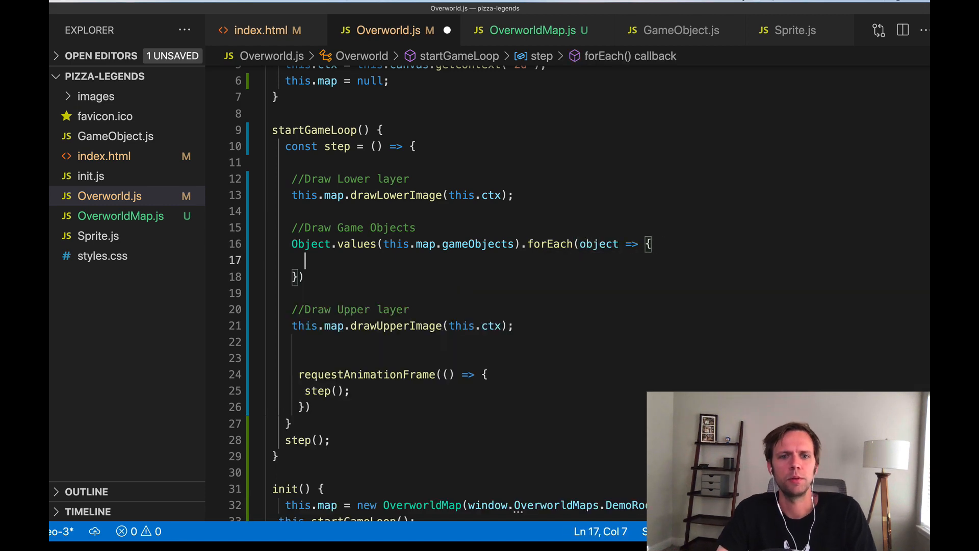
{"action": "type", "text": "object"}
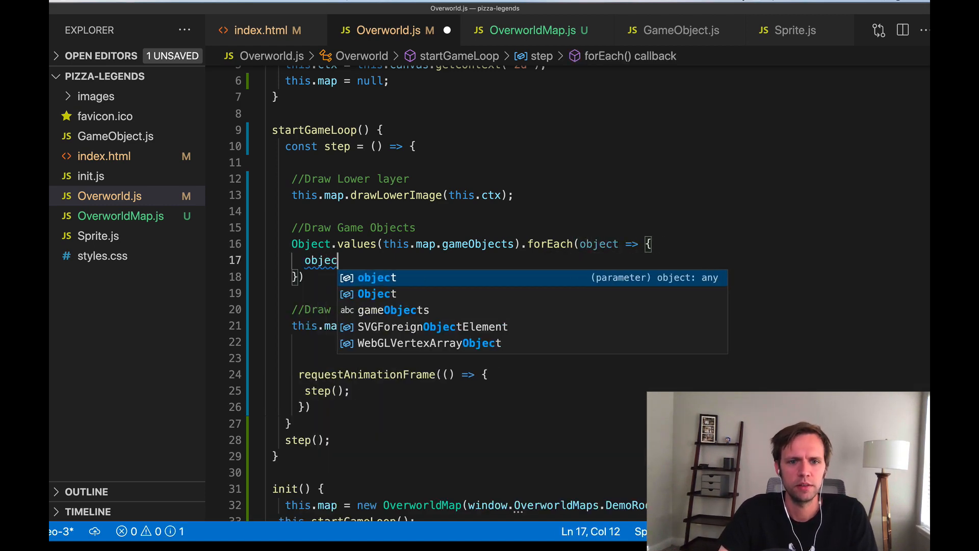
{"action": "type", "text": ".sprit"}
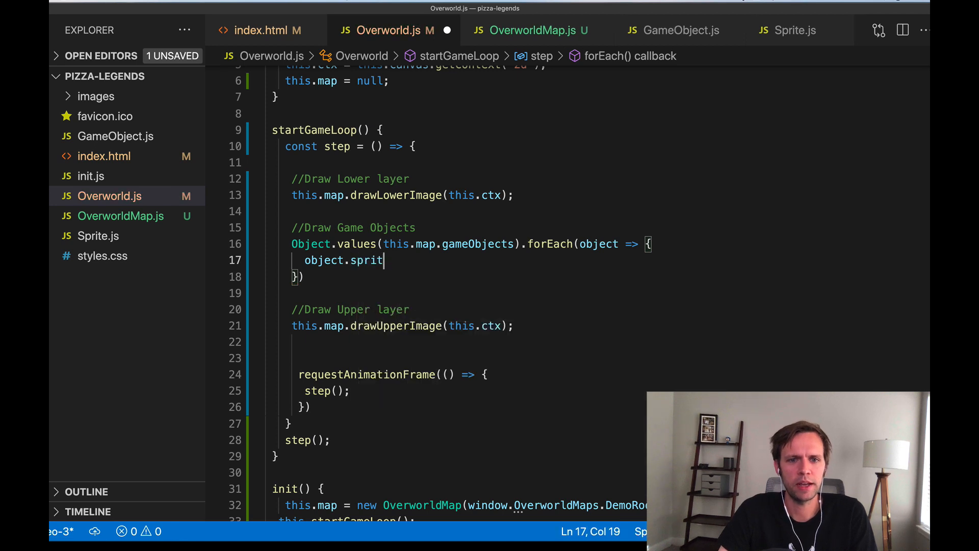
{"action": "type", "text": "e.draw"}
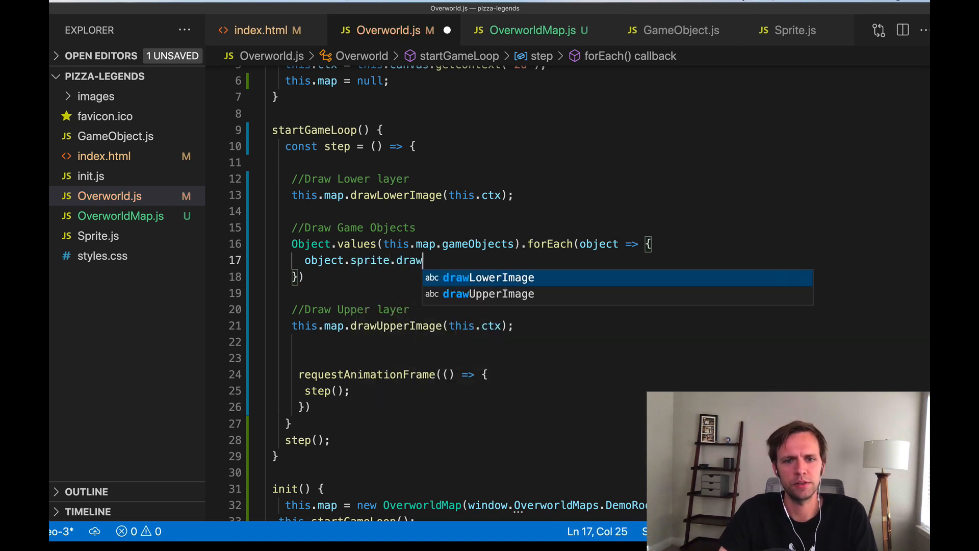
{"action": "type", "text": "(this.ctx);"}
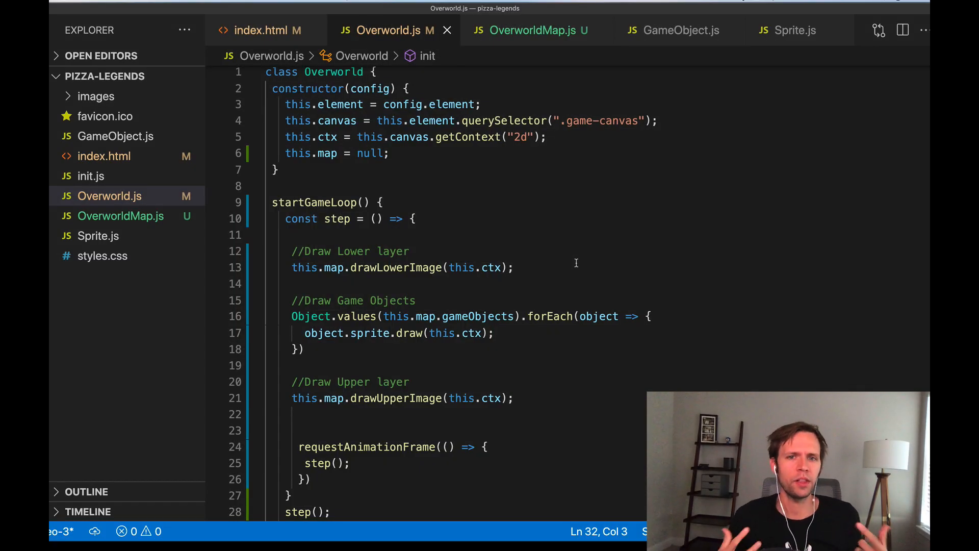
Change init to load window.OverworldMaps.Kitchen instead of DemoRoom.
{"action": "scroll", "scroll_direction": "down", "scroll_amount": 3}
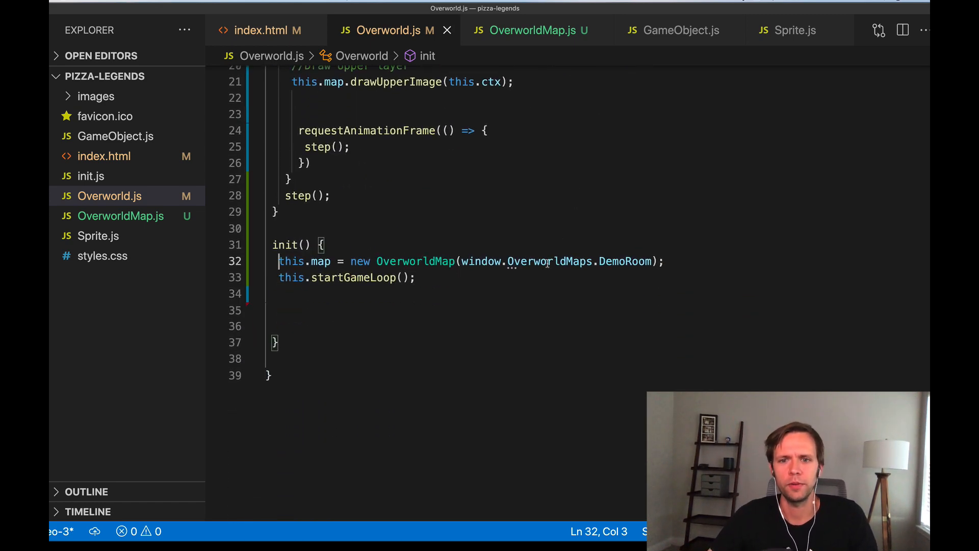
{"action": "type", "text": "K"}
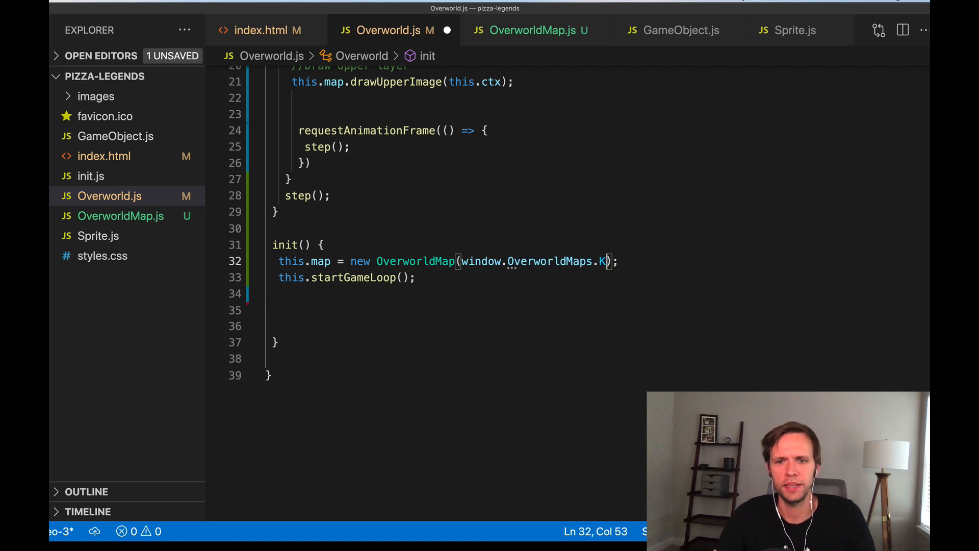
{"action": "type", "text": "itchen"}
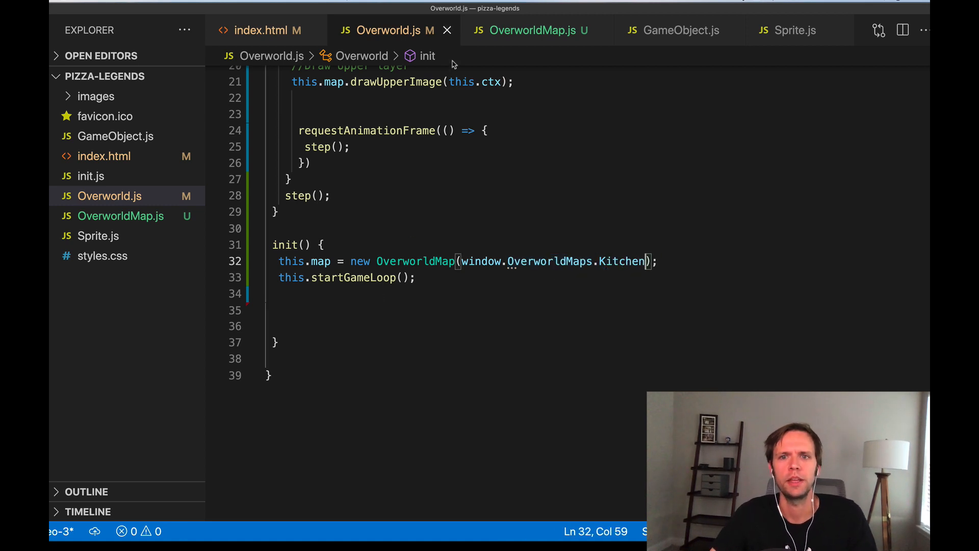
In OverworldMap.js, set the Kitchen hero's y to 5 and npcB's y to 8.
{"action": "left_click", "coordinate": [536, 30]}
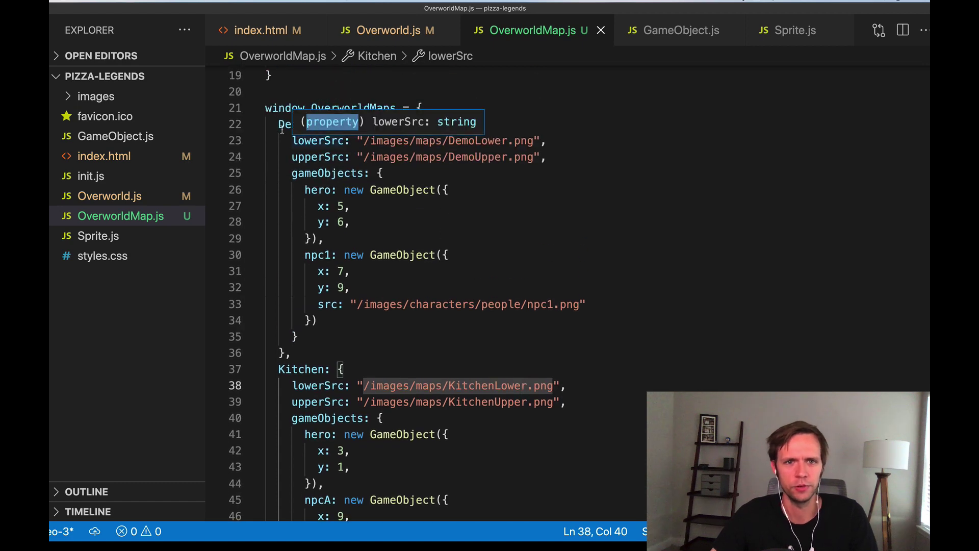
{"action": "scroll", "scroll_direction": "down", "scroll_amount": 3}
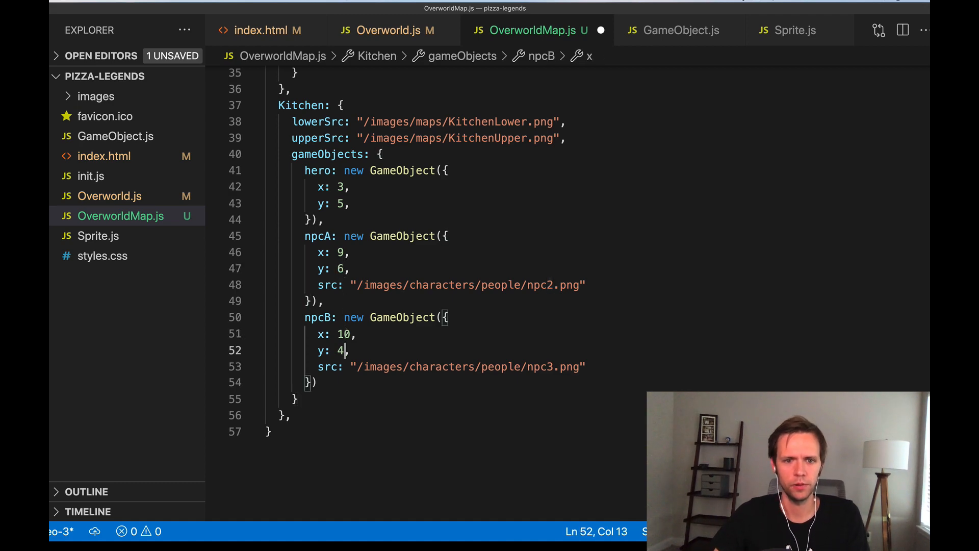
{"action": "type", "text": "8"}
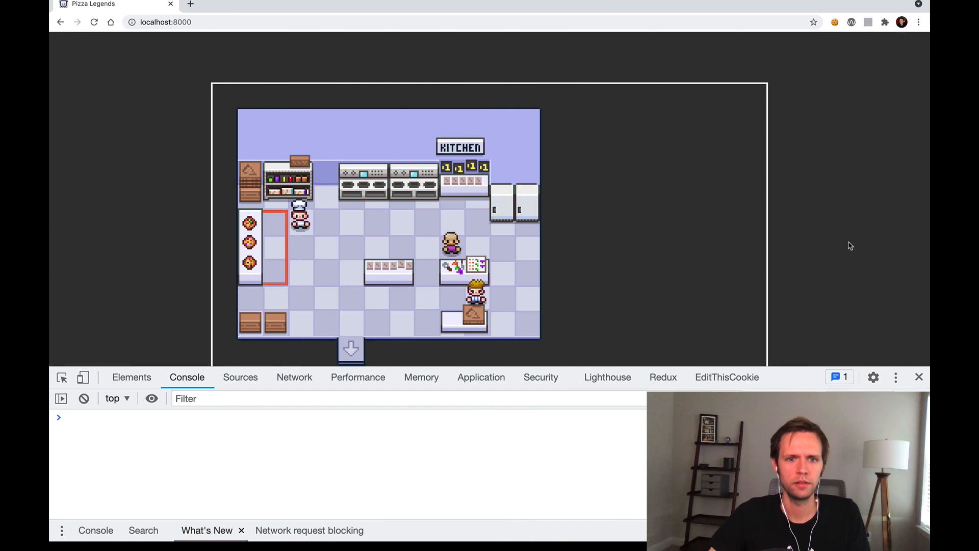
{"action": "mouse_move", "coordinate": [663, 248]}
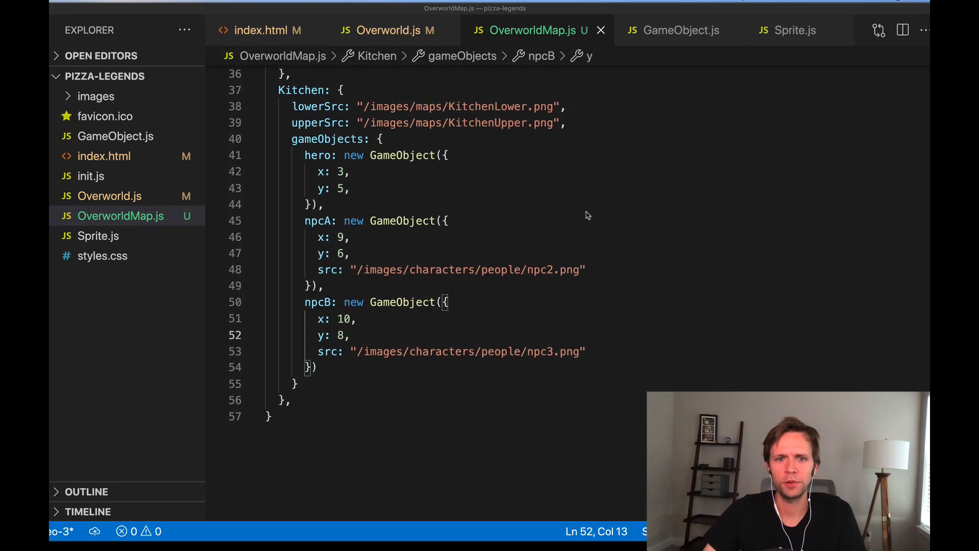
Return to the Overworld.js game loop after viewing the Kitchen map in Chrome.
{"action": "left_click", "coordinate": [386, 30]}
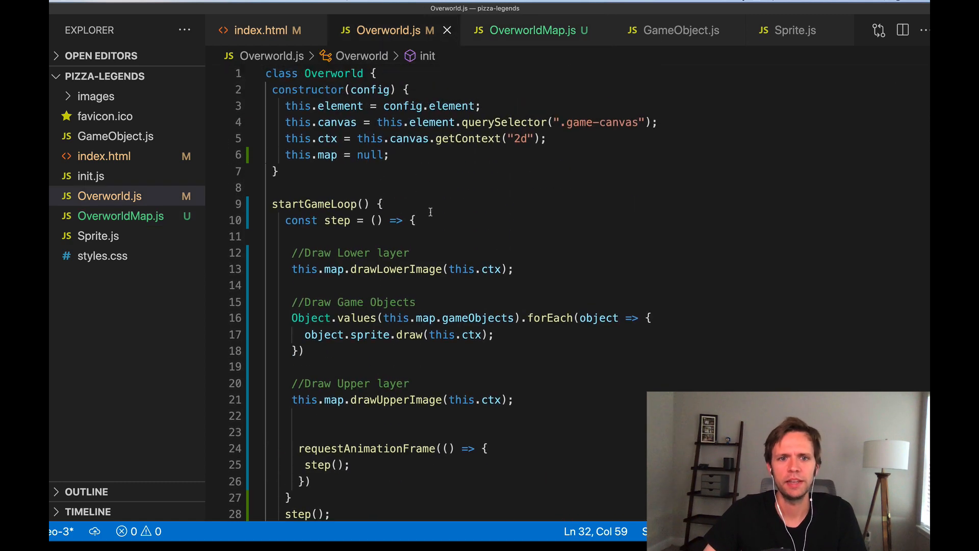
Add object.x += 0.02 before object.sprite.draw(this.ctx) inside the forEach.
{"action": "scroll", "scroll_direction": "down", "scroll_amount": 3}
{"action": "type", "text": "object."}
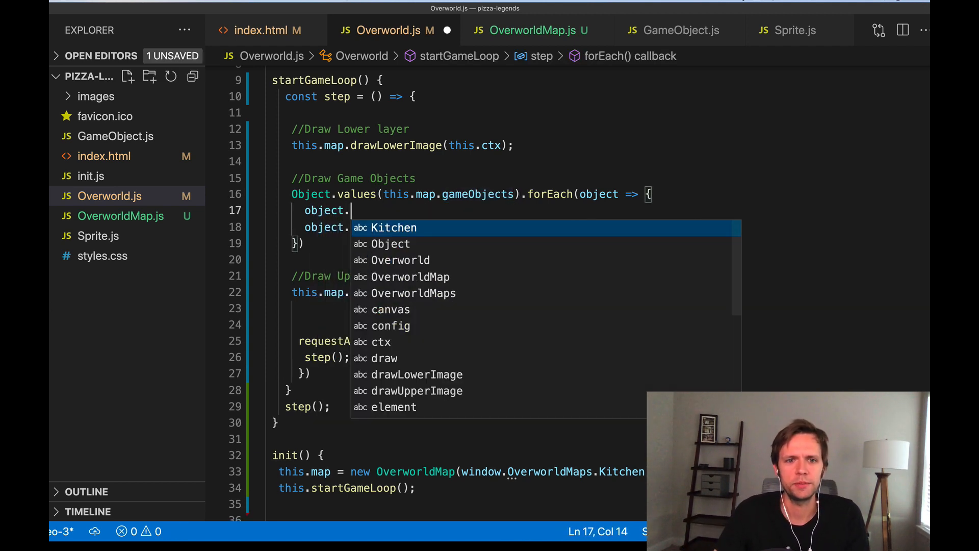
{"action": "type", "text": "x +="}
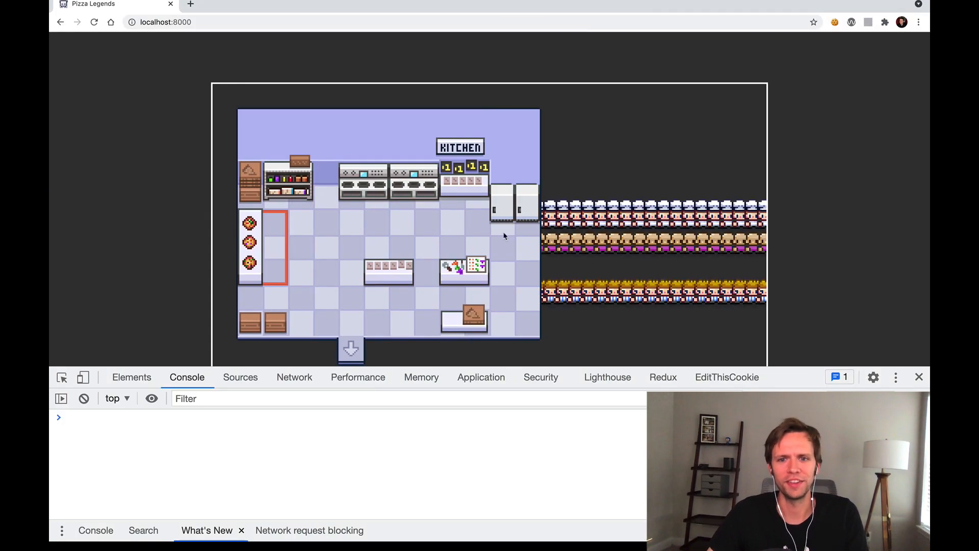
{"action": "mouse_move", "coordinate": [397, 243]}
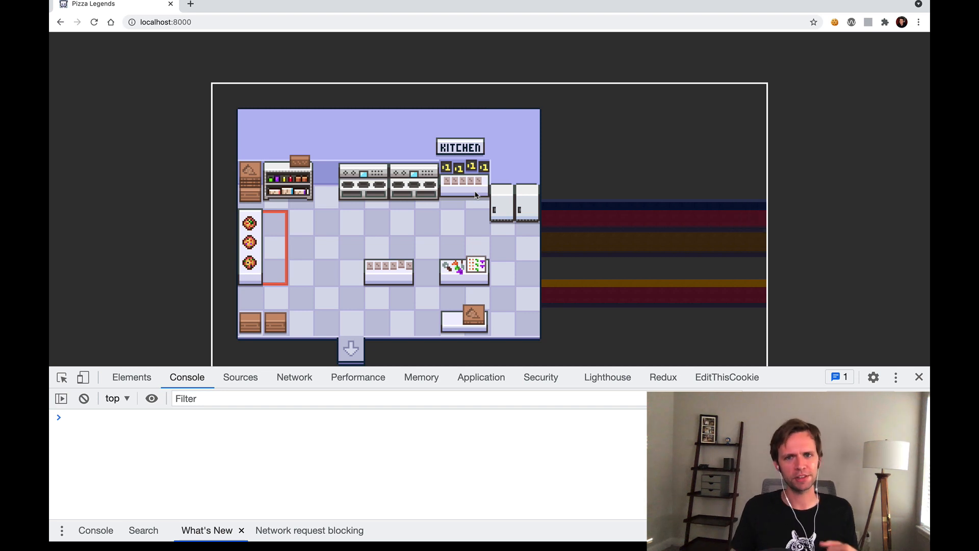
{"action": "mouse_move", "coordinate": [445, 267]}
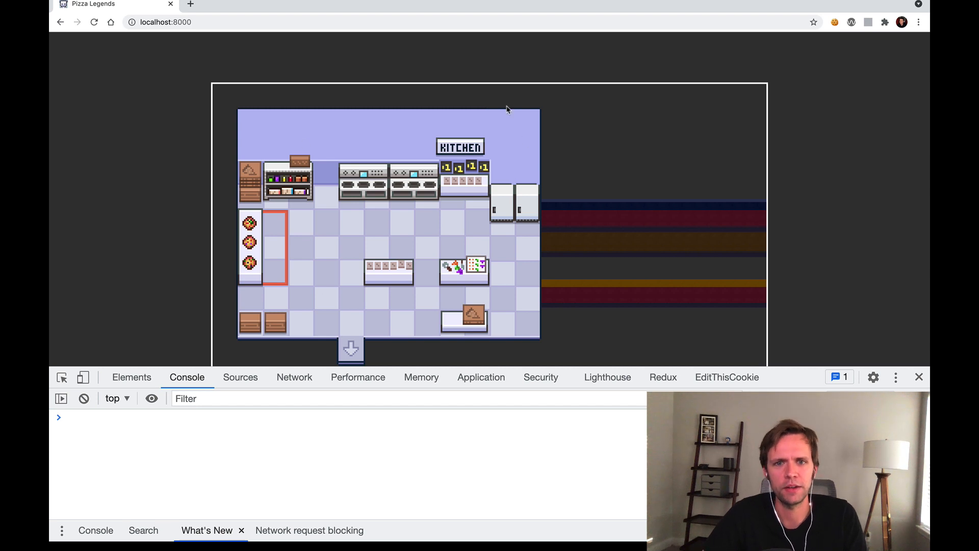
{"action": "mouse_move", "coordinate": [457, 223]}
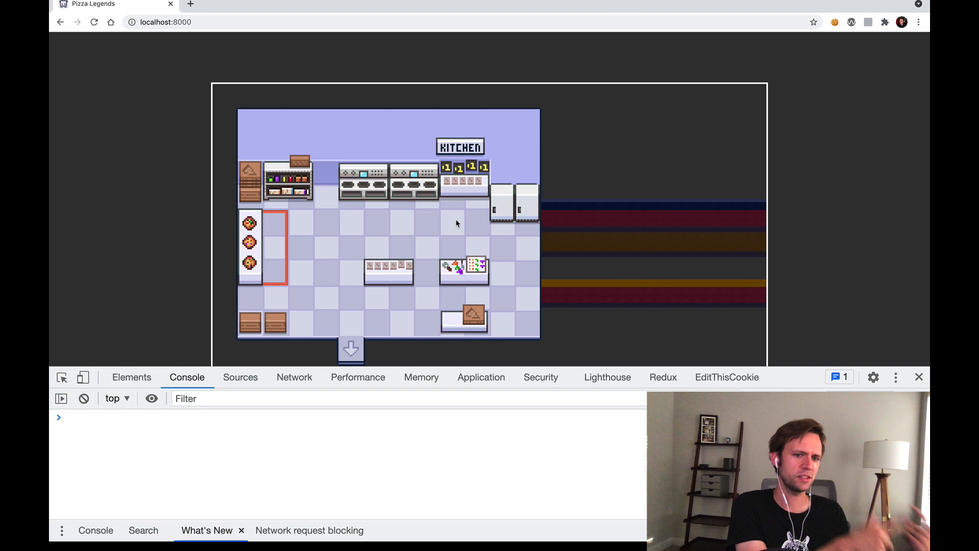
{"action": "mouse_move", "coordinate": [493, 241]}
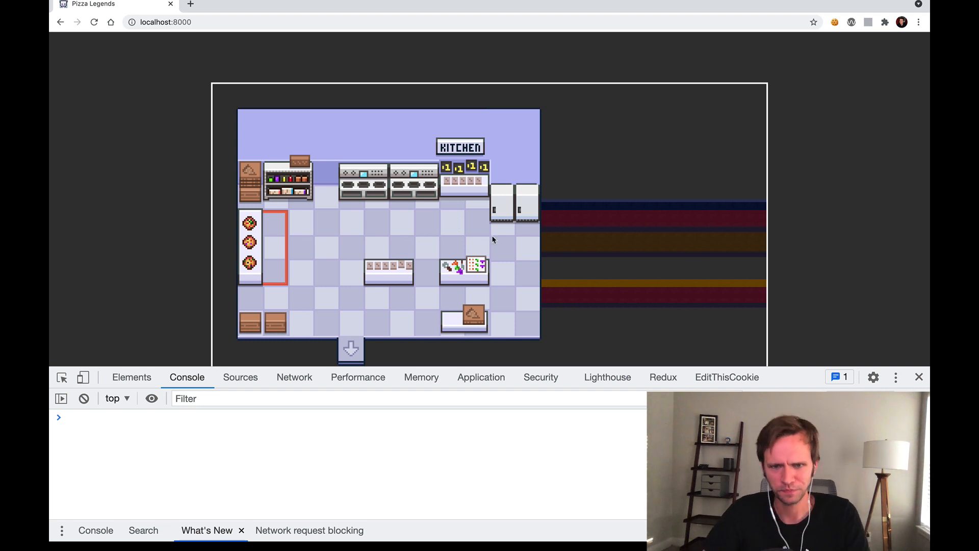
{"action": "mouse_move", "coordinate": [581, 270]}
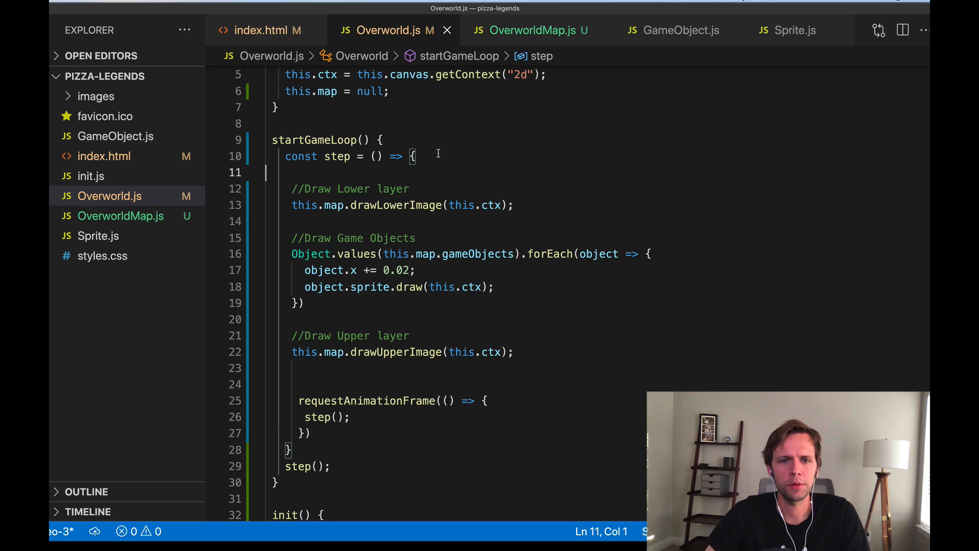
Start step() with this.ctx.clearRect(0, 0, this.canvas.width, this.canvas.height) to wipe the canvas.
{"action": "type", "text": "this.ctx.clearRect(0, 0, this.canvas.width, this.canvas.height);"}
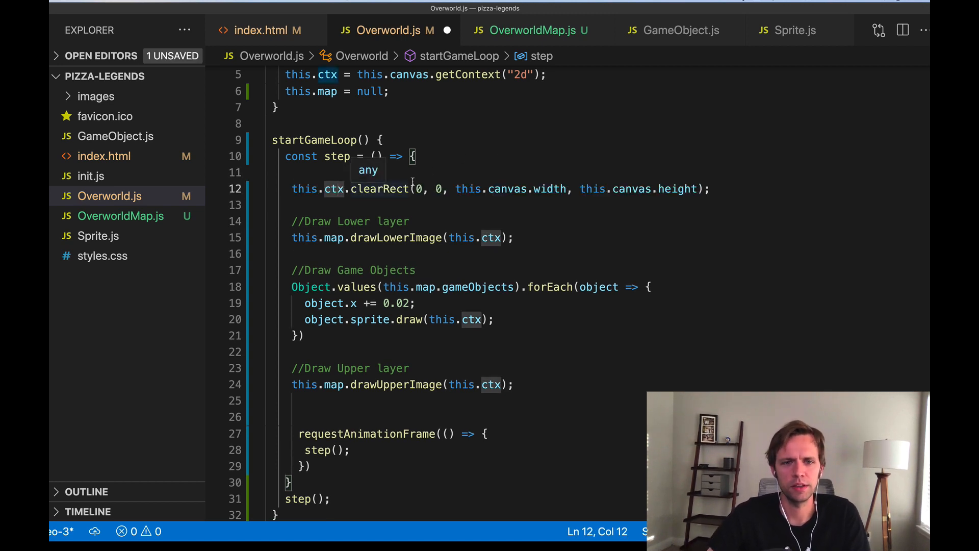
{"action": "double_click", "coordinate": [379, 189]}
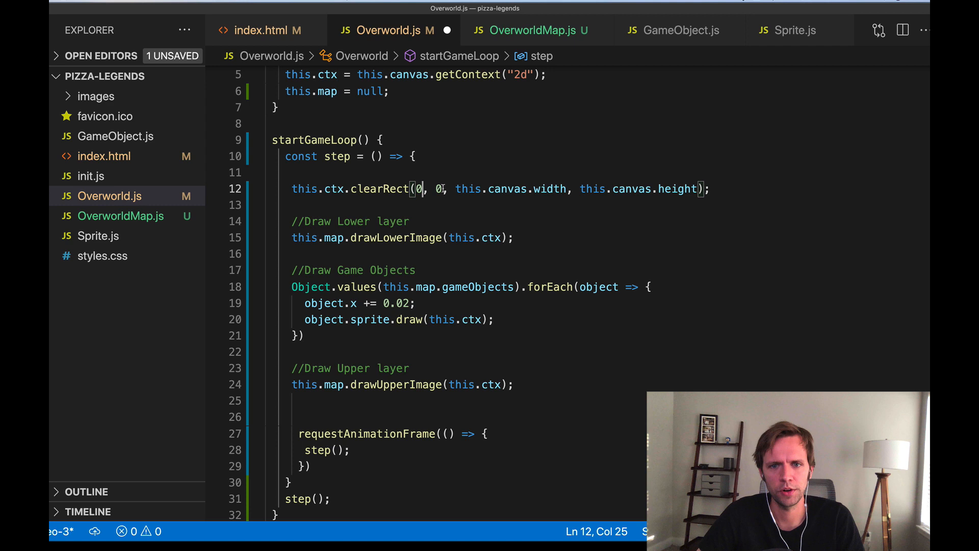
{"action": "left_click", "coordinate": [573, 189]}
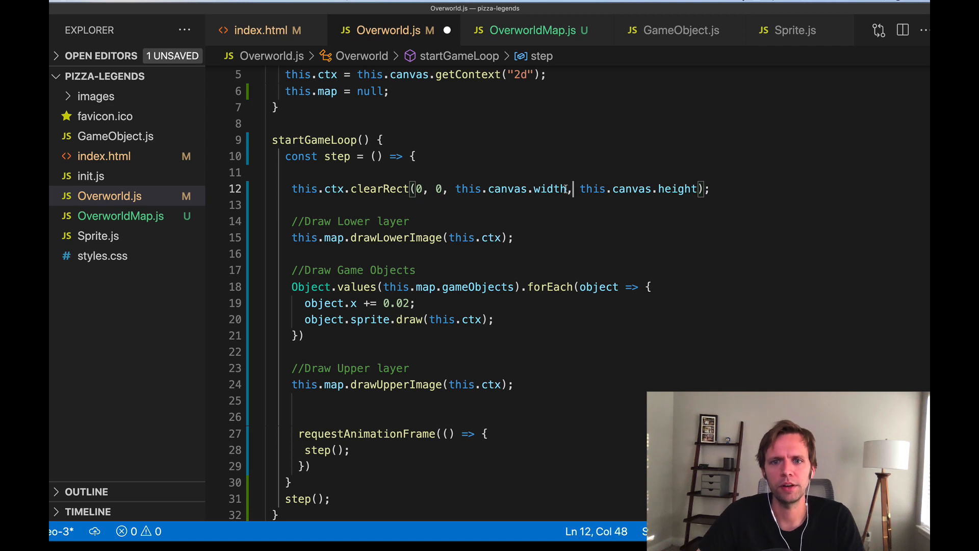
{"action": "left_click_drag", "start_coordinate": [579, 189], "coordinate": [670, 189]}
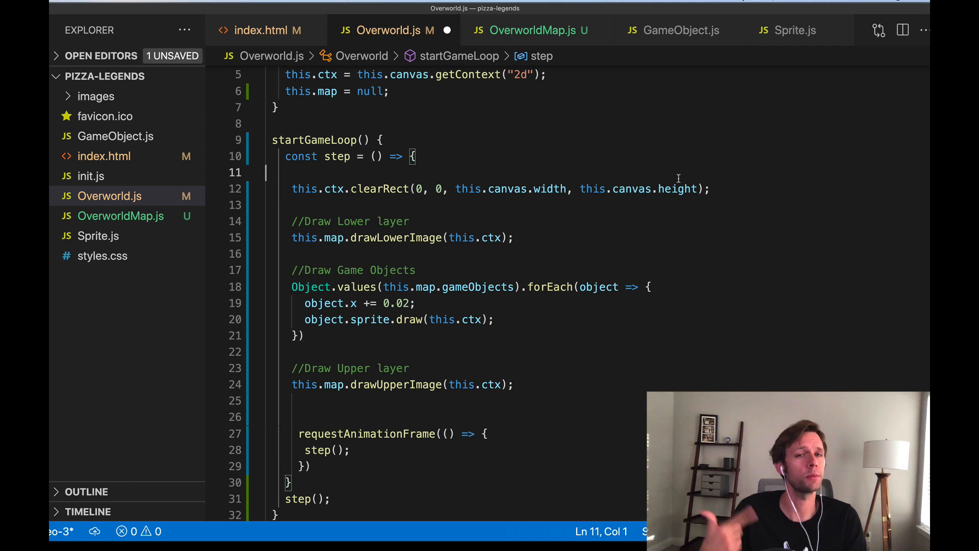
Label the clearRect call with the comment '//Clear off the canvas'.
{"action": "type", "text": "//Clear off"}
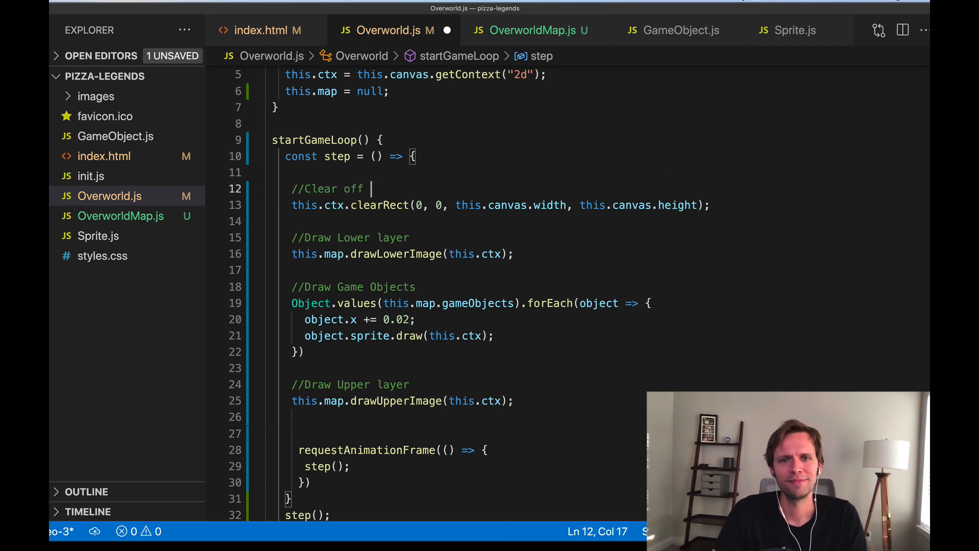
{"action": "type", "text": "the canvas"}
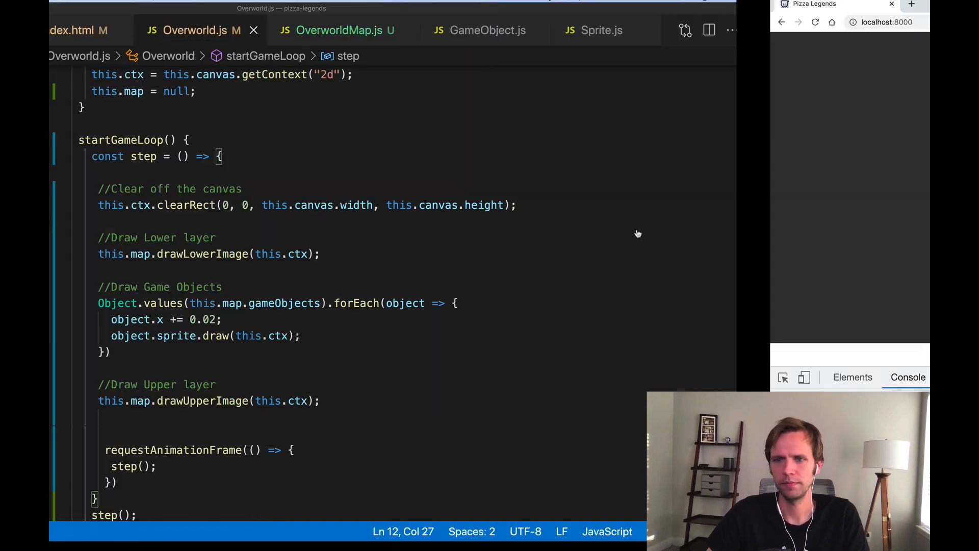
{"action": "left_click", "coordinate": [821, 4]}
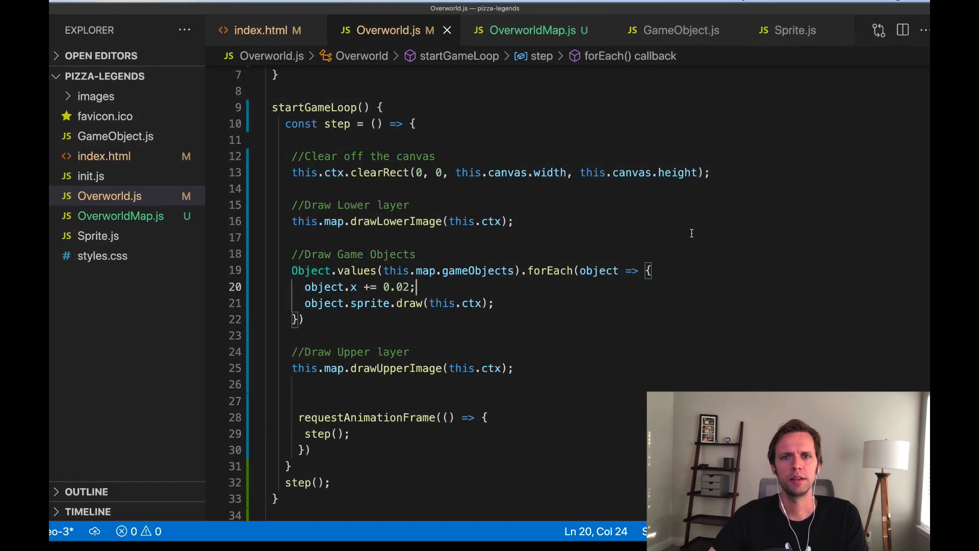
{"action": "left_click", "coordinate": [389, 108]}
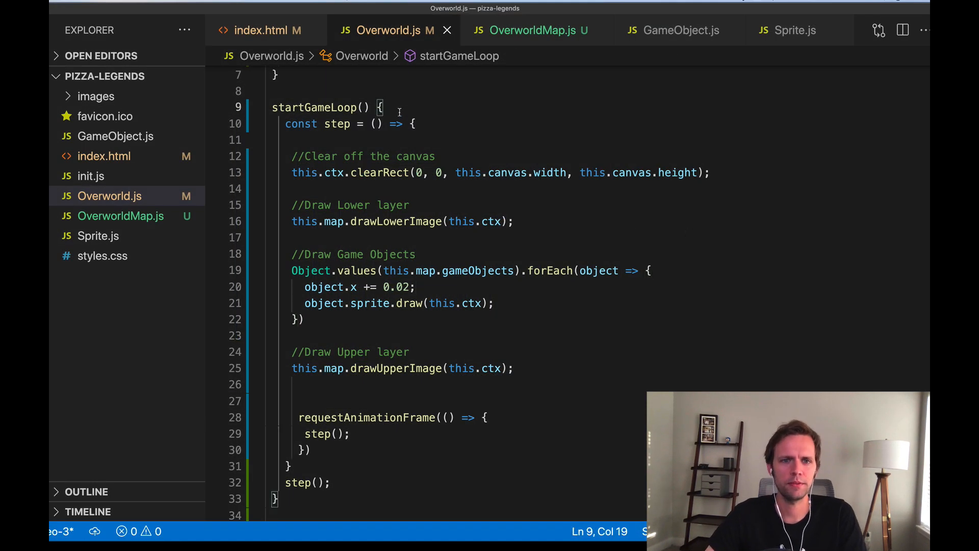
{"action": "scroll", "scroll_direction": "down", "scroll_amount": 3}
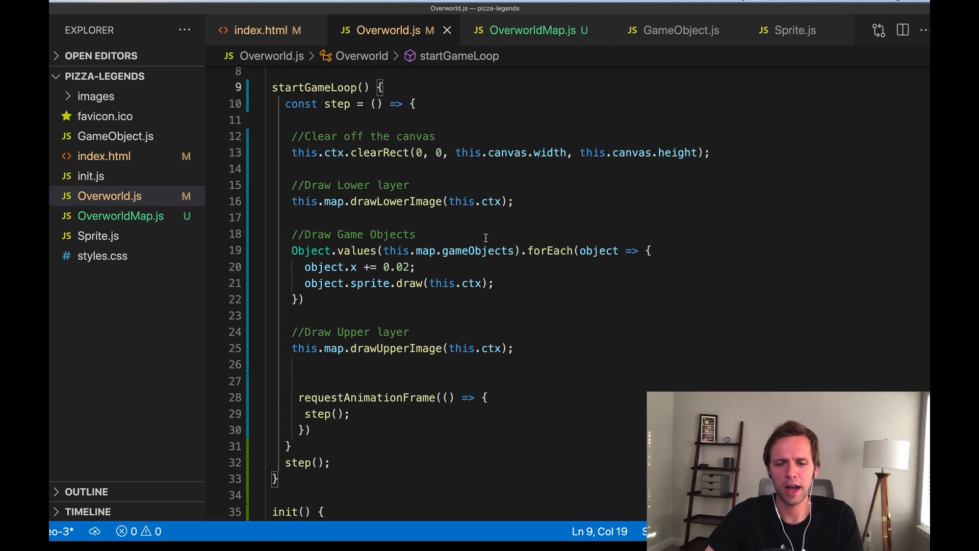